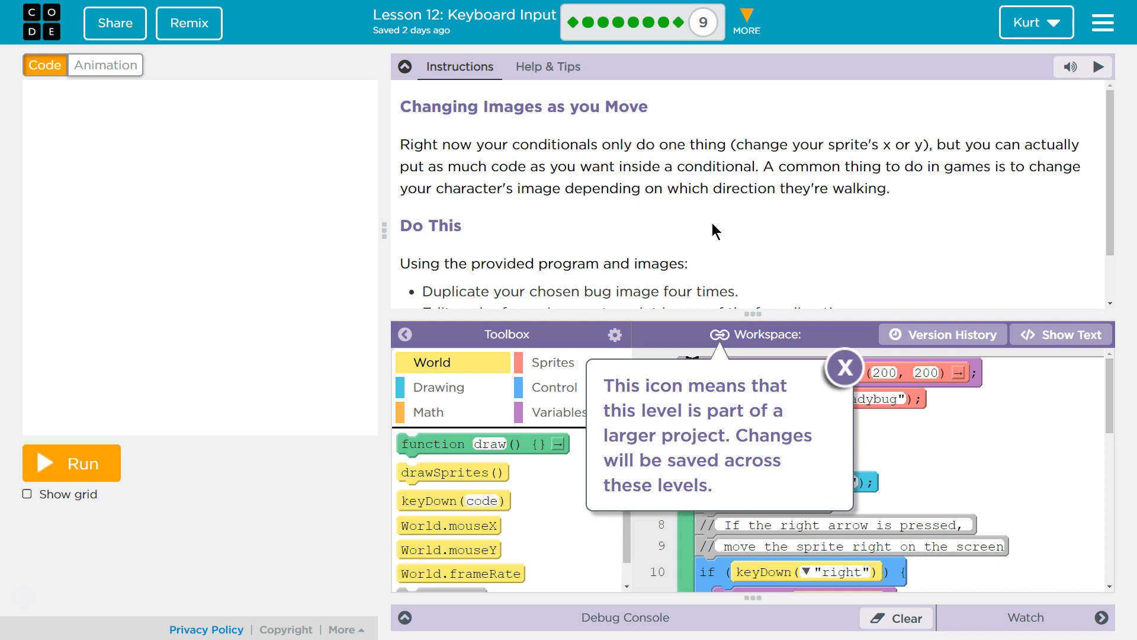
mouse_move(812, 143)
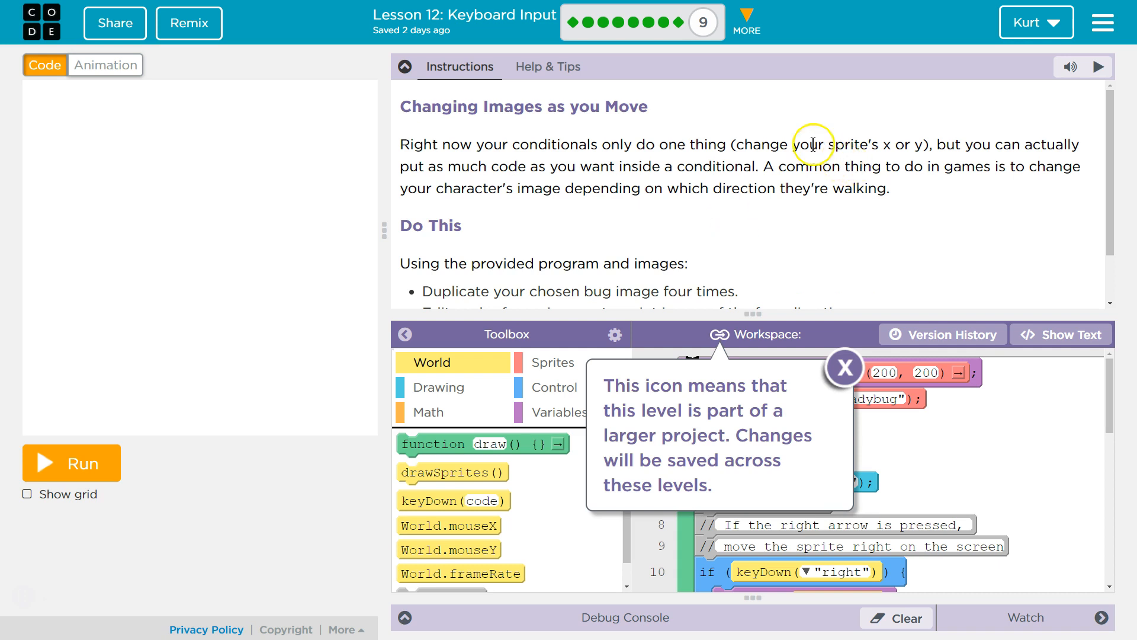
mouse_move(754, 145)
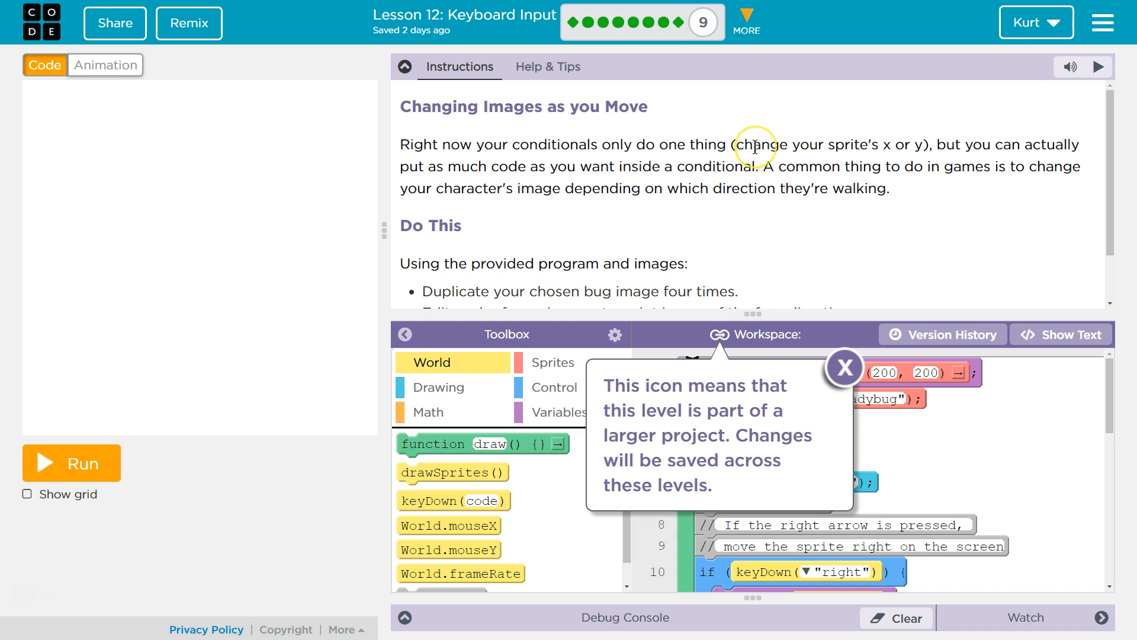
mouse_move(744, 180)
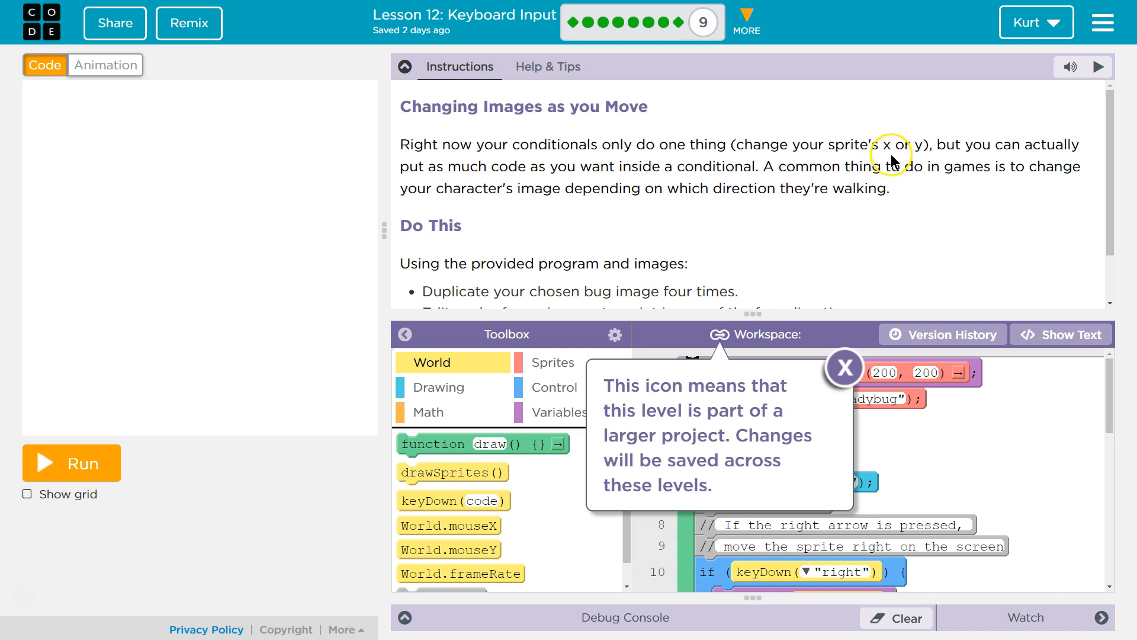
mouse_move(889, 154)
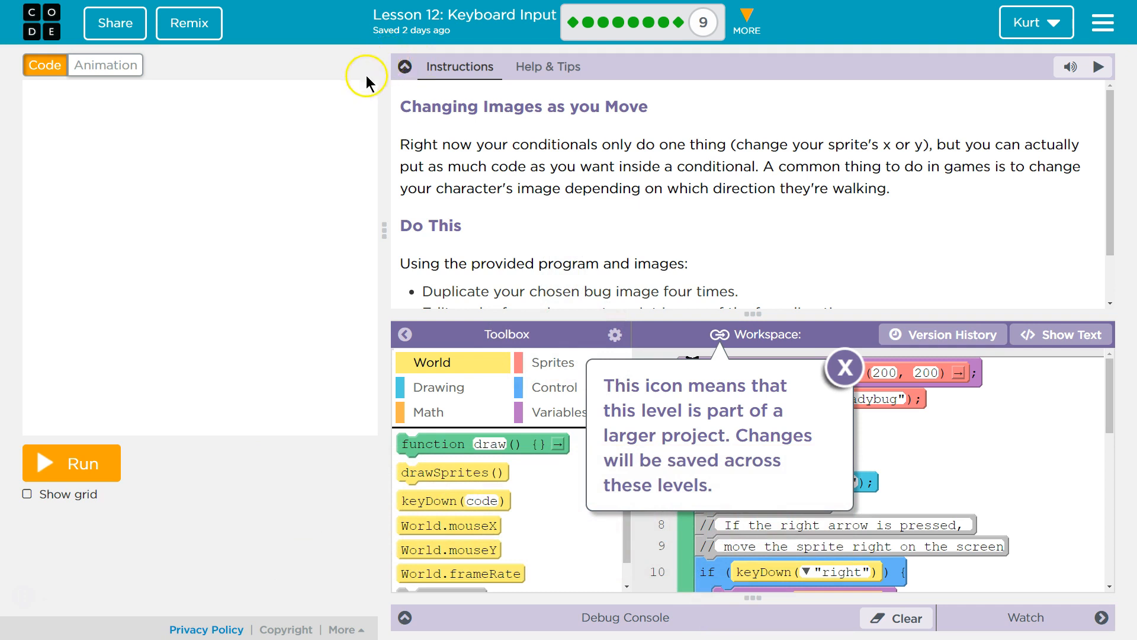
mouse_move(535, 136)
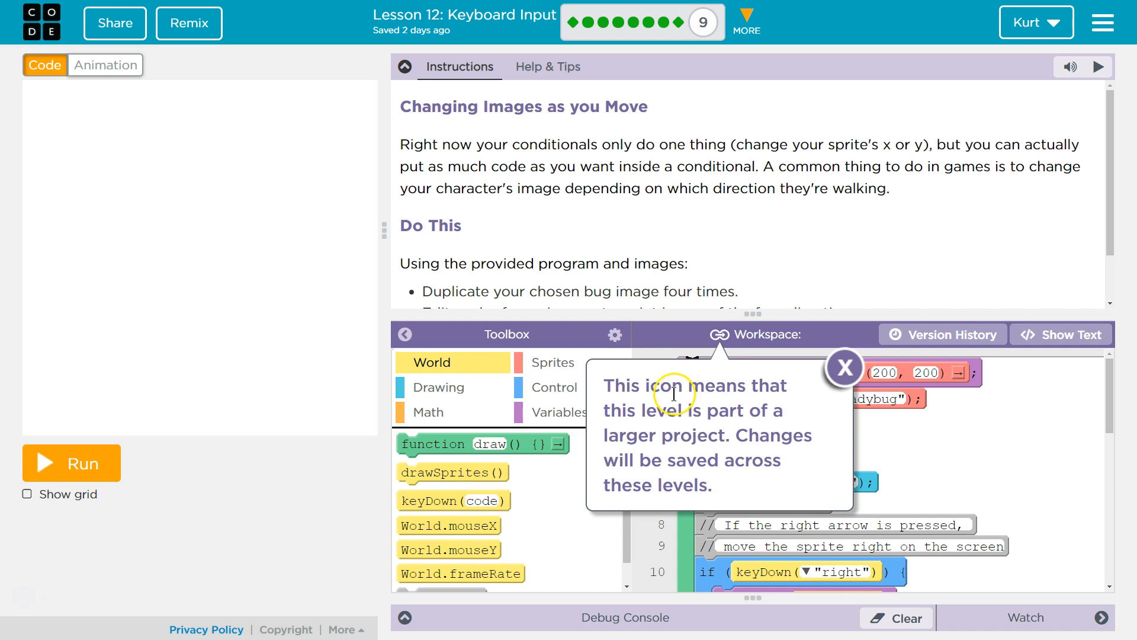
mouse_move(623, 481)
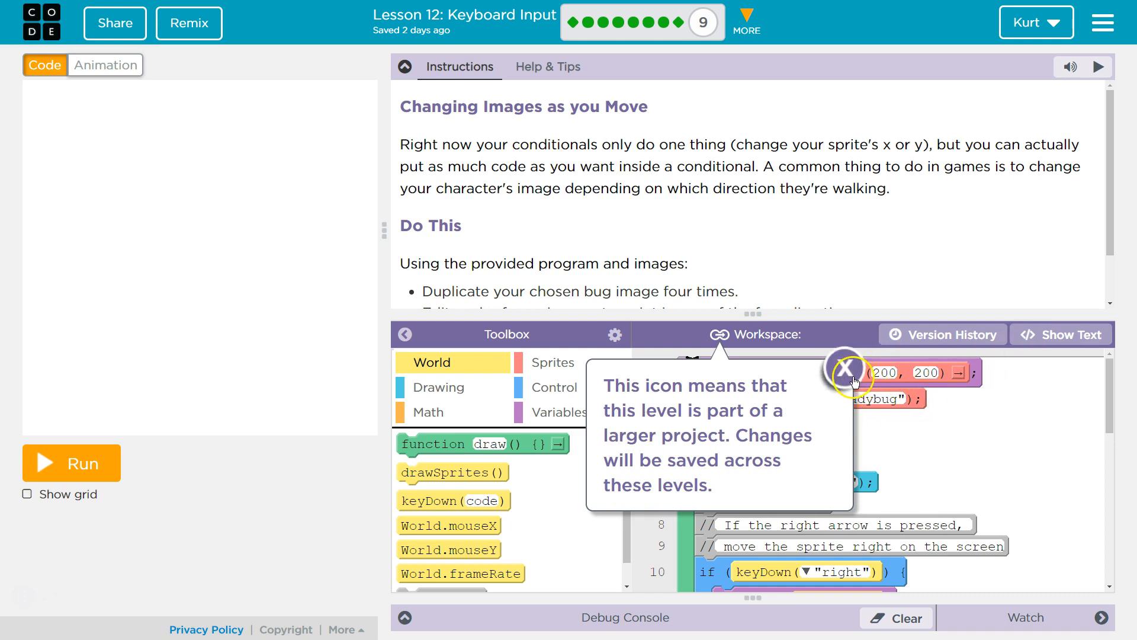
Step: Dismiss the linked-levels notice and review the four-direction Do This task list
left_click(845, 370)
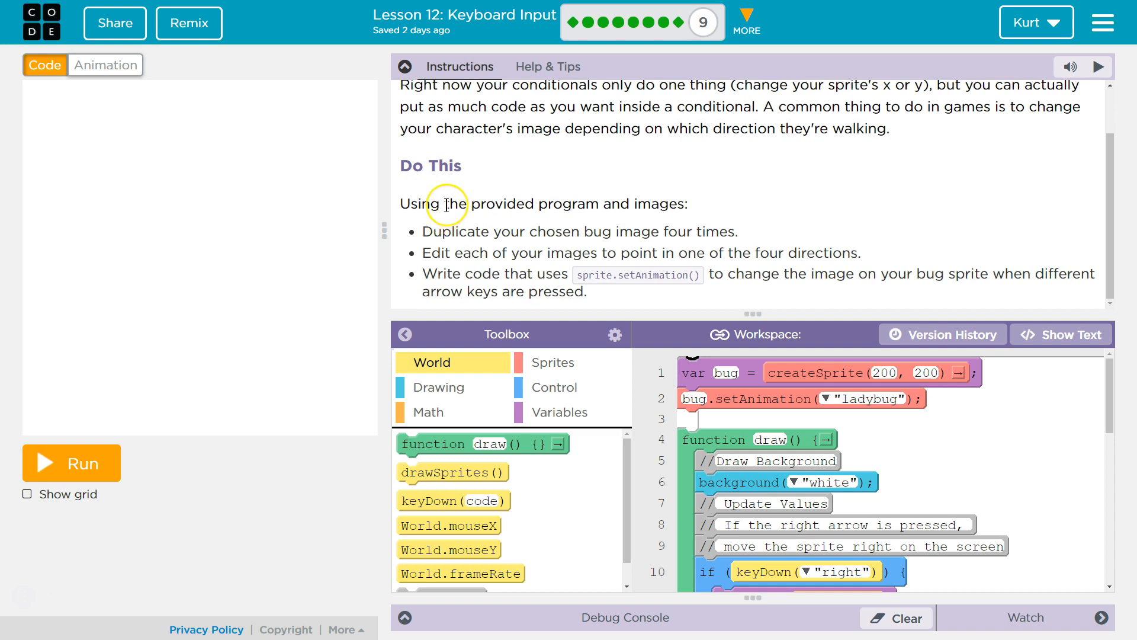
mouse_move(439, 199)
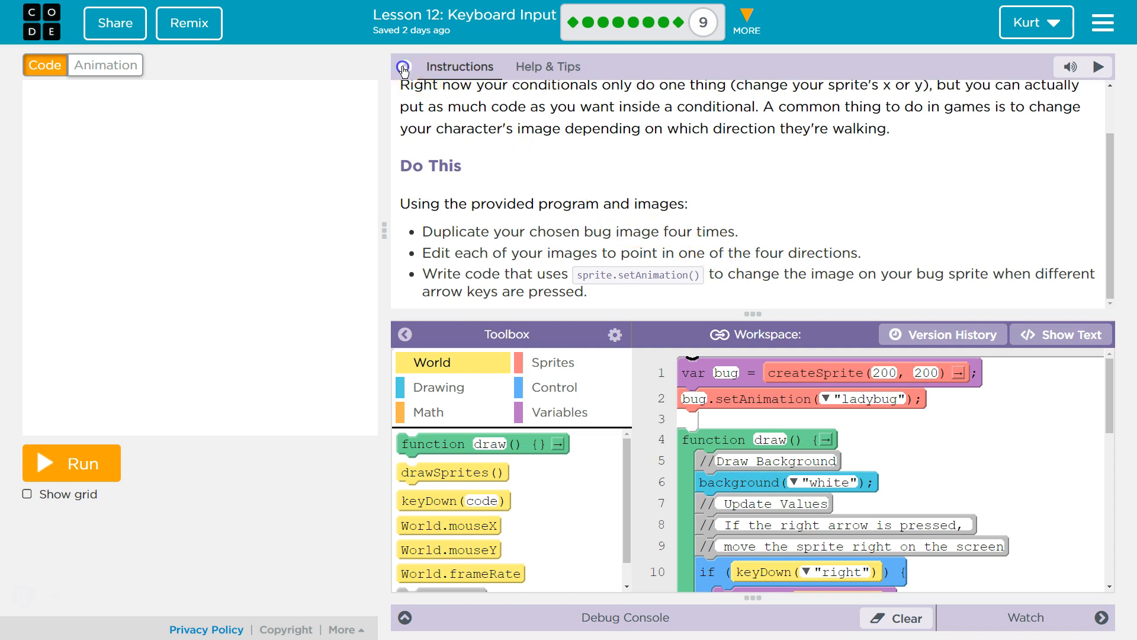
Step: Collapse the Instructions panel and browse the Control and World block categories
left_click(403, 67)
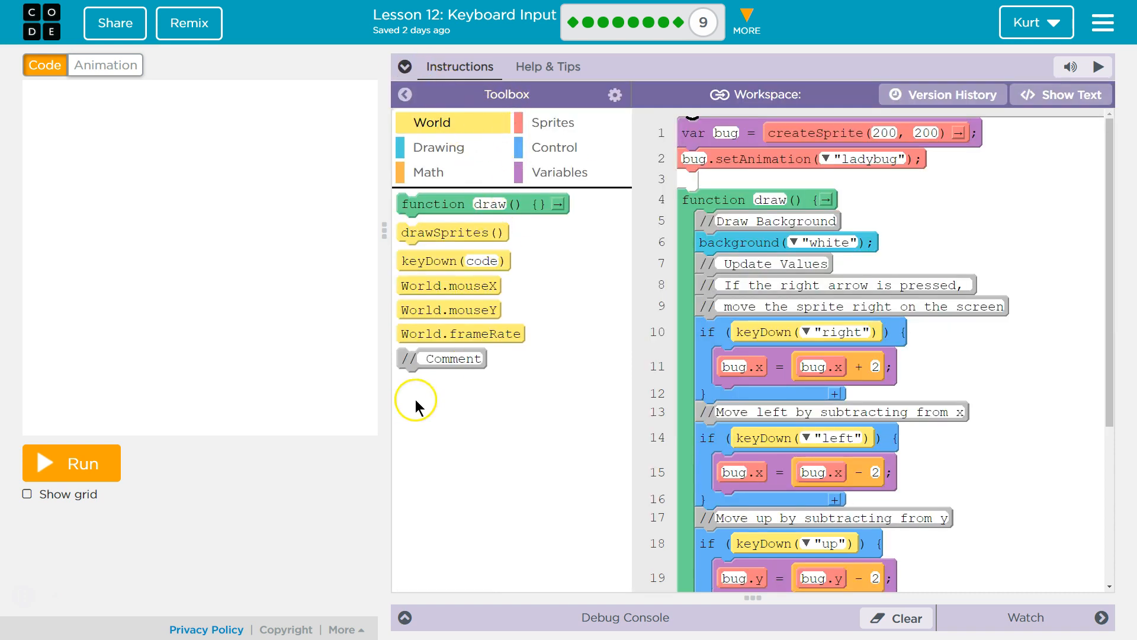
left_click(555, 147)
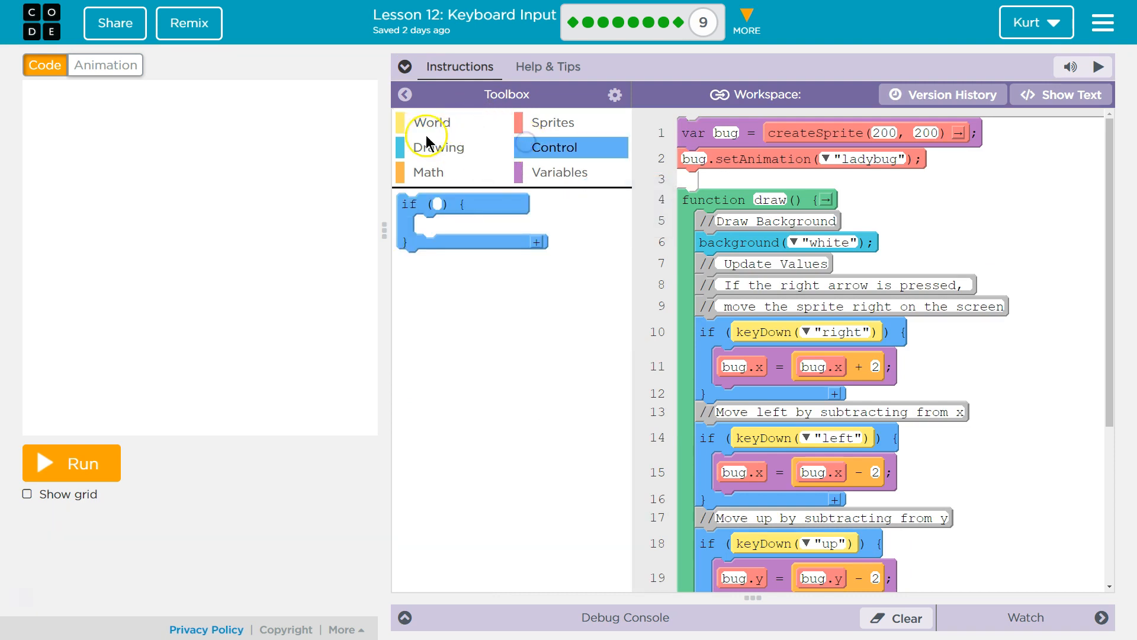
left_click(431, 122)
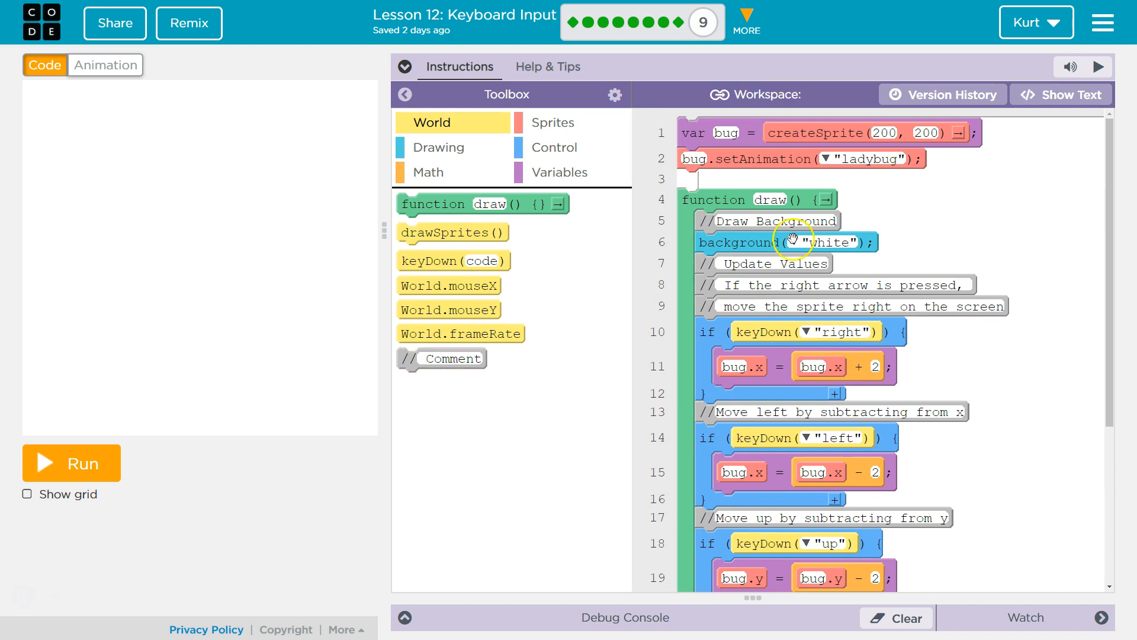
mouse_move(317, 448)
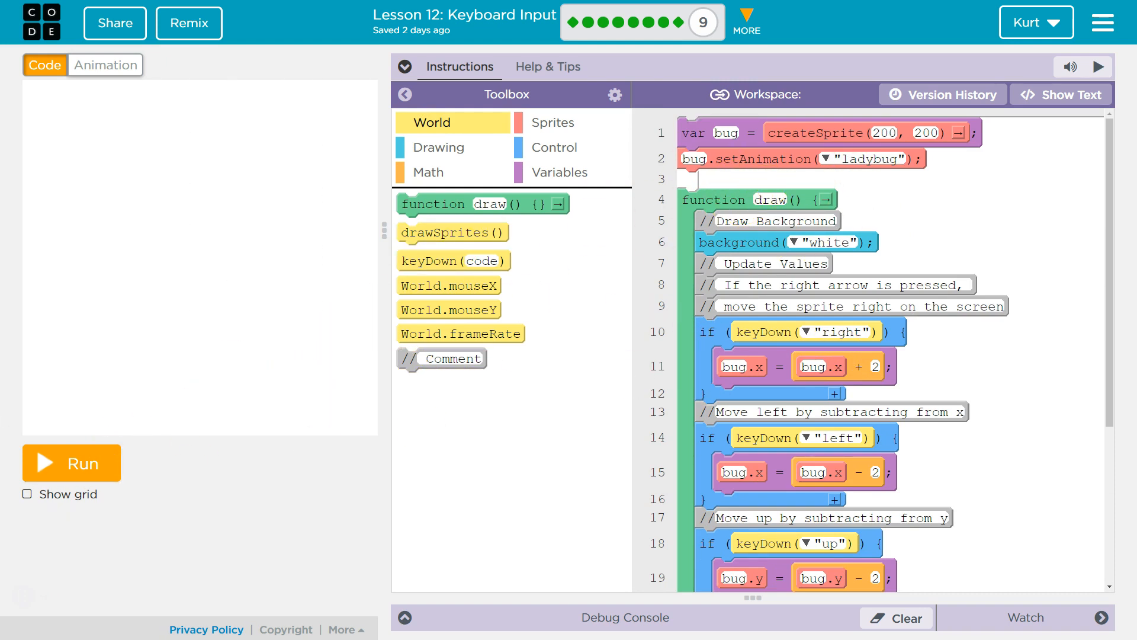
Step: Run the starter program to draw the ladybug sprite on the game canvas
left_click(71, 463)
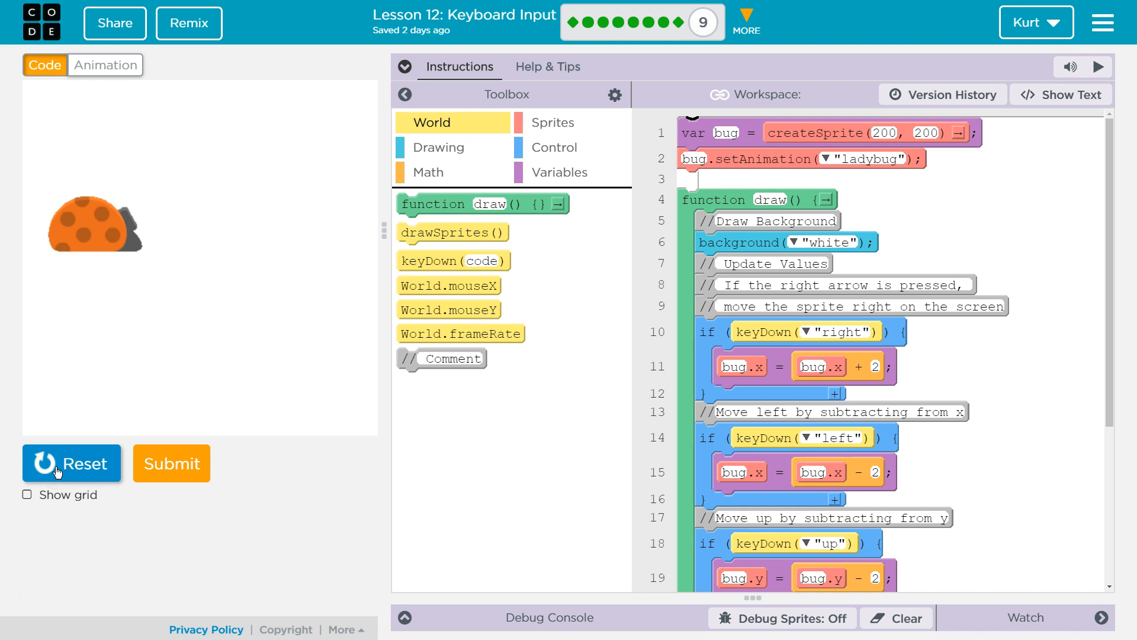
mouse_move(66, 392)
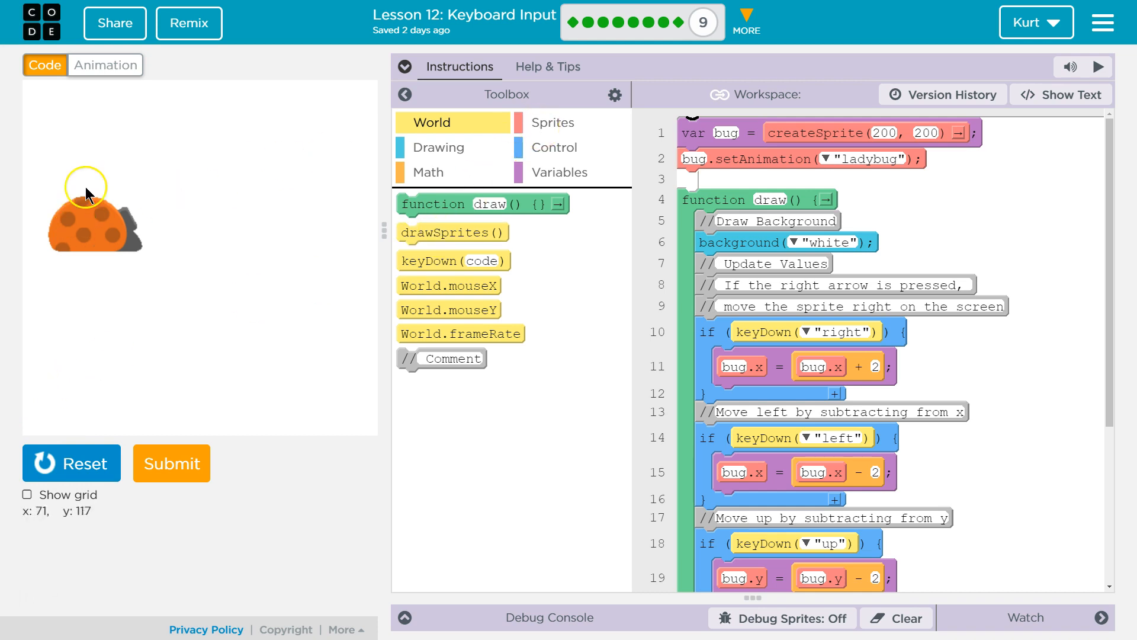
mouse_move(114, 71)
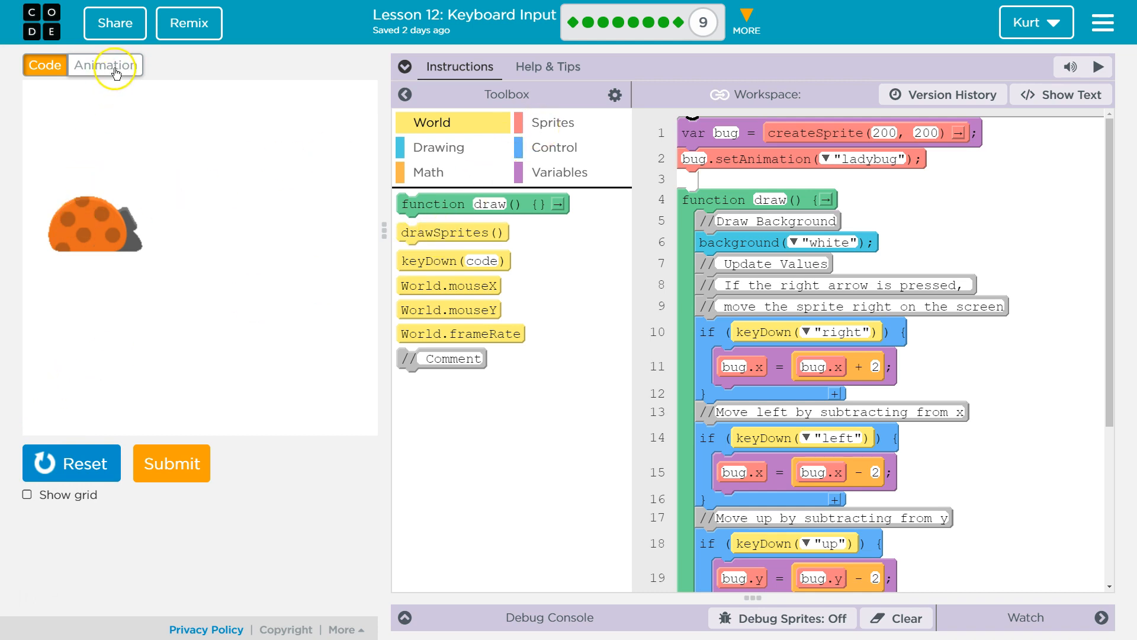
Step: In the Animation tab, view the ladybug costume, then show the bee costume large
left_click(106, 65)
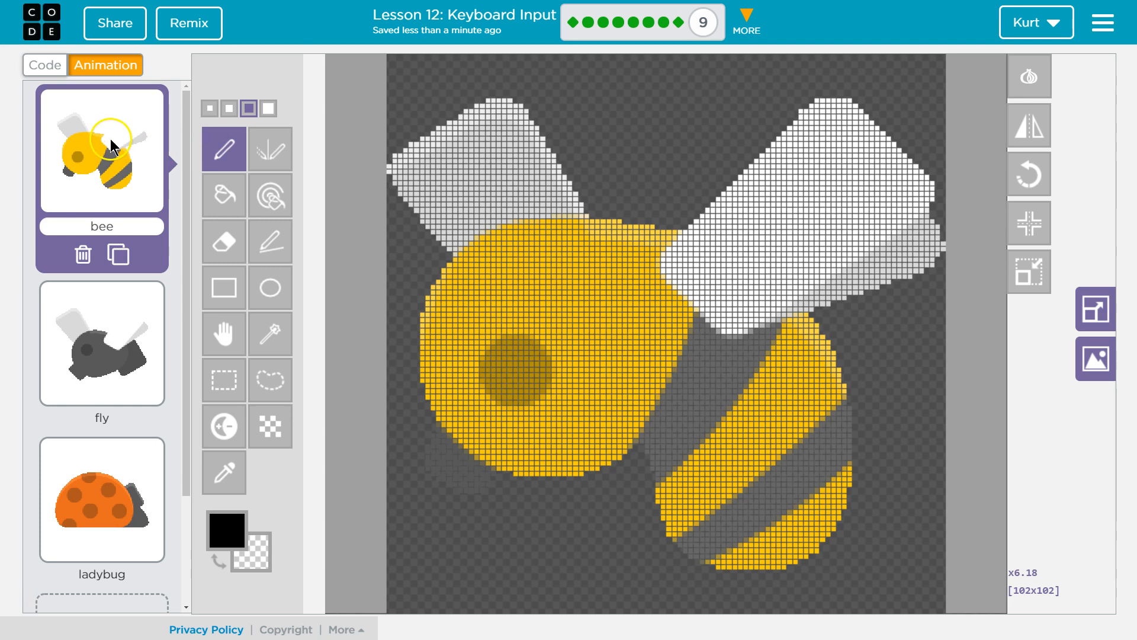
left_click(101, 462)
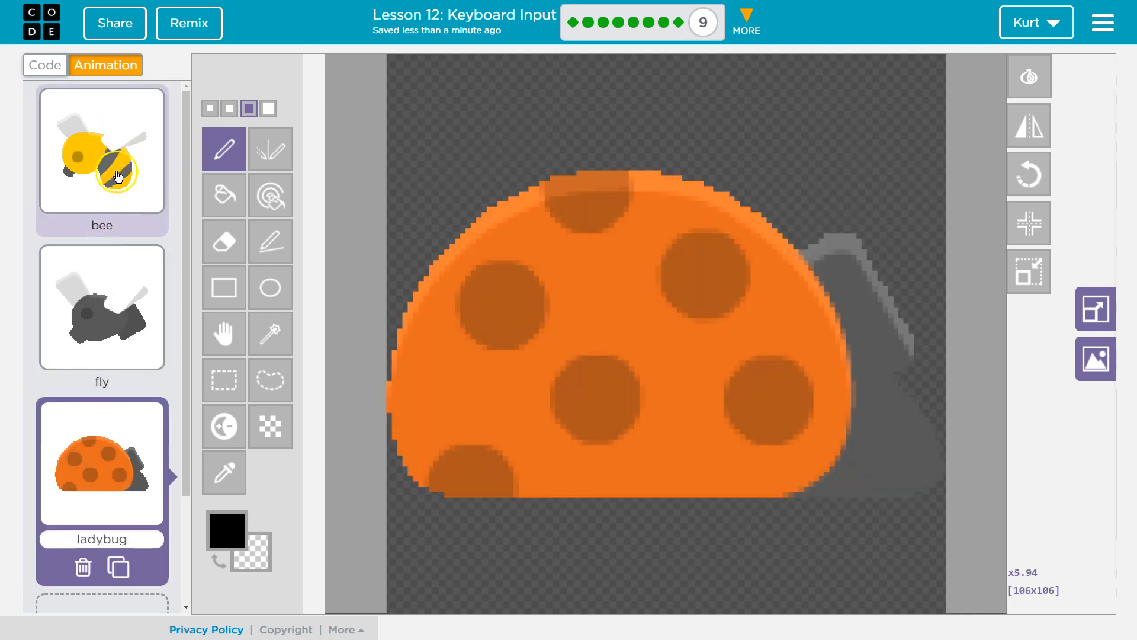
left_click(101, 148)
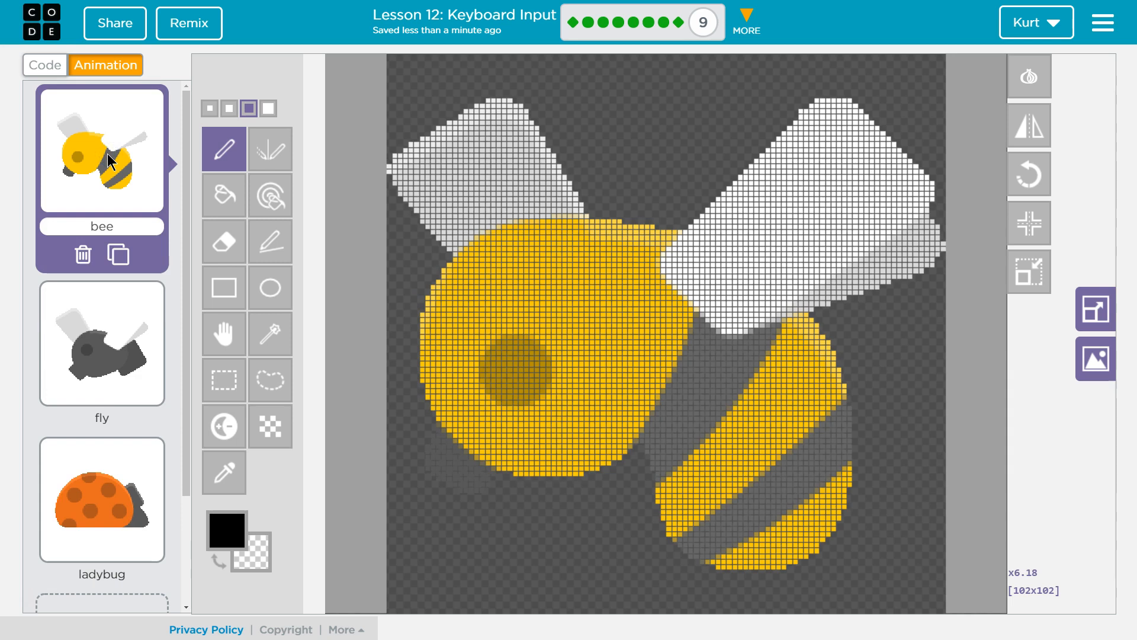
mouse_move(230, 107)
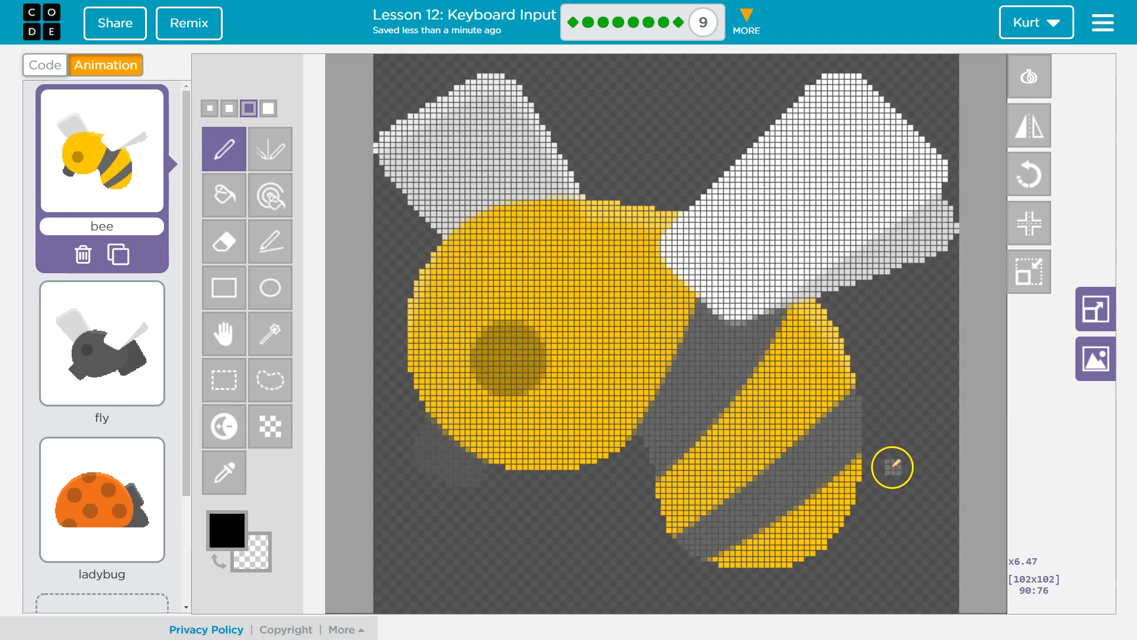
mouse_move(269, 148)
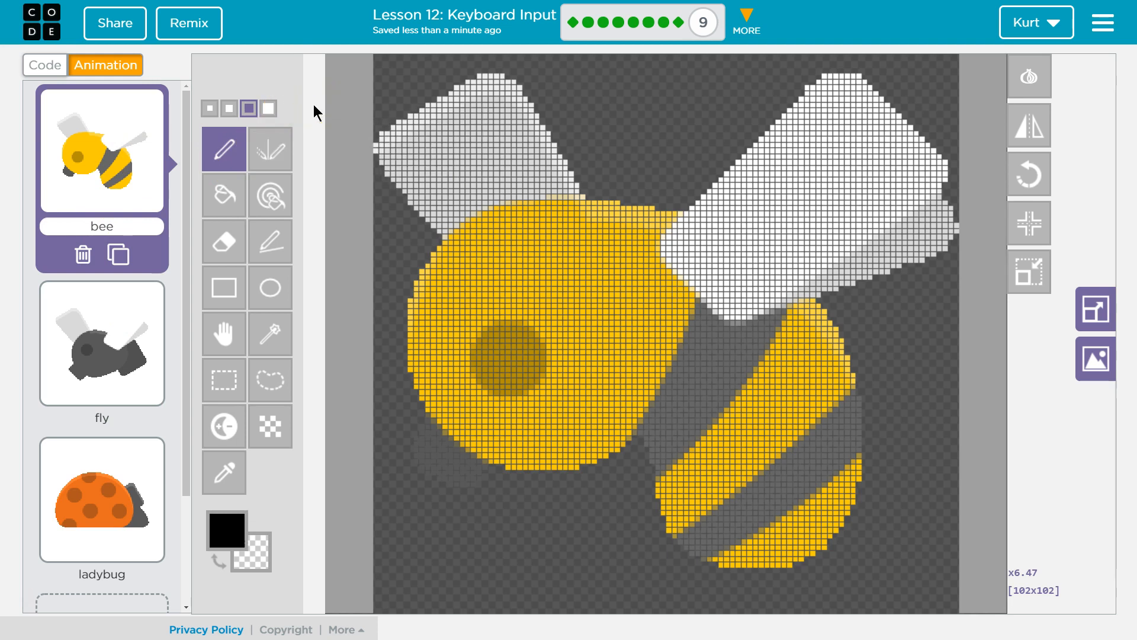
left_click(101, 343)
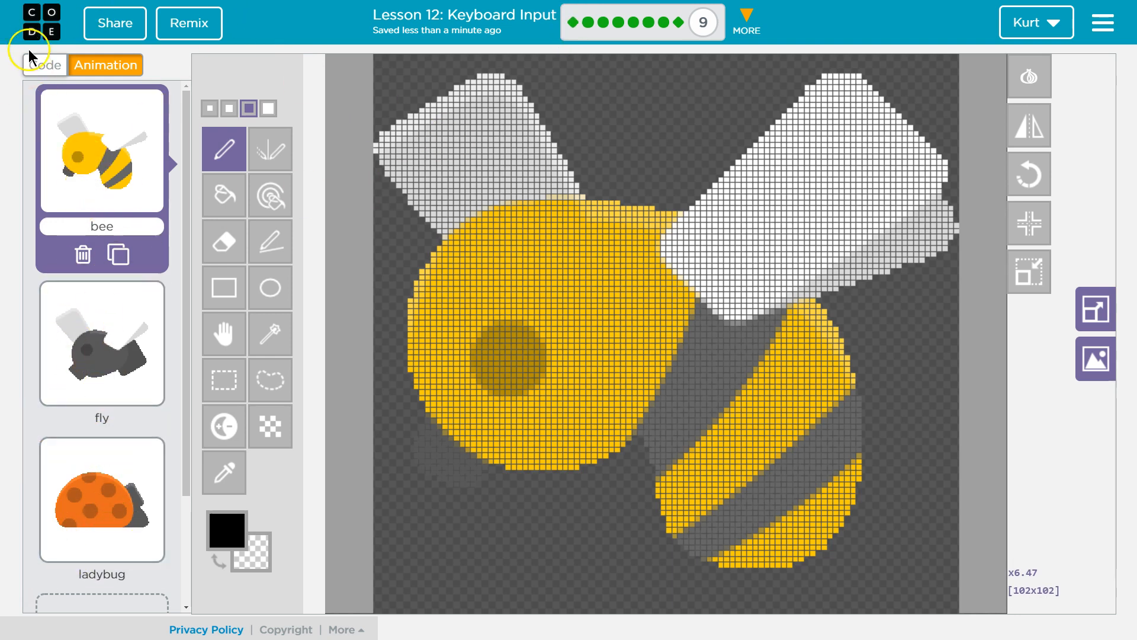
Step: Return to the block code, dismiss the notice, and scroll to the sprite setup and draw loop
left_click(44, 65)
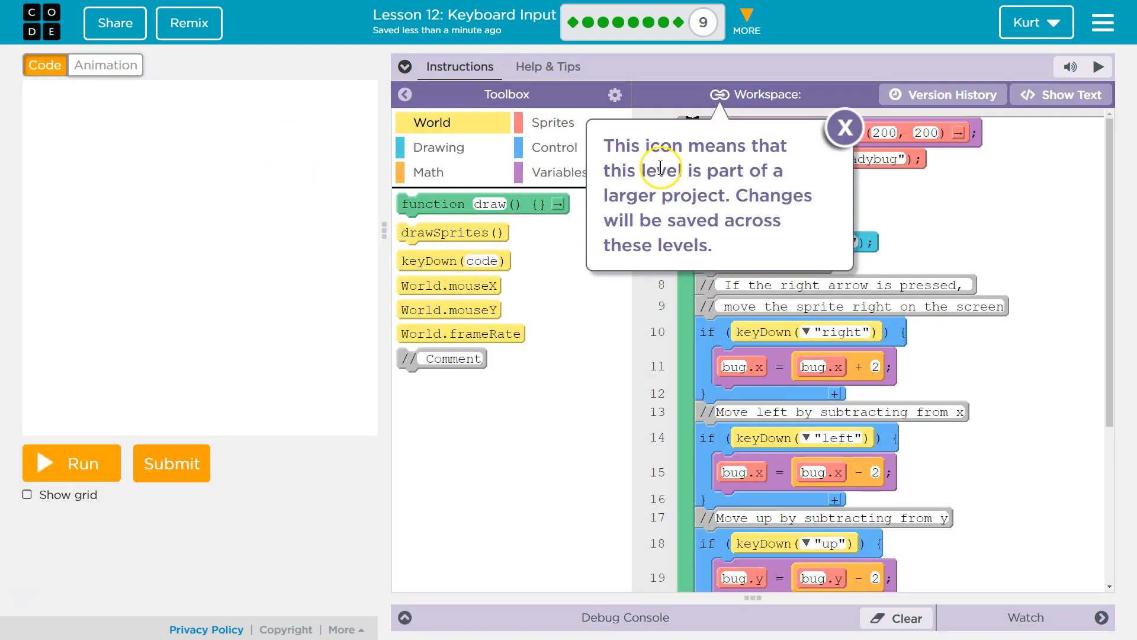
left_click(843, 127)
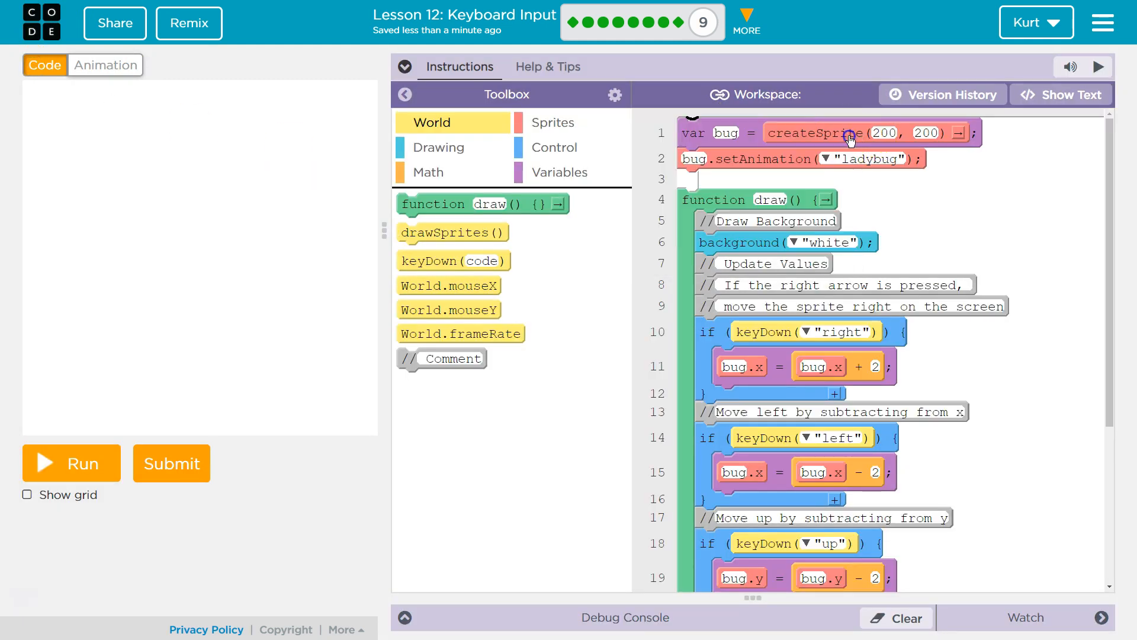
mouse_move(804, 189)
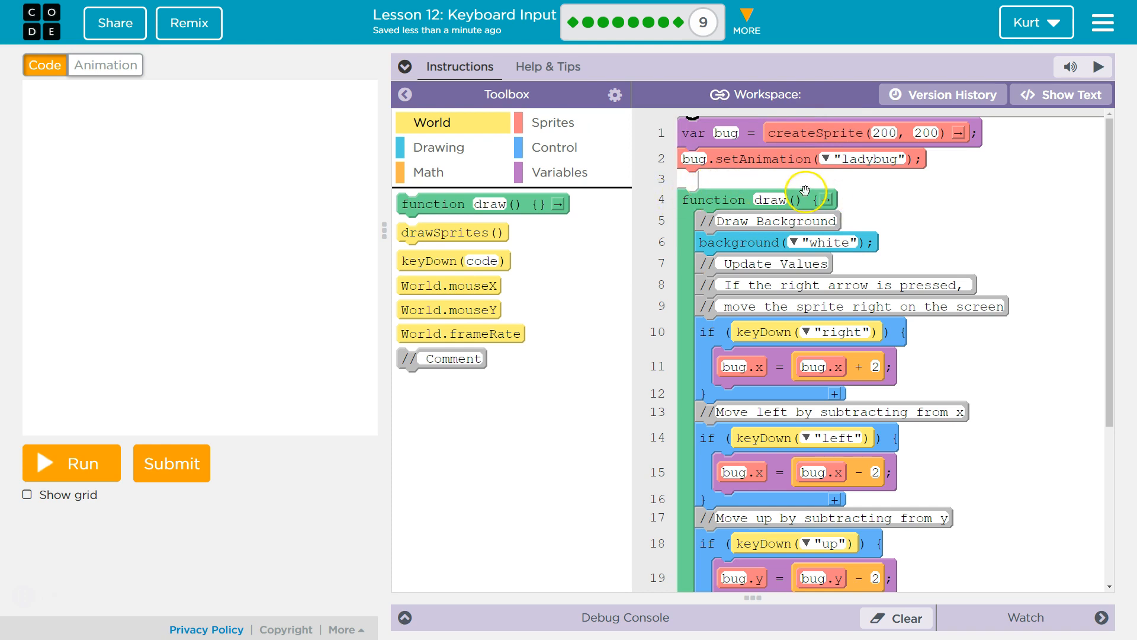
scroll("down", 3)
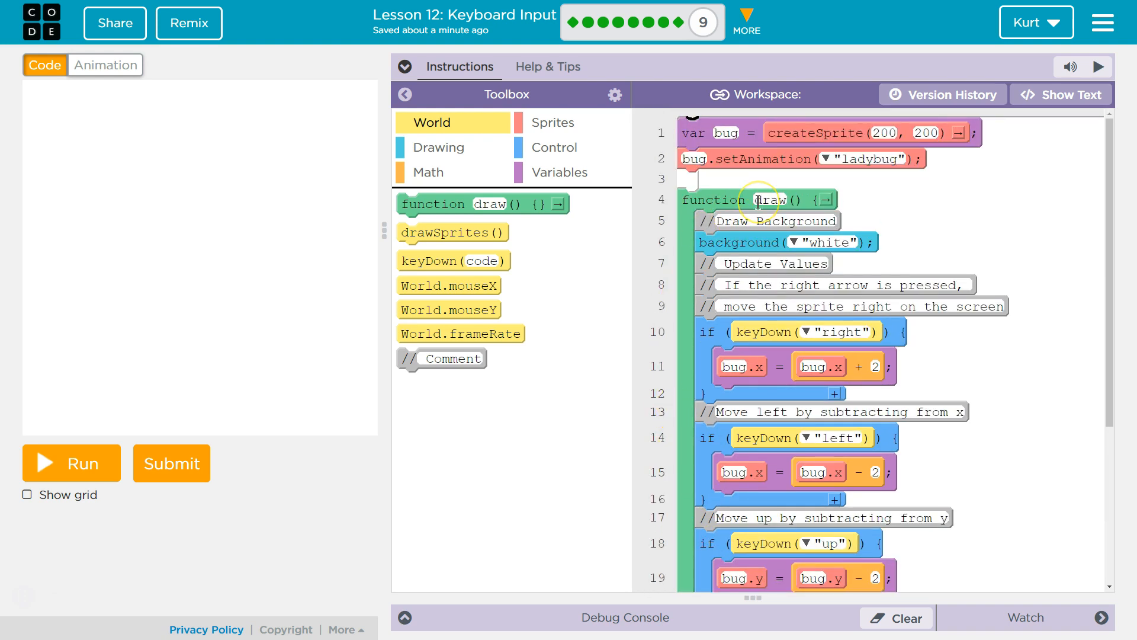
mouse_move(759, 485)
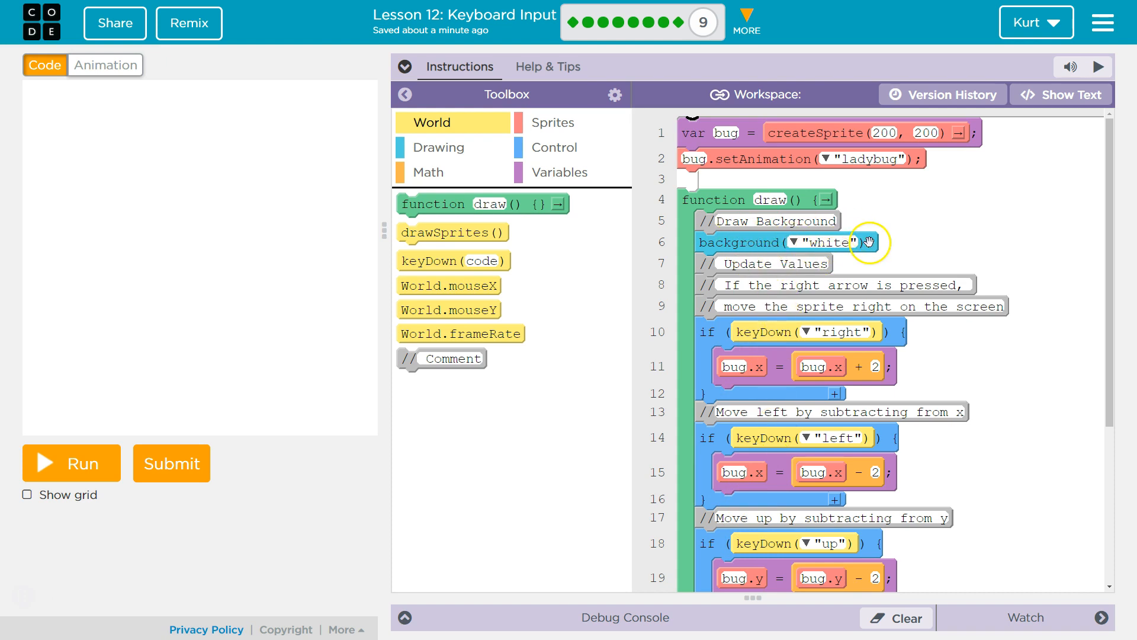
scroll("down", 3)
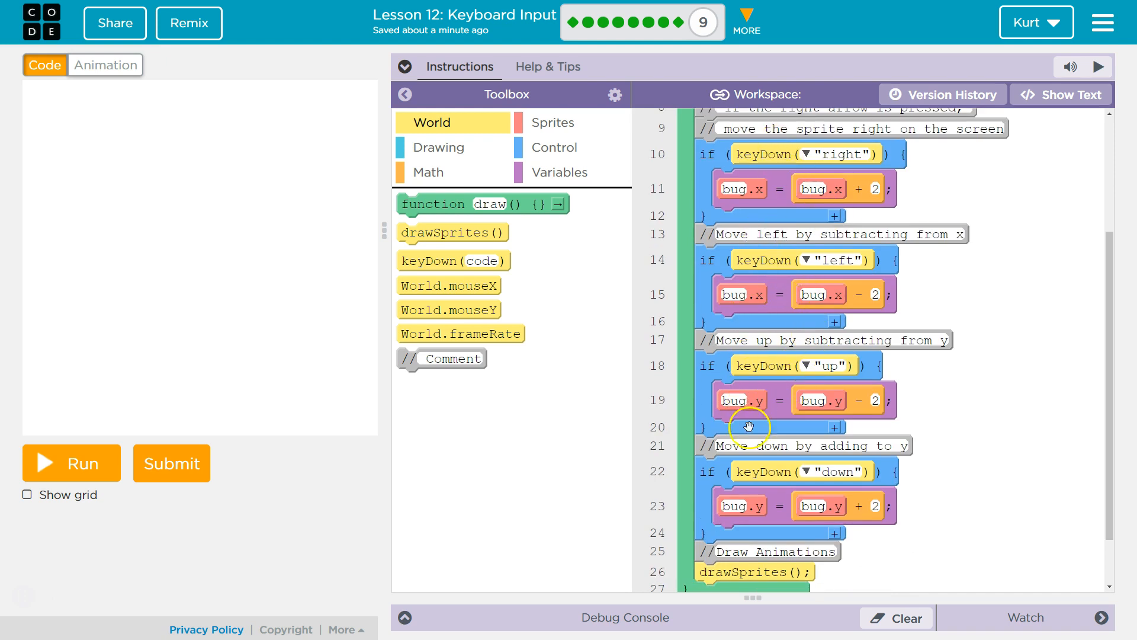
mouse_move(754, 256)
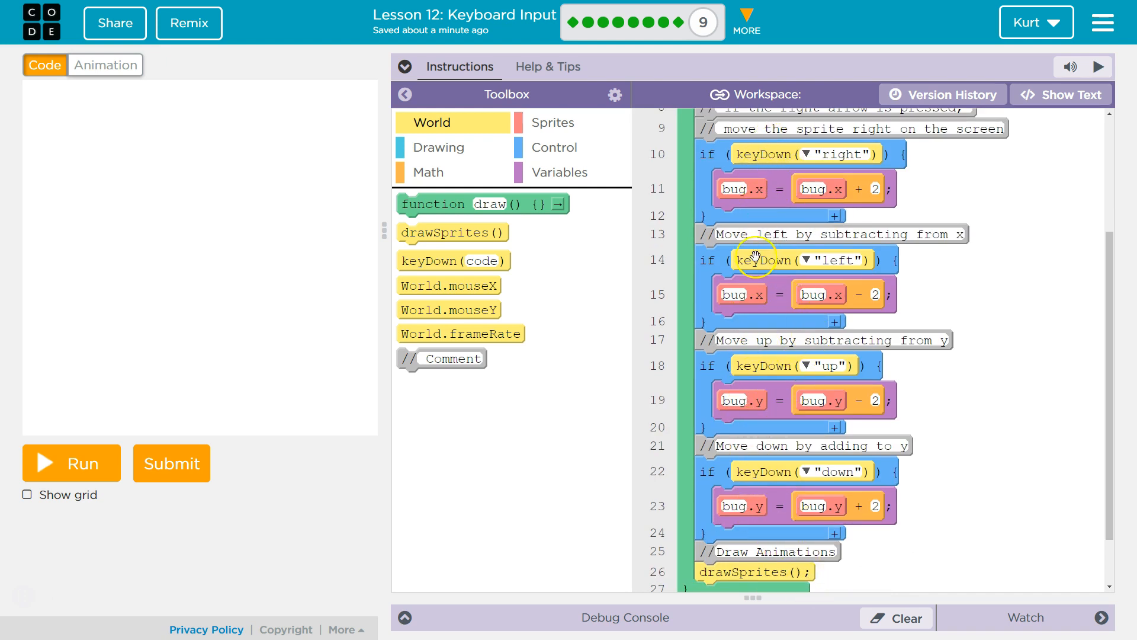
mouse_move(762, 158)
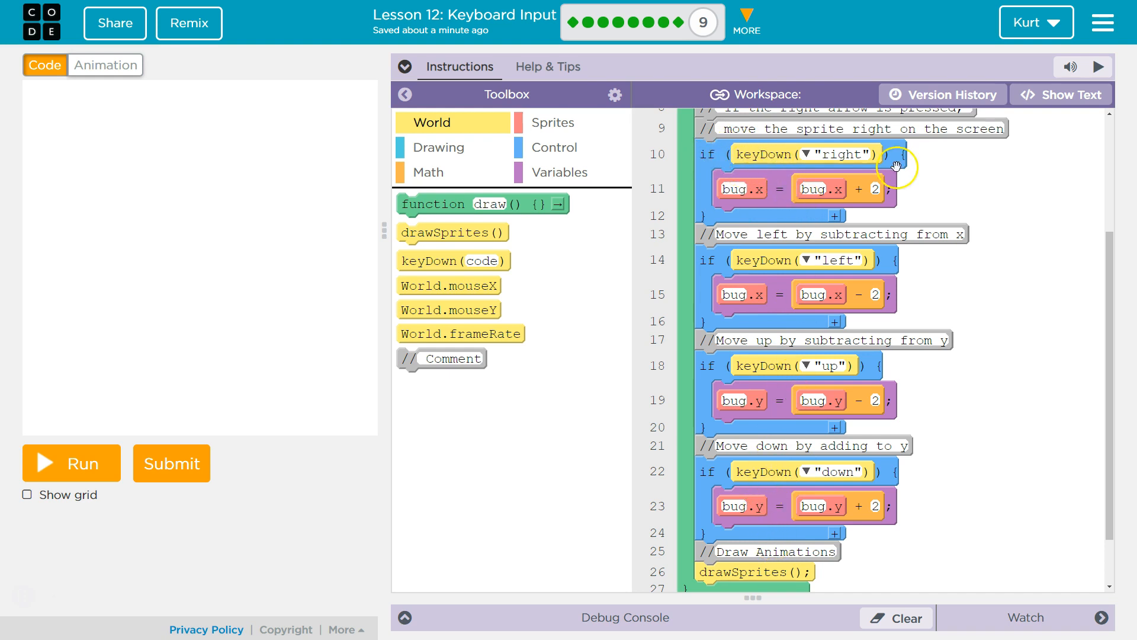
mouse_move(714, 387)
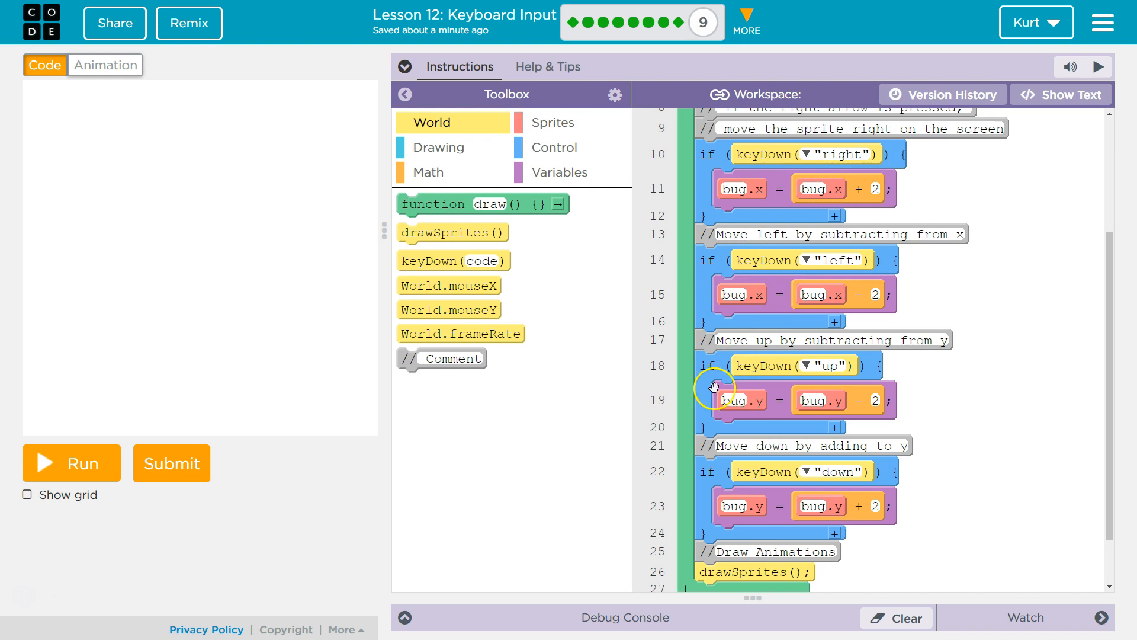
mouse_move(879, 494)
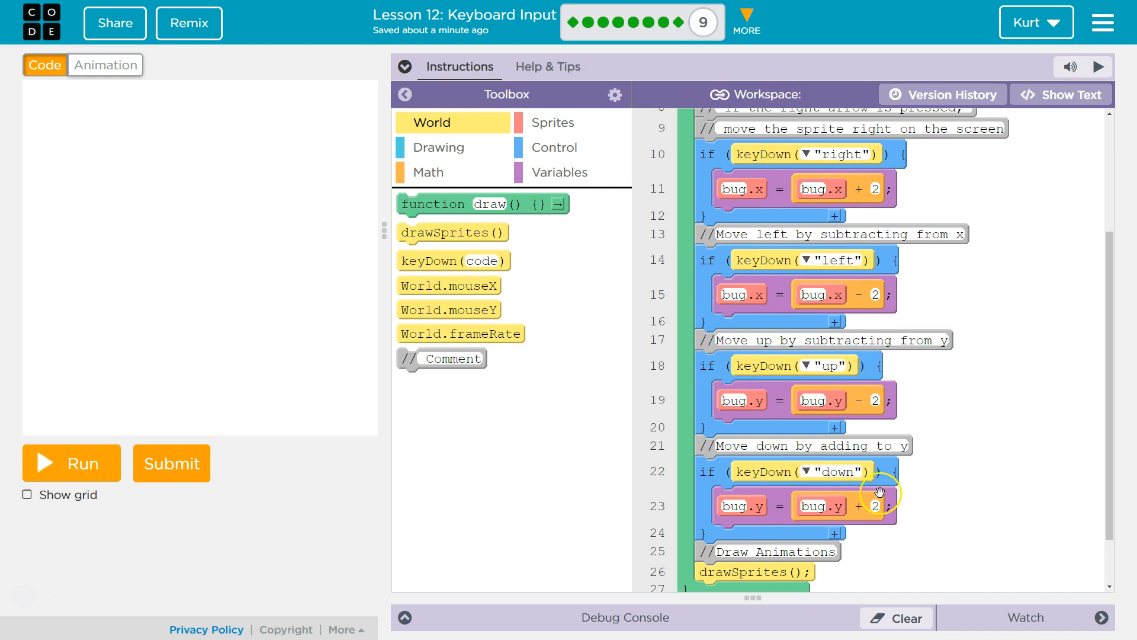
mouse_move(779, 240)
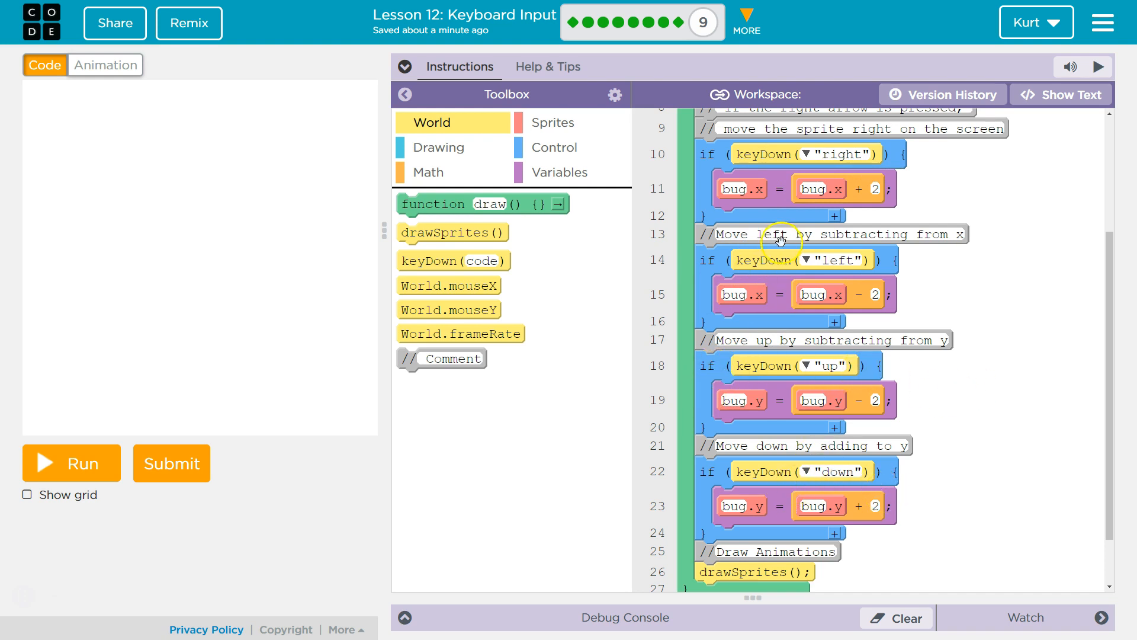
mouse_move(733, 145)
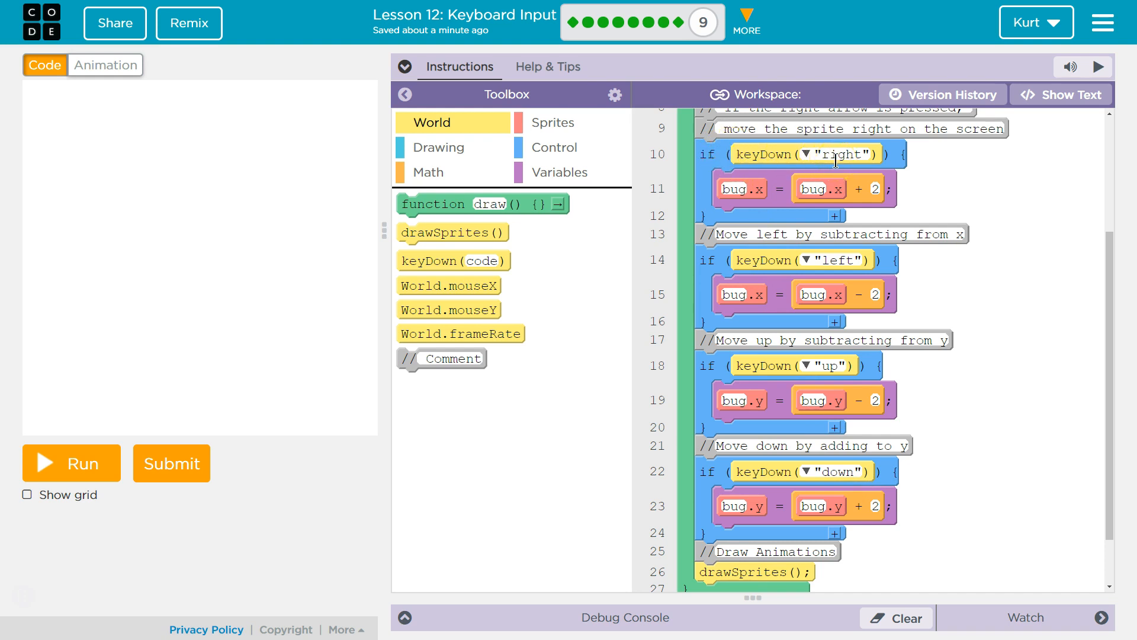
mouse_move(798, 173)
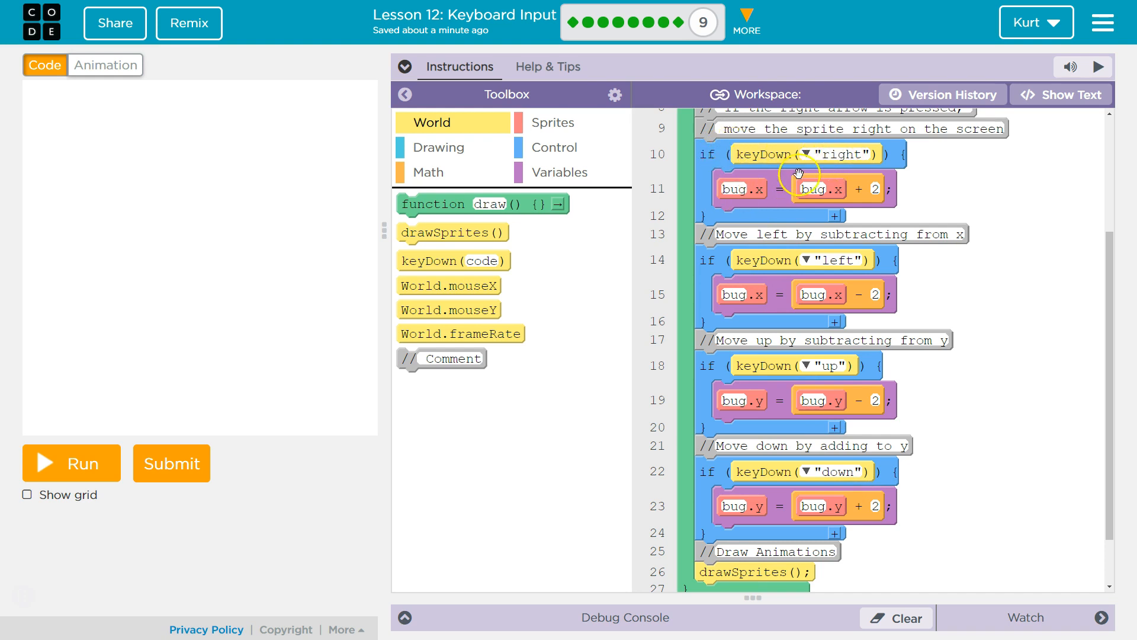
mouse_move(718, 200)
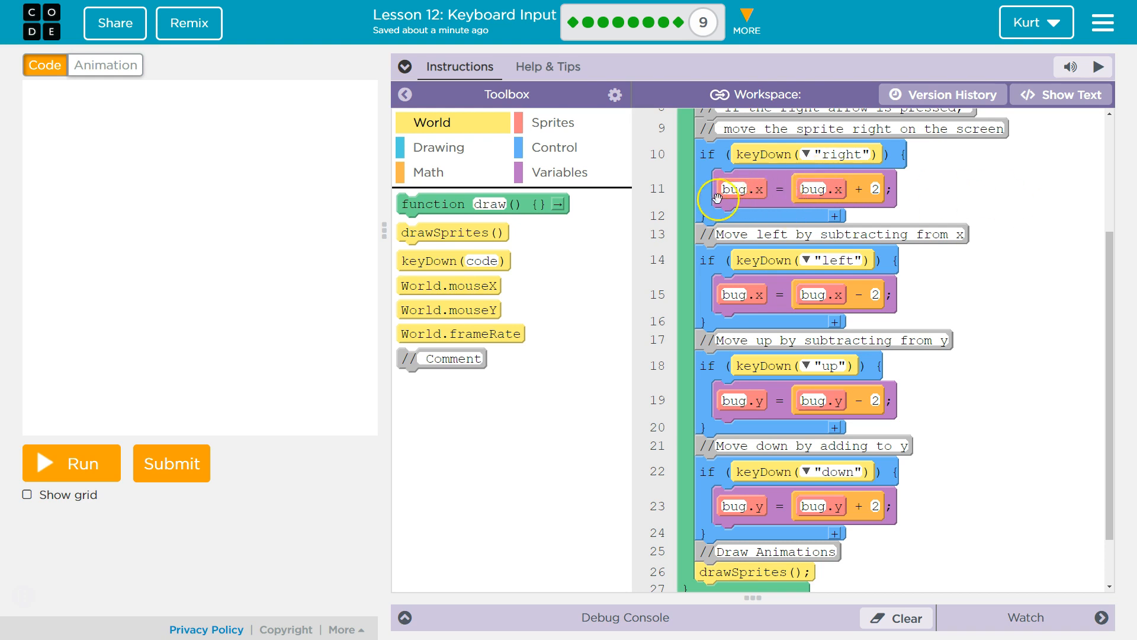
mouse_move(795, 200)
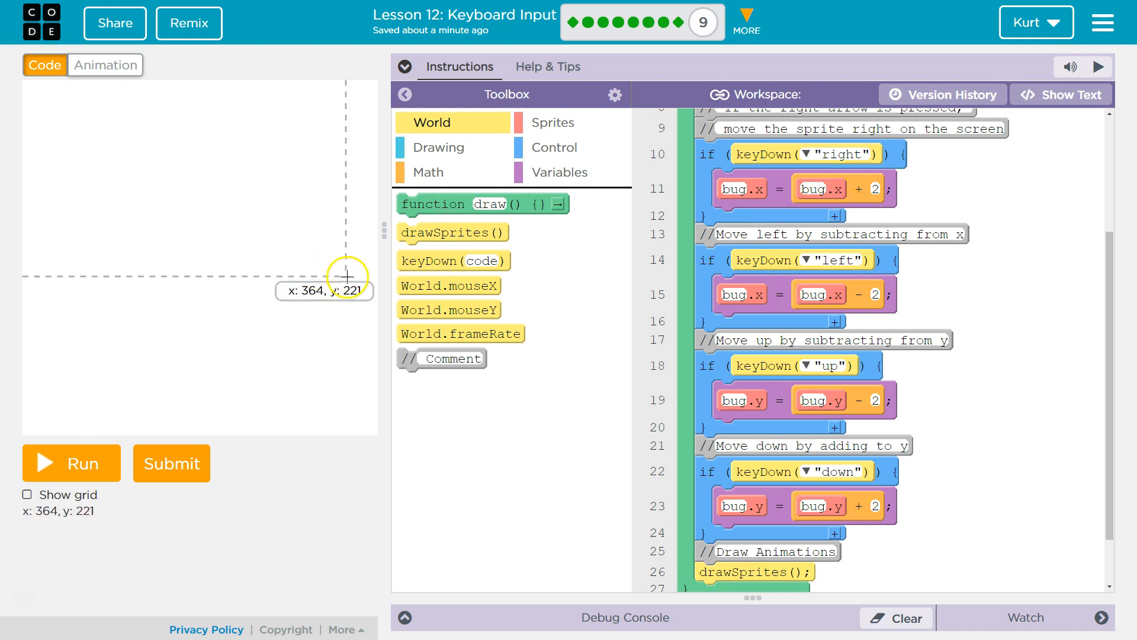
mouse_move(239, 428)
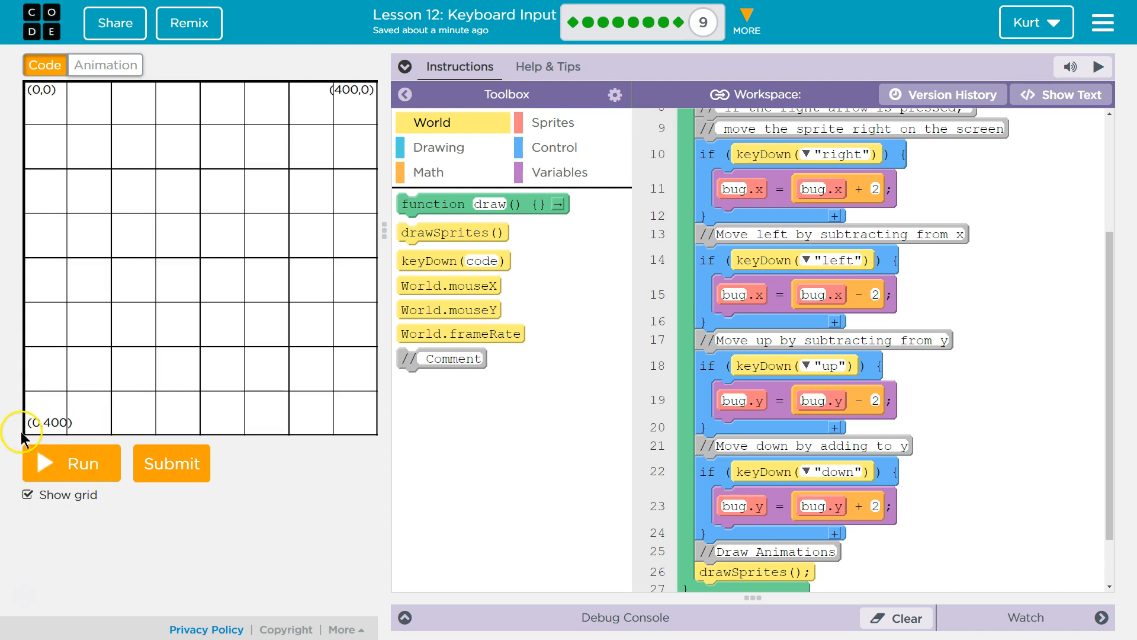
mouse_move(294, 426)
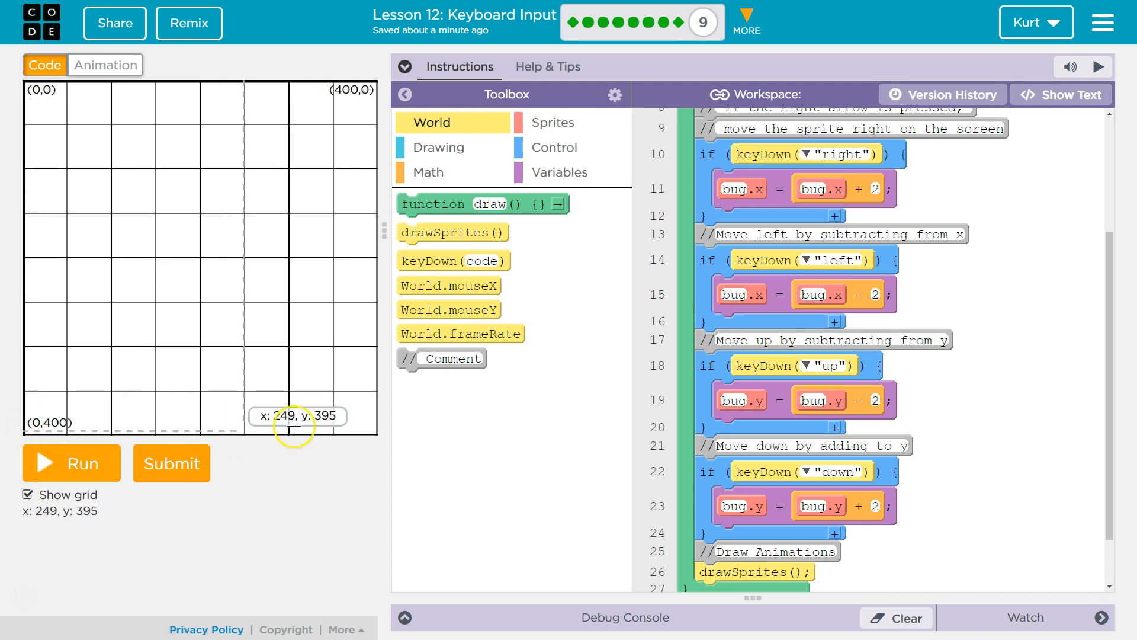
mouse_move(366, 424)
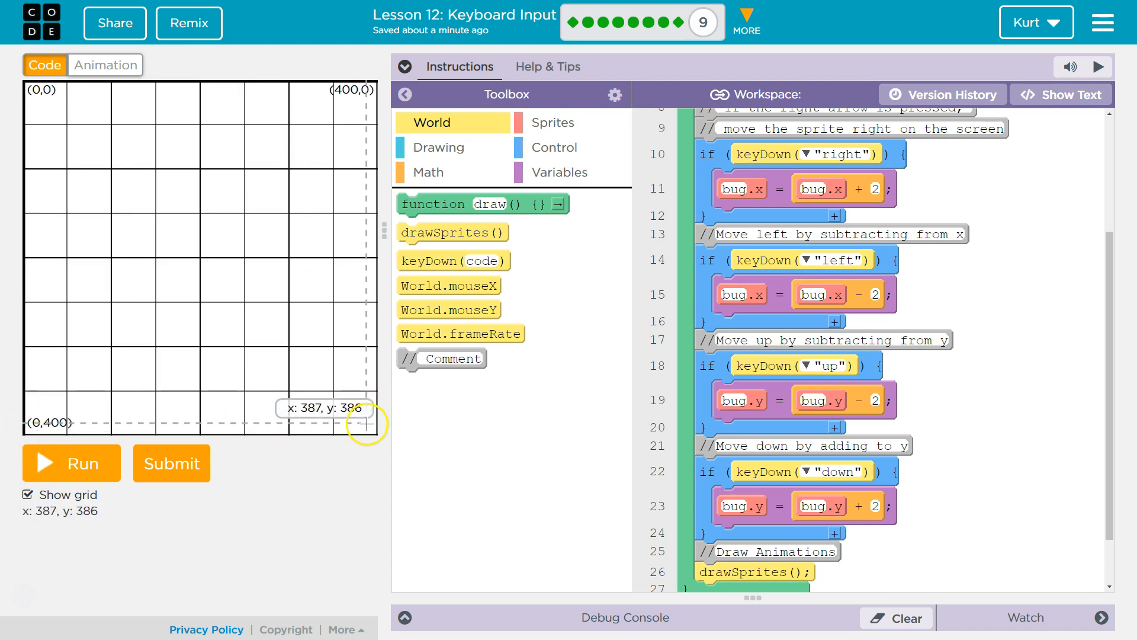
mouse_move(327, 433)
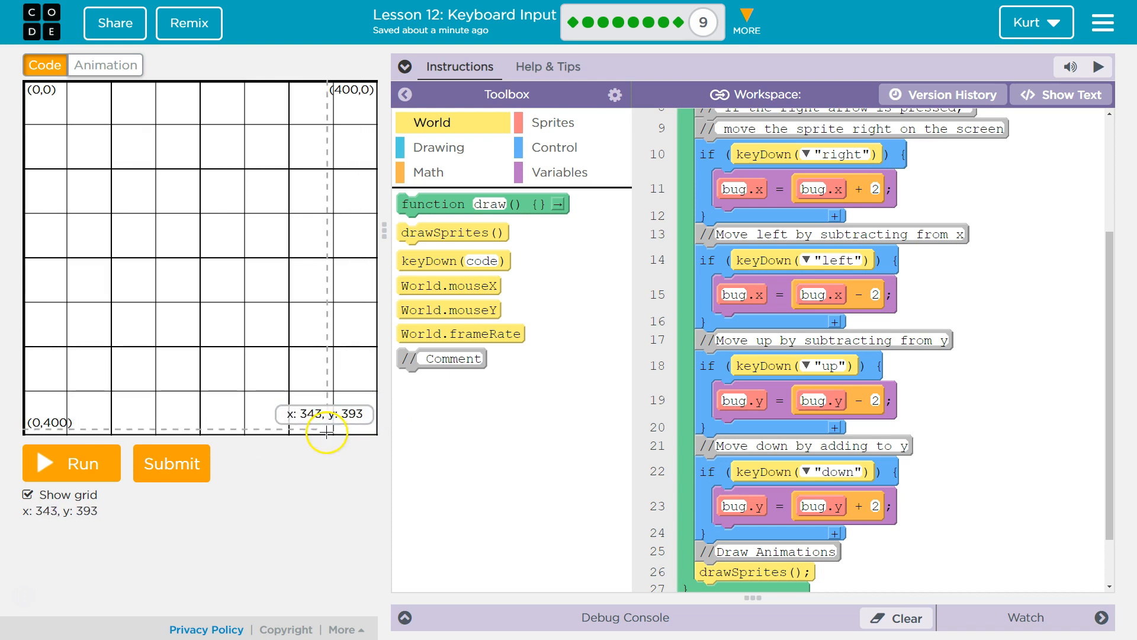
mouse_move(272, 85)
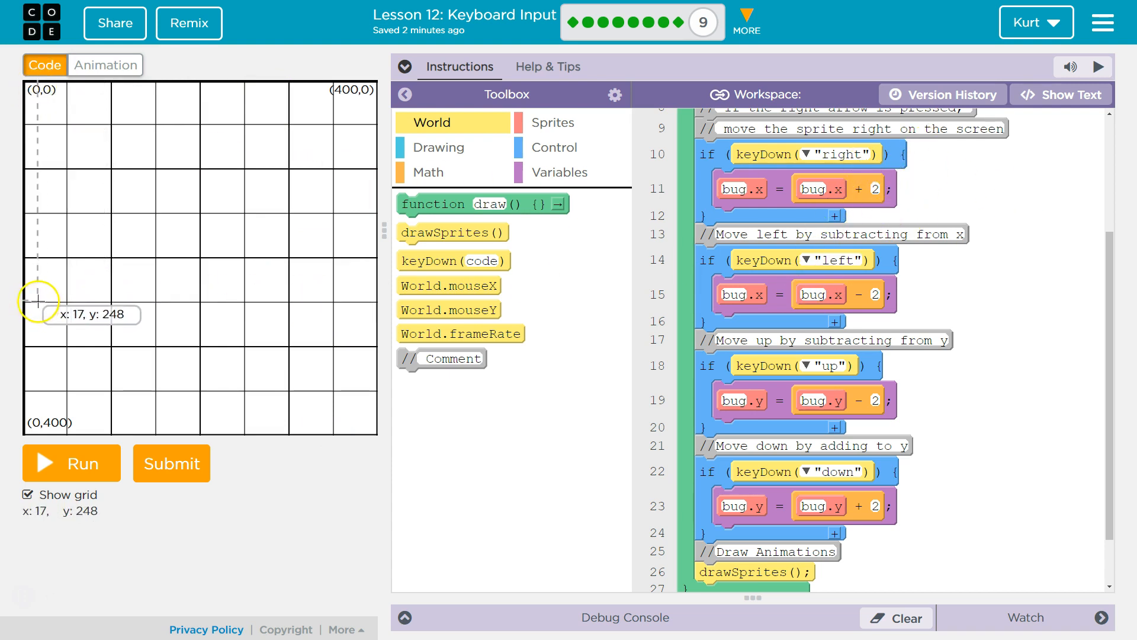
mouse_move(824, 170)
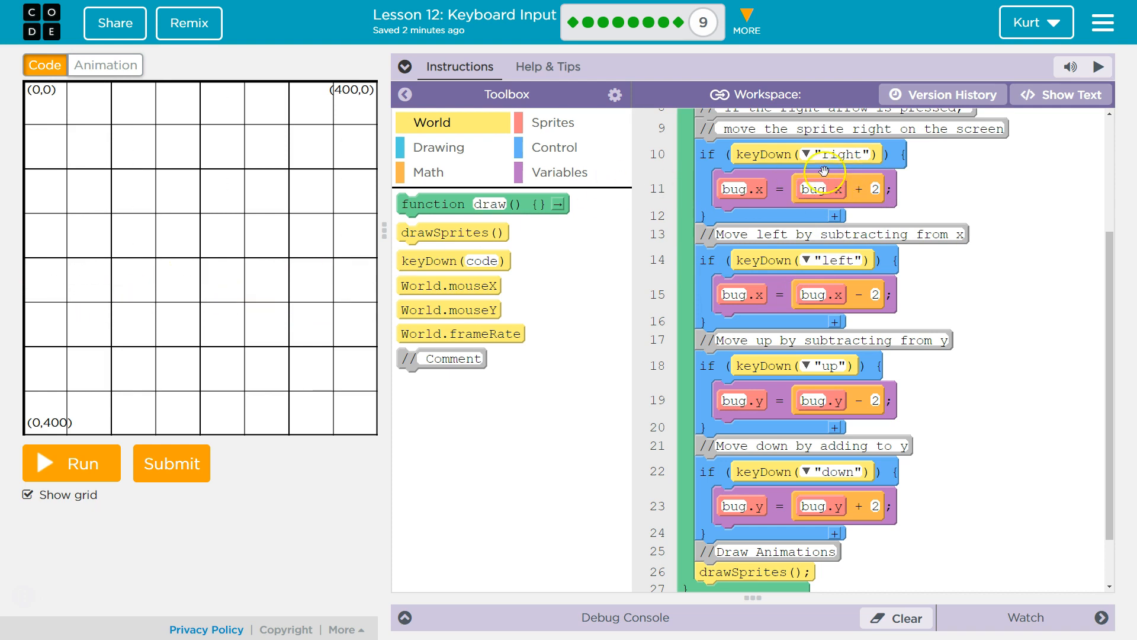
mouse_move(193, 312)
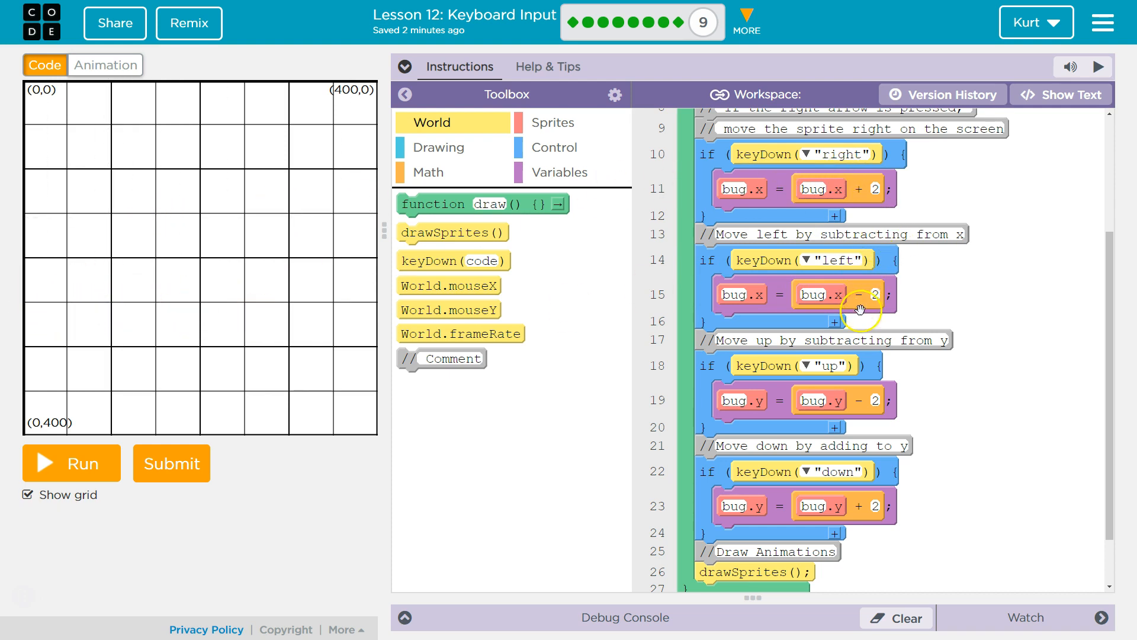
mouse_move(290, 326)
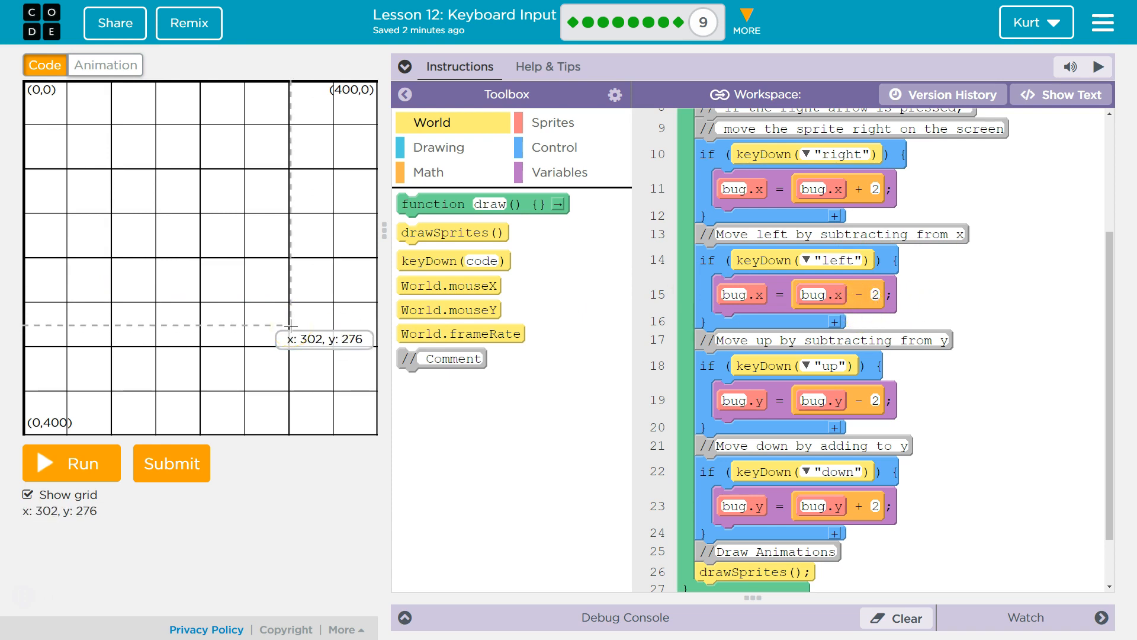
mouse_move(154, 324)
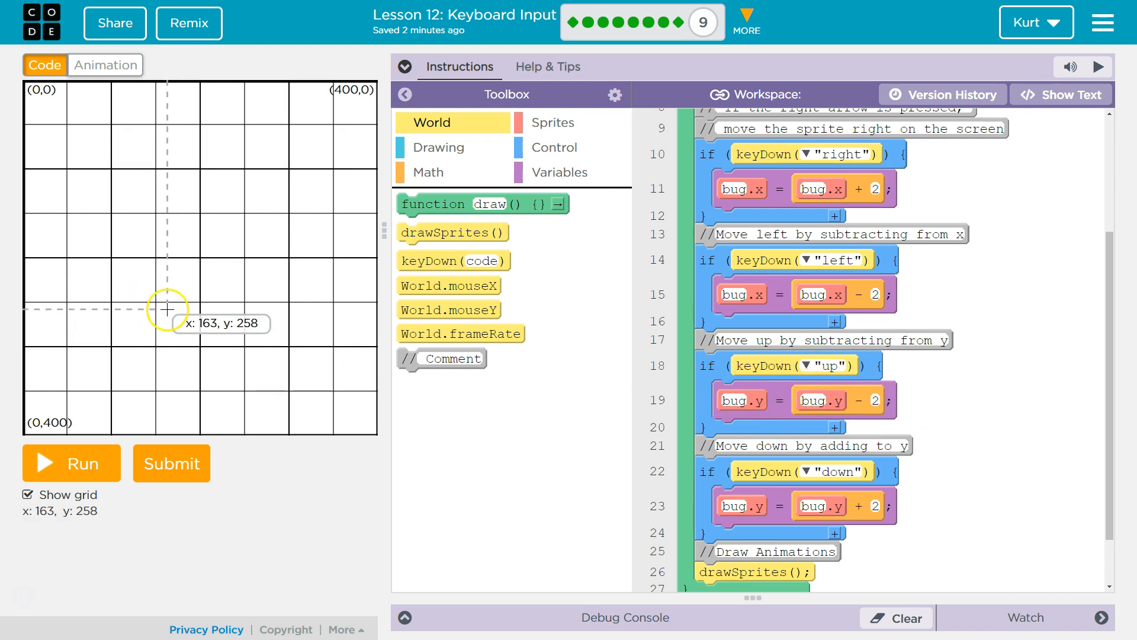
mouse_move(148, 268)
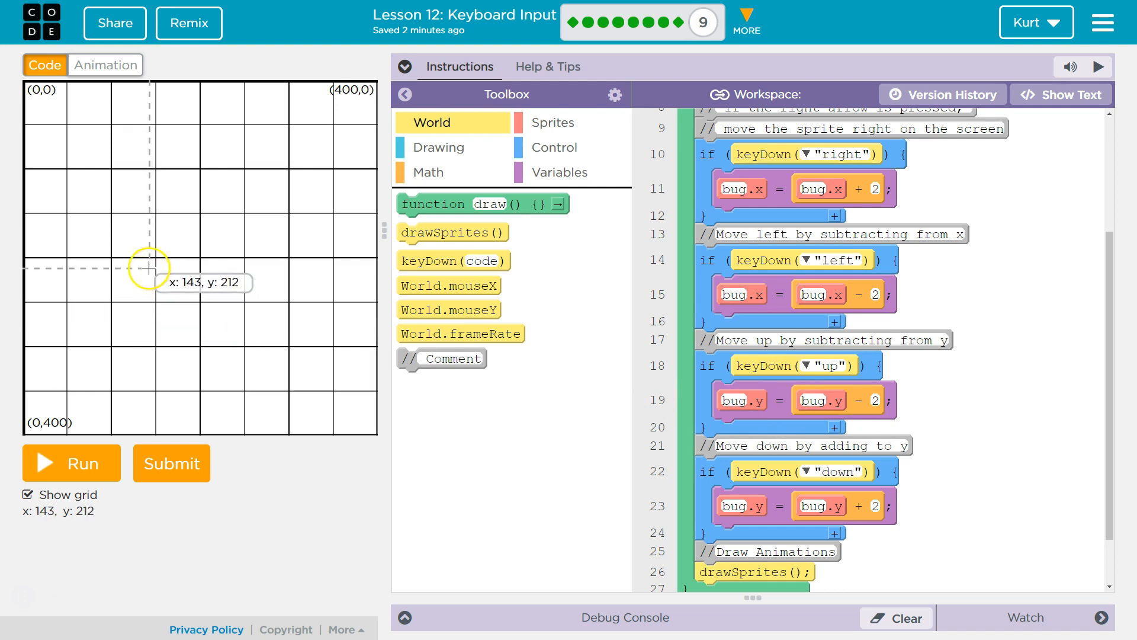
mouse_move(288, 226)
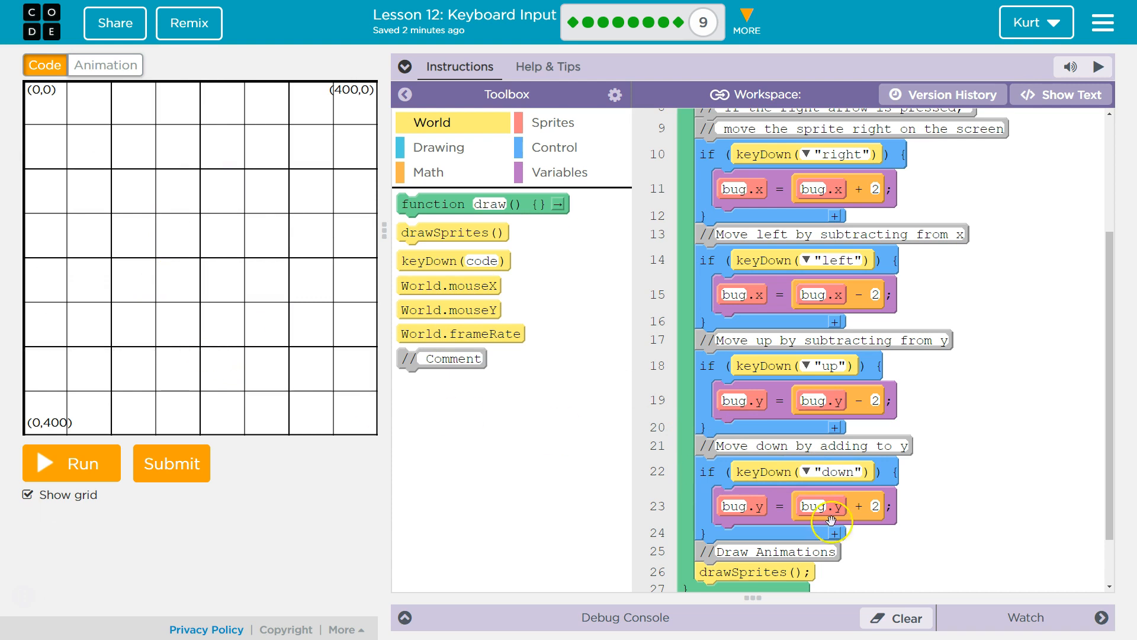
Step: Scroll through the arrow-key movement code in the workspace
scroll("down", 3)
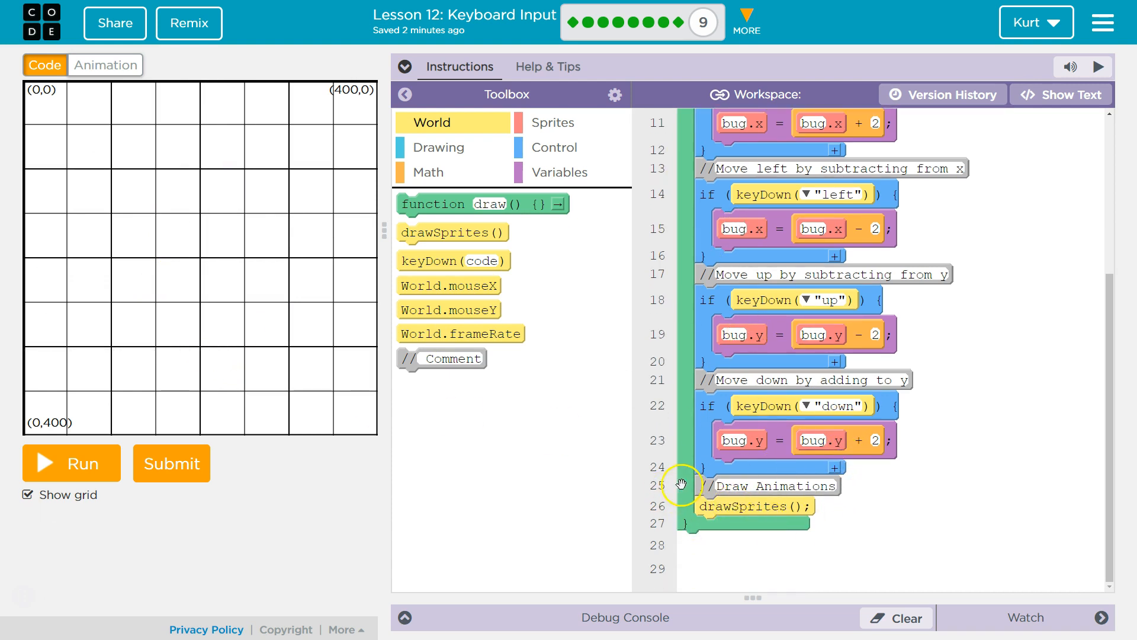
mouse_move(721, 540)
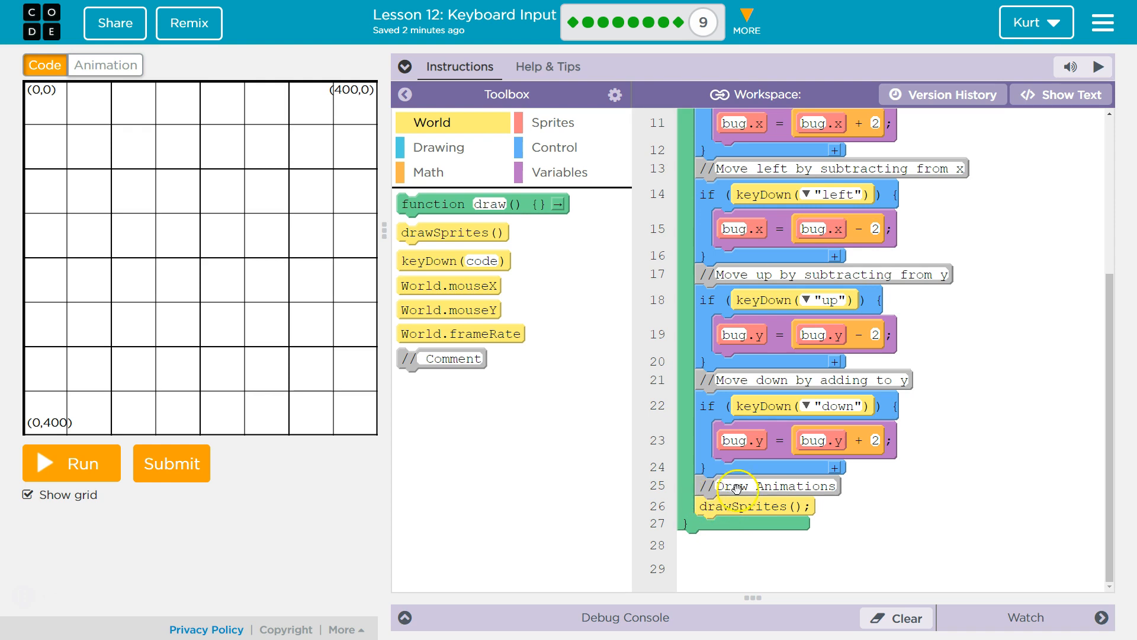
mouse_move(820, 541)
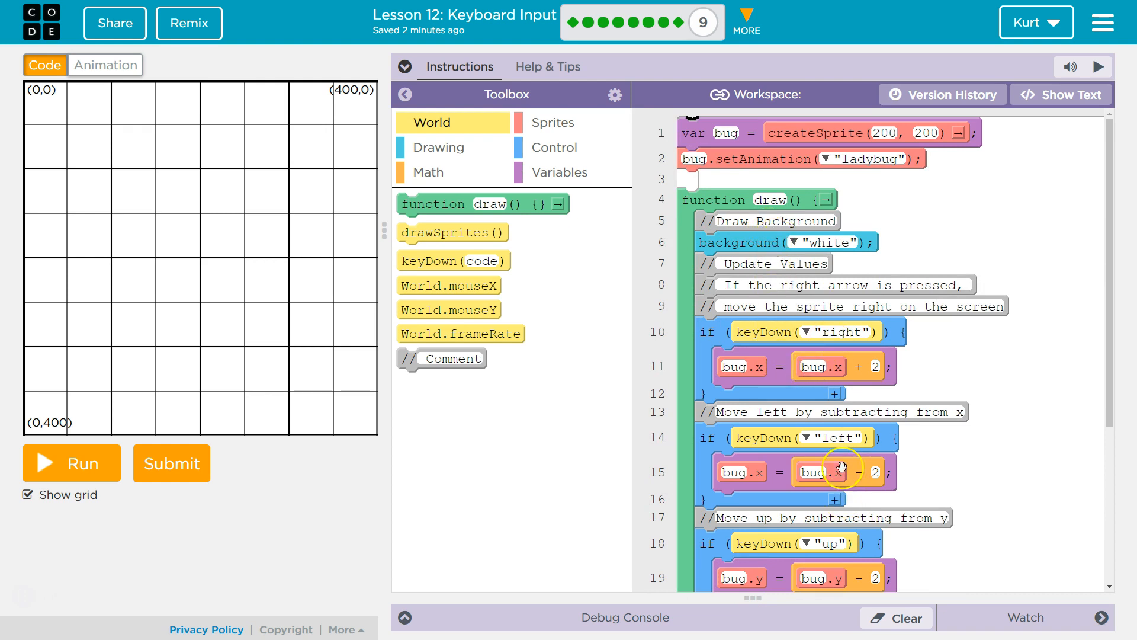
scroll("down", 3)
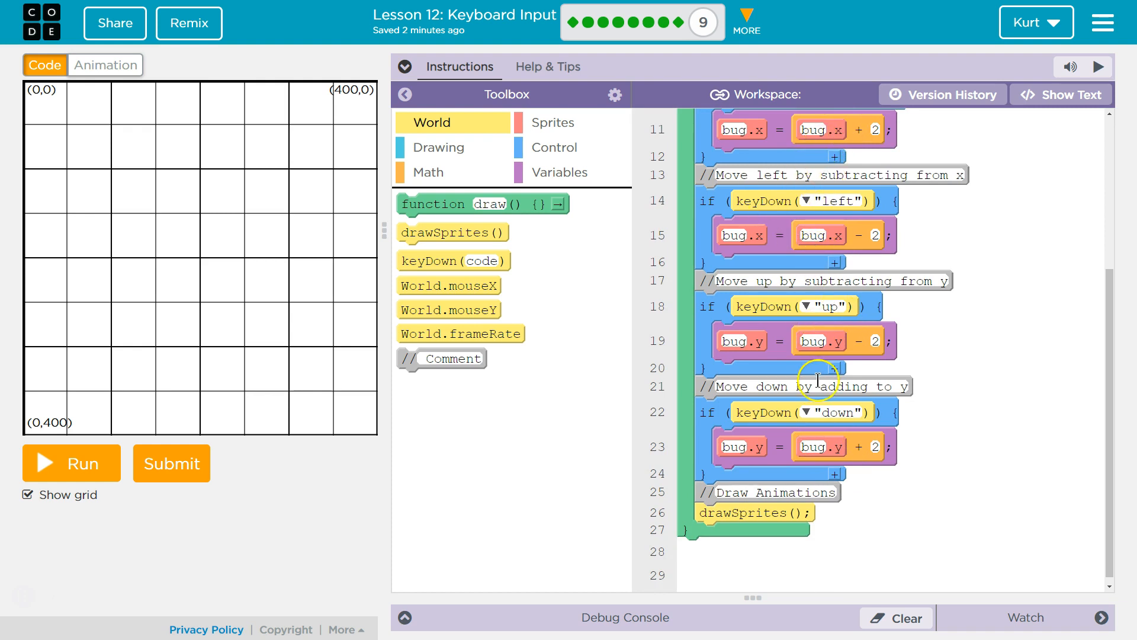
mouse_move(719, 535)
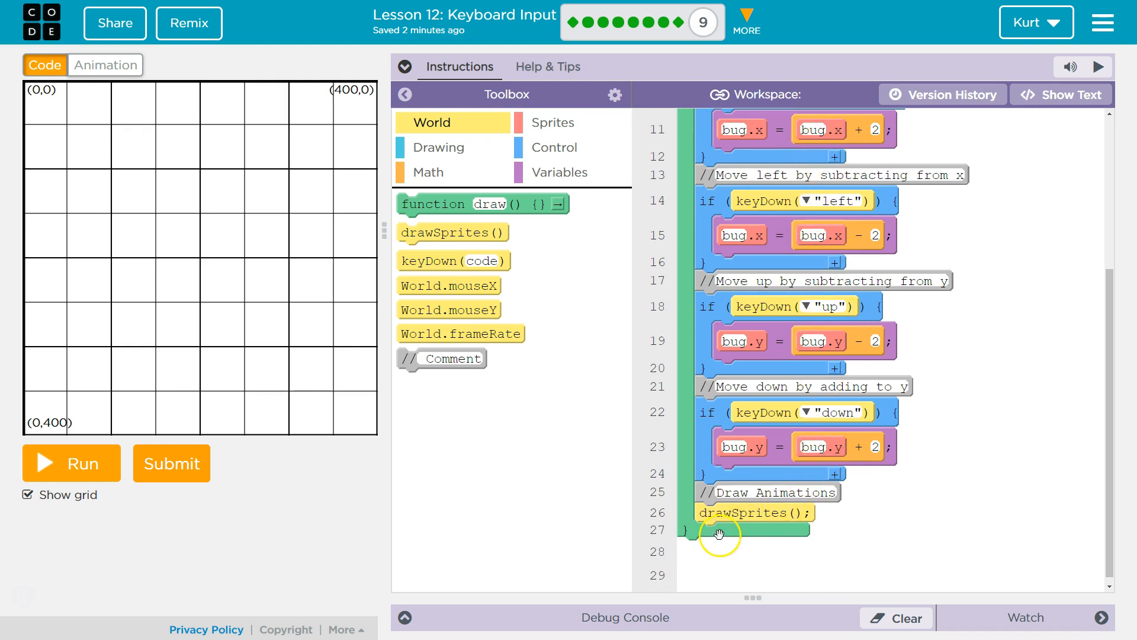
left_click(26, 495)
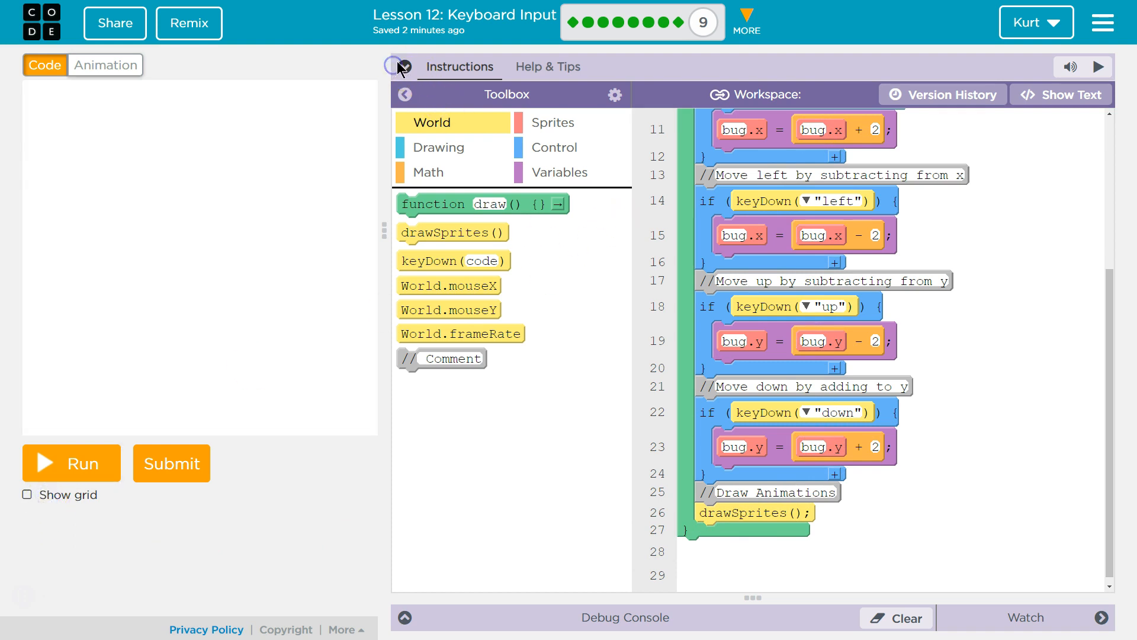
left_click(404, 67)
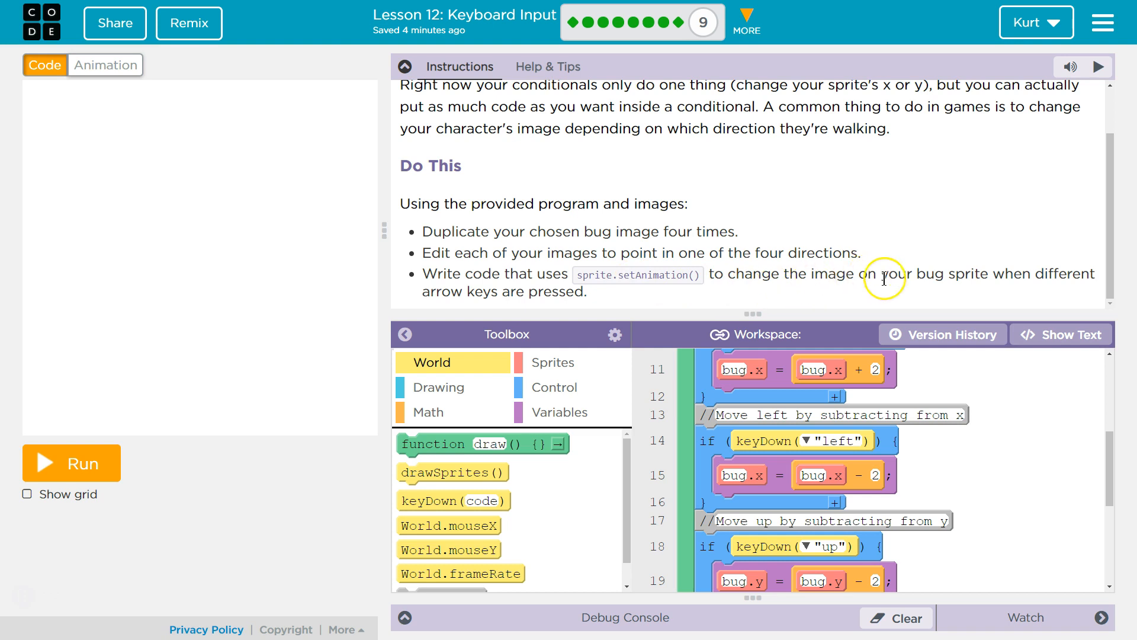
mouse_move(968, 277)
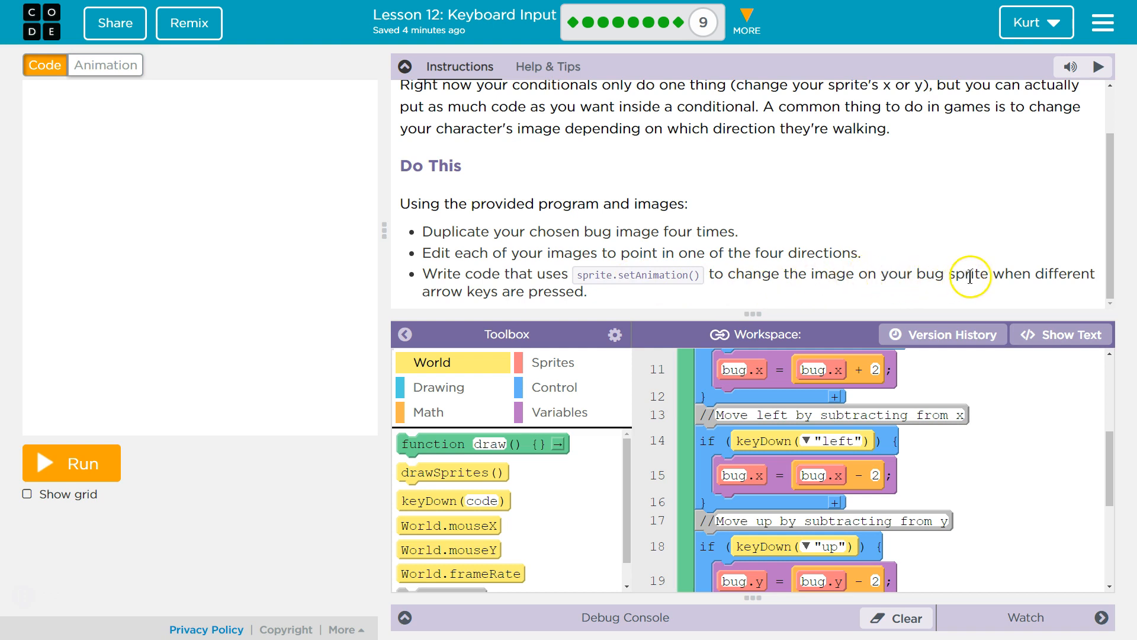
mouse_move(1042, 275)
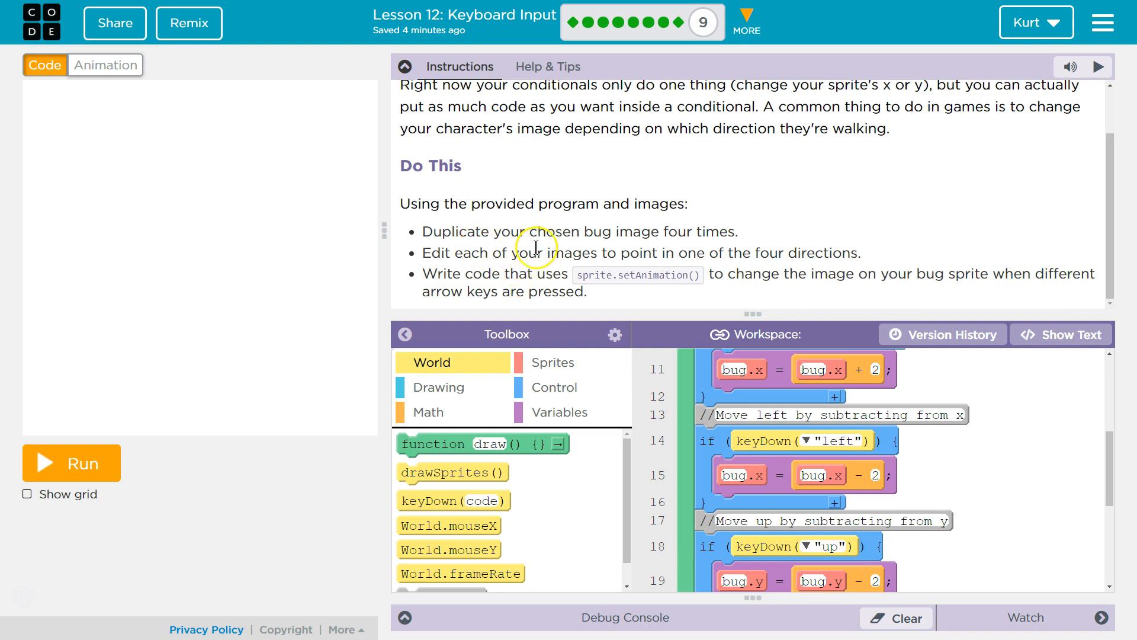
mouse_move(762, 252)
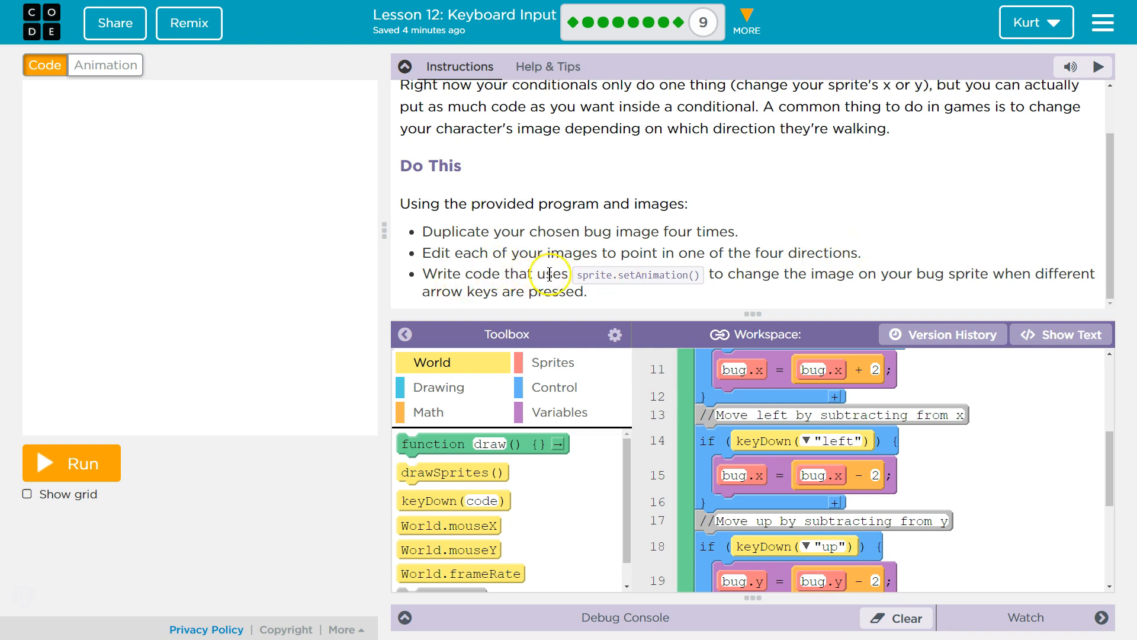
mouse_move(762, 274)
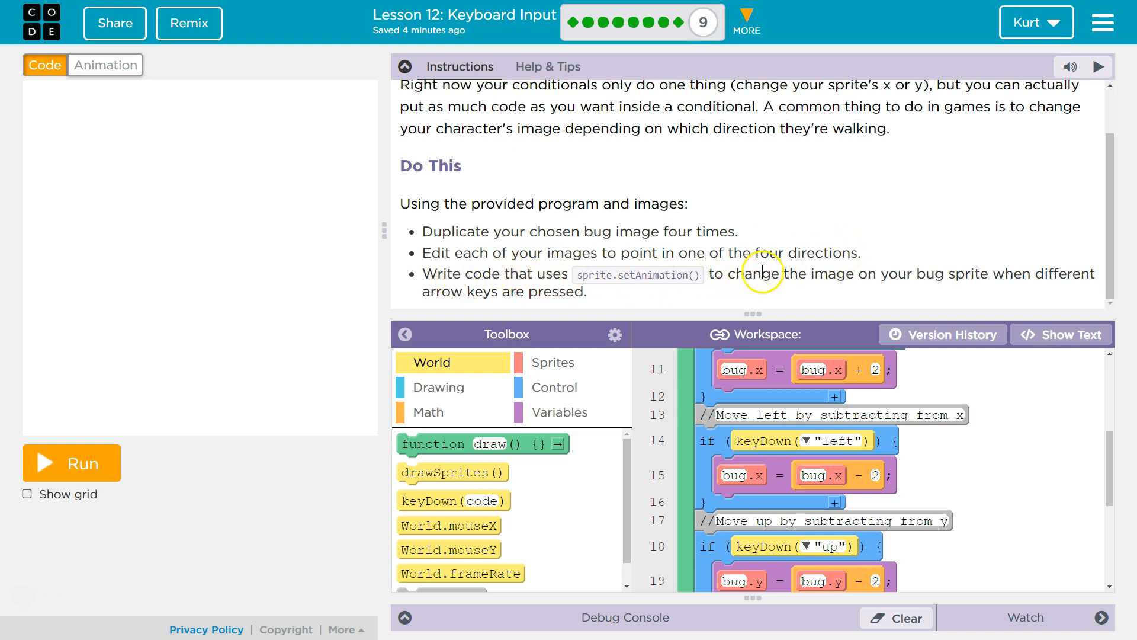
mouse_move(978, 279)
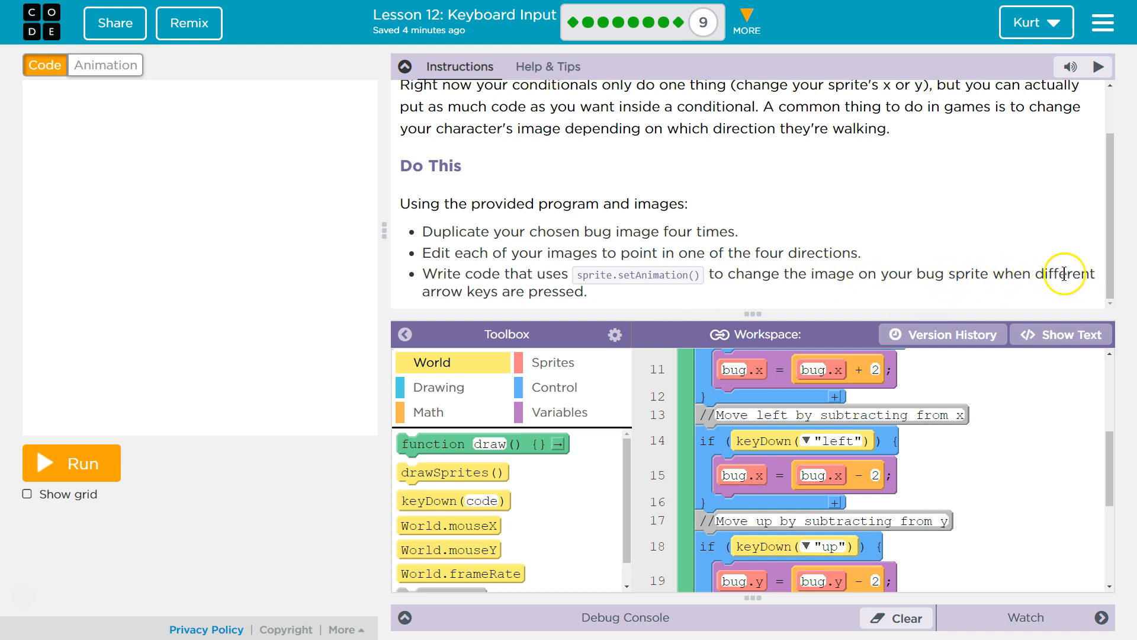
mouse_move(642, 253)
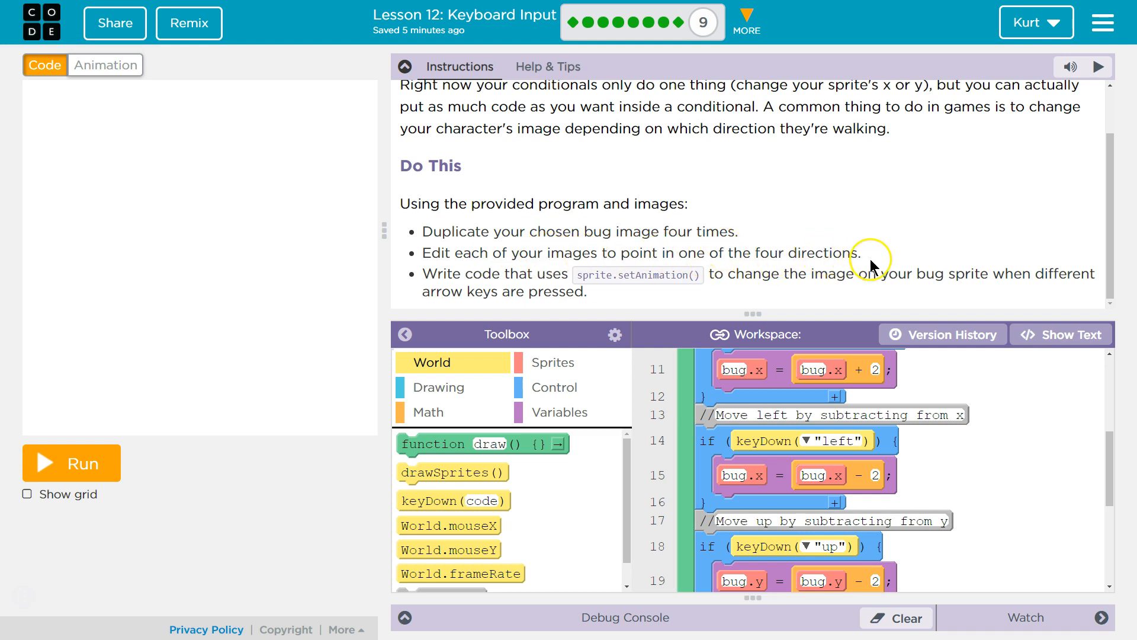
mouse_move(847, 274)
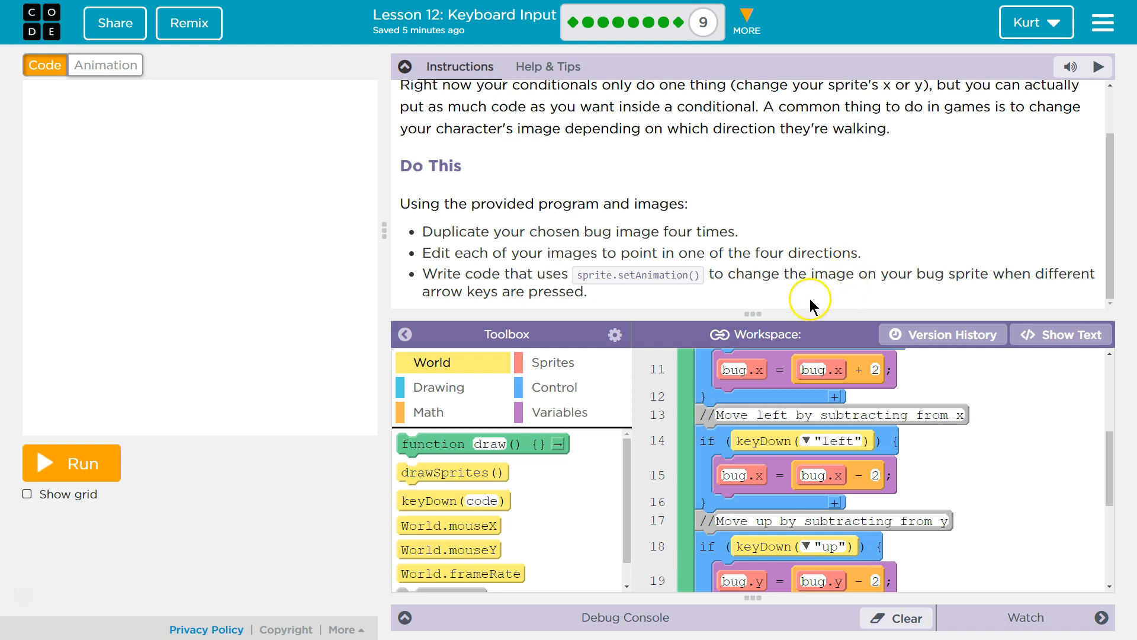
scroll("down", 3)
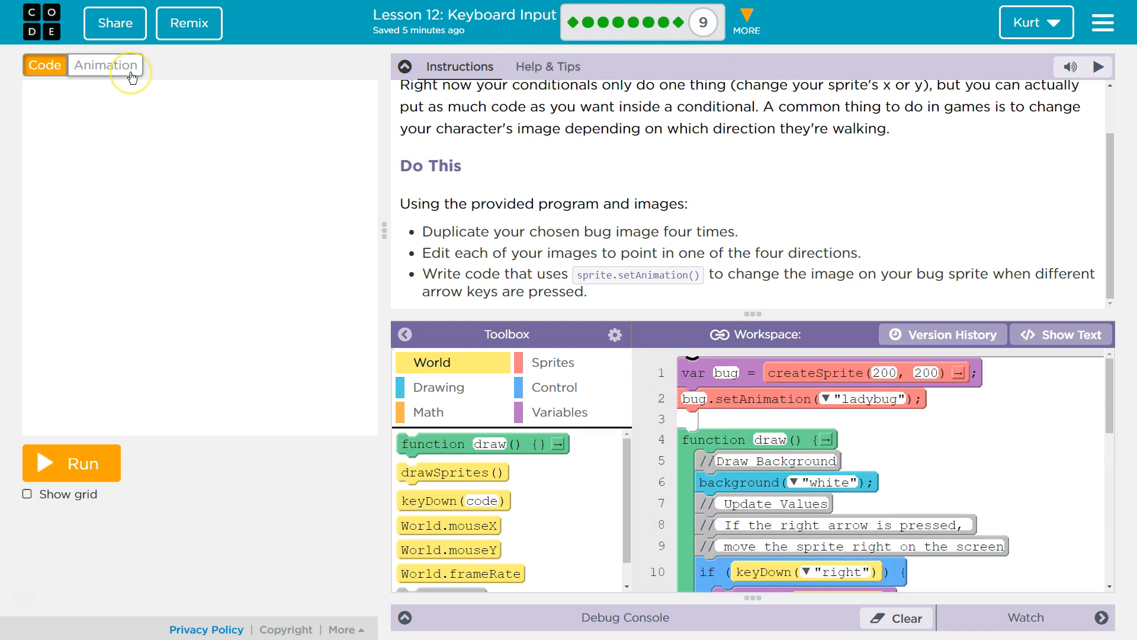
Step: Delete the fly and ladybug animations so only bee remains
left_click(105, 64)
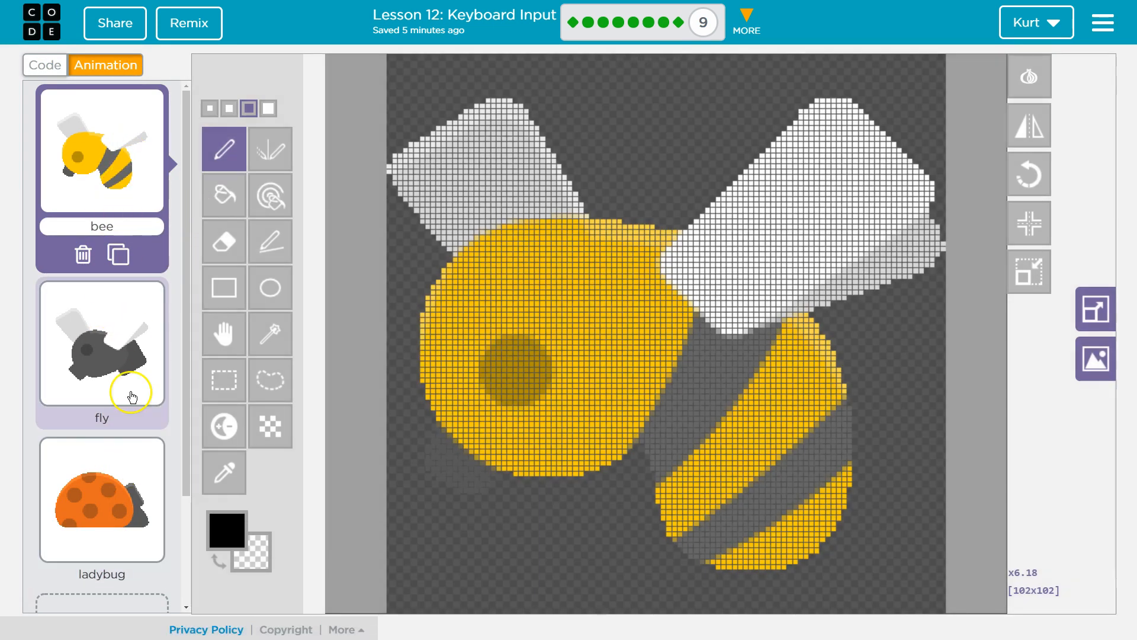
left_click(82, 410)
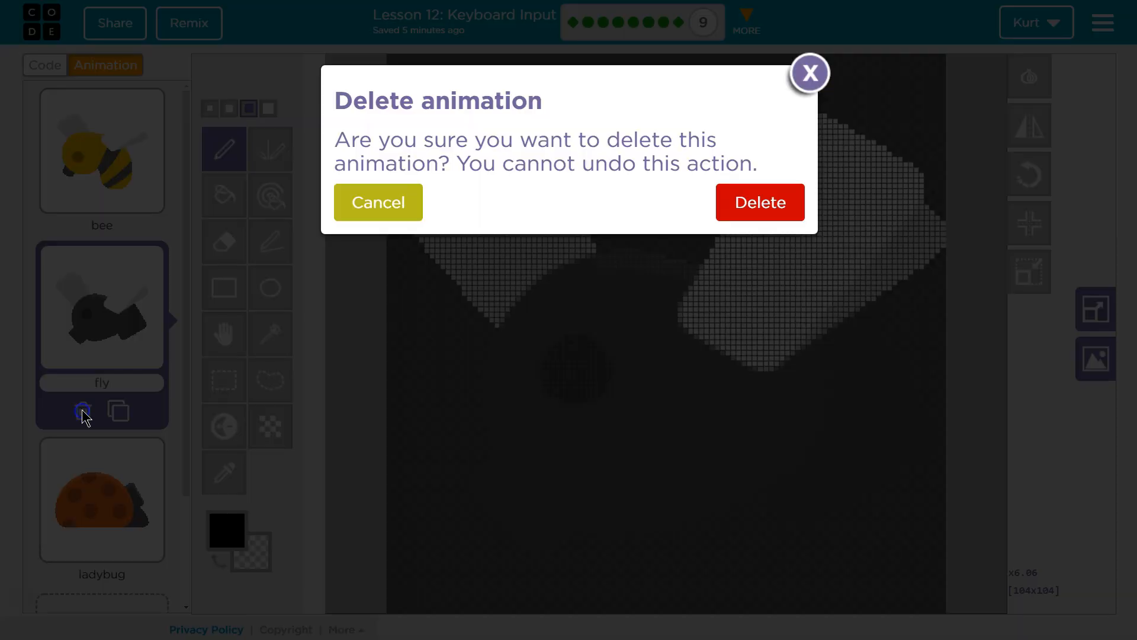
left_click(759, 202)
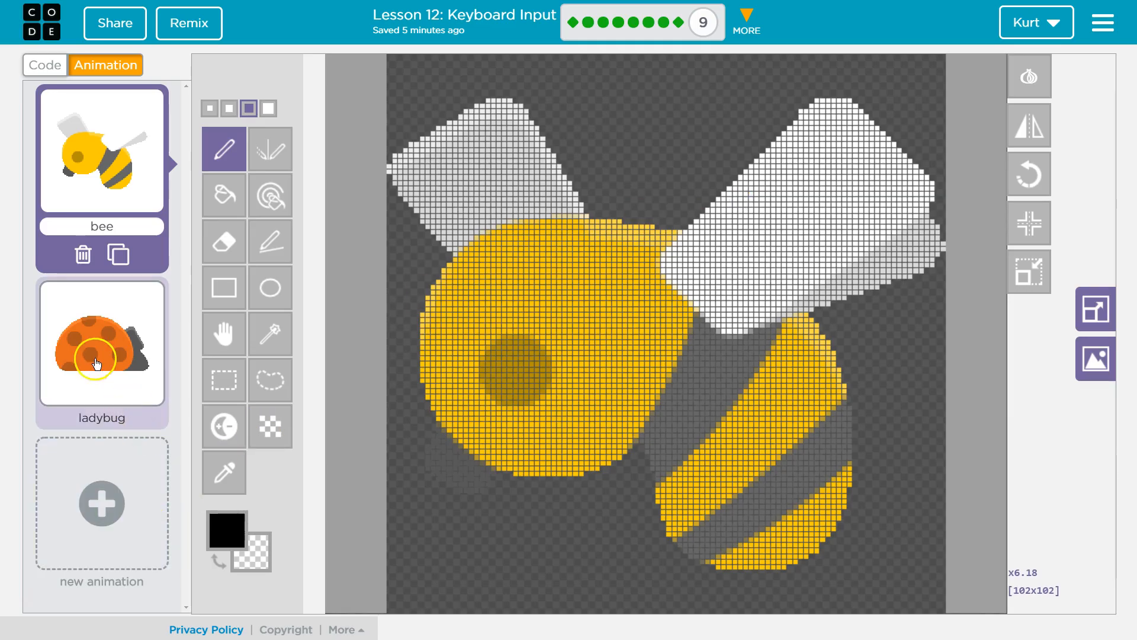
left_click(101, 337)
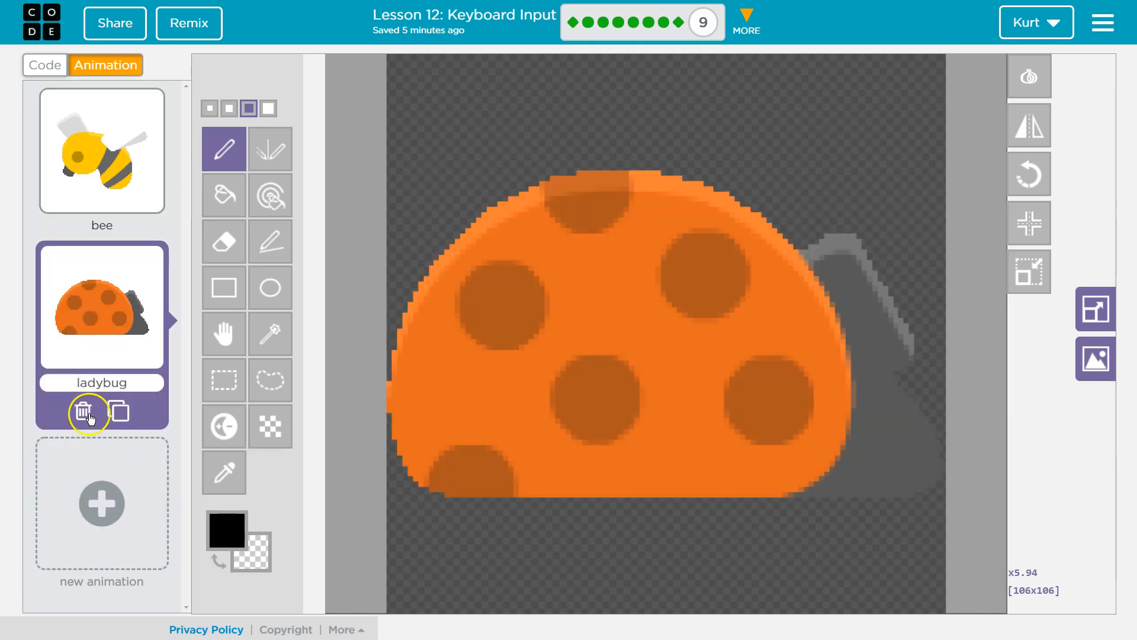
left_click(83, 413)
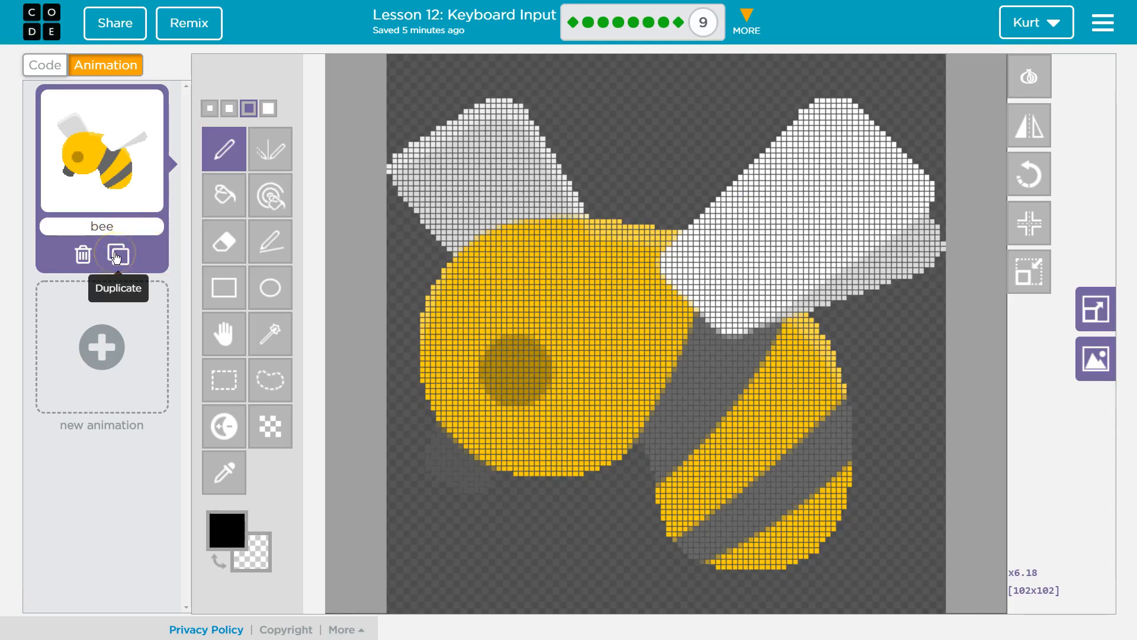
Step: Duplicate the bee animation and rename the copies beeRight and beeUp
left_click(117, 253)
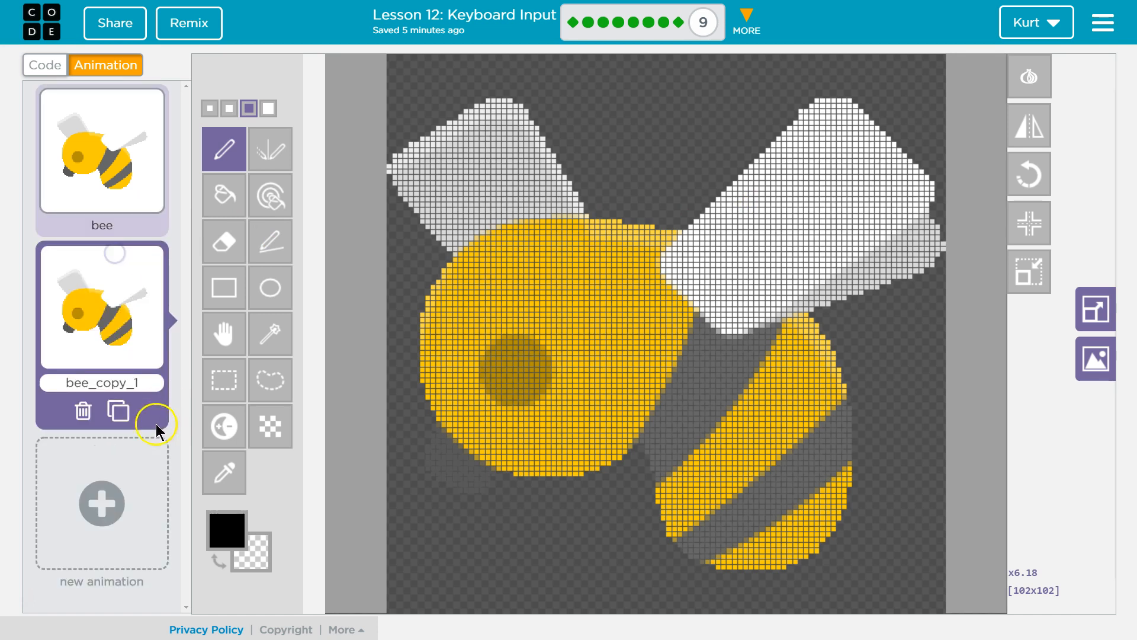
left_click(117, 411)
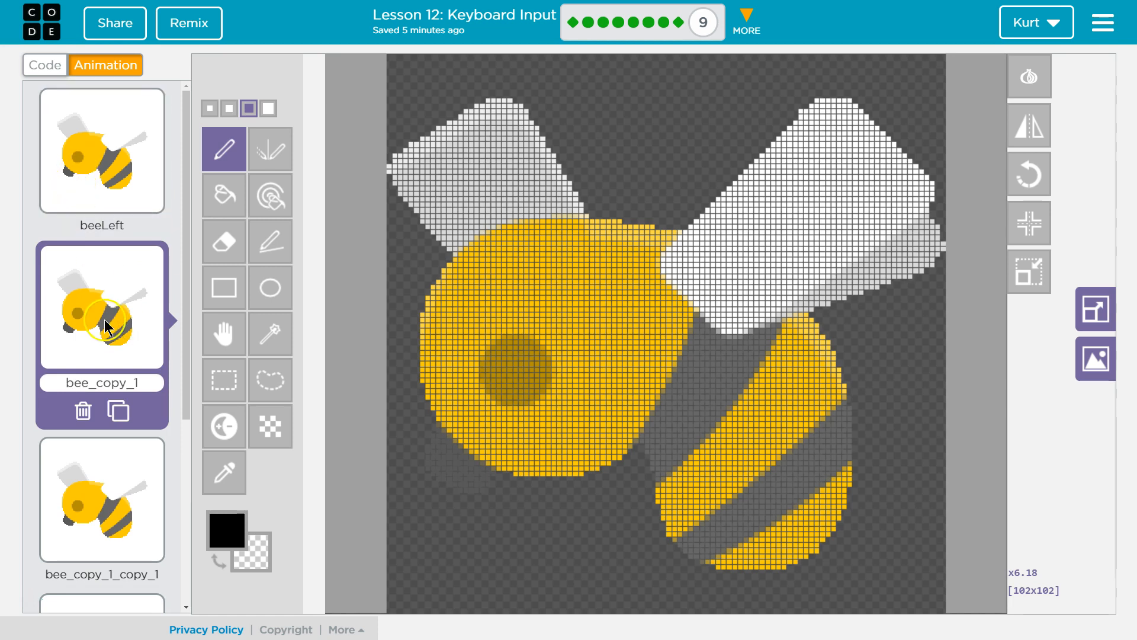
double_click(102, 383)
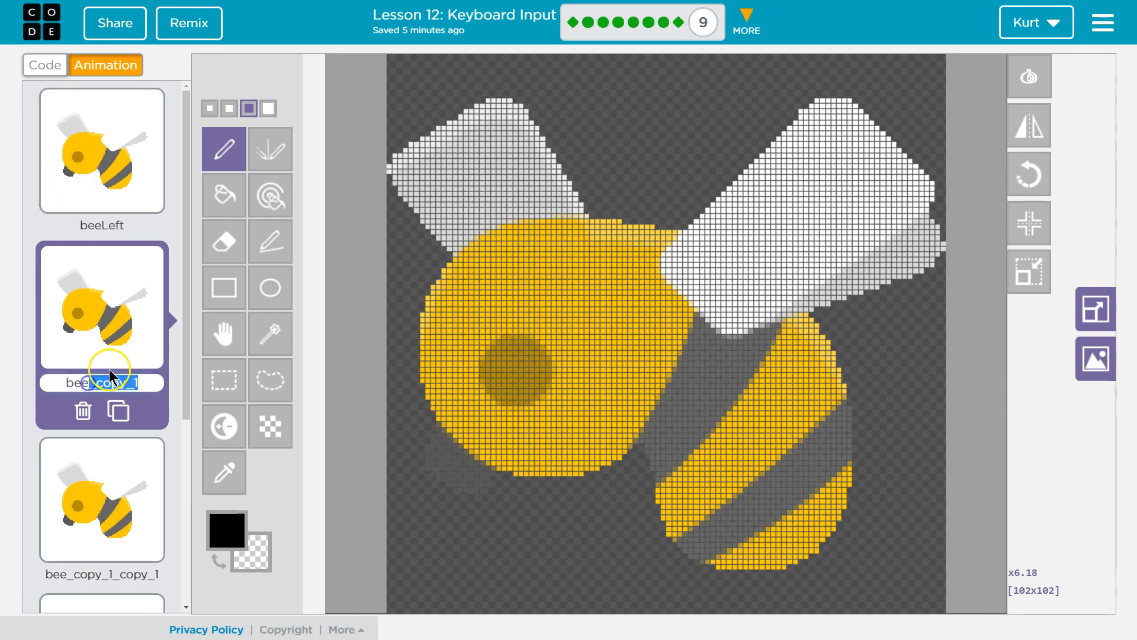
type("beeRight")
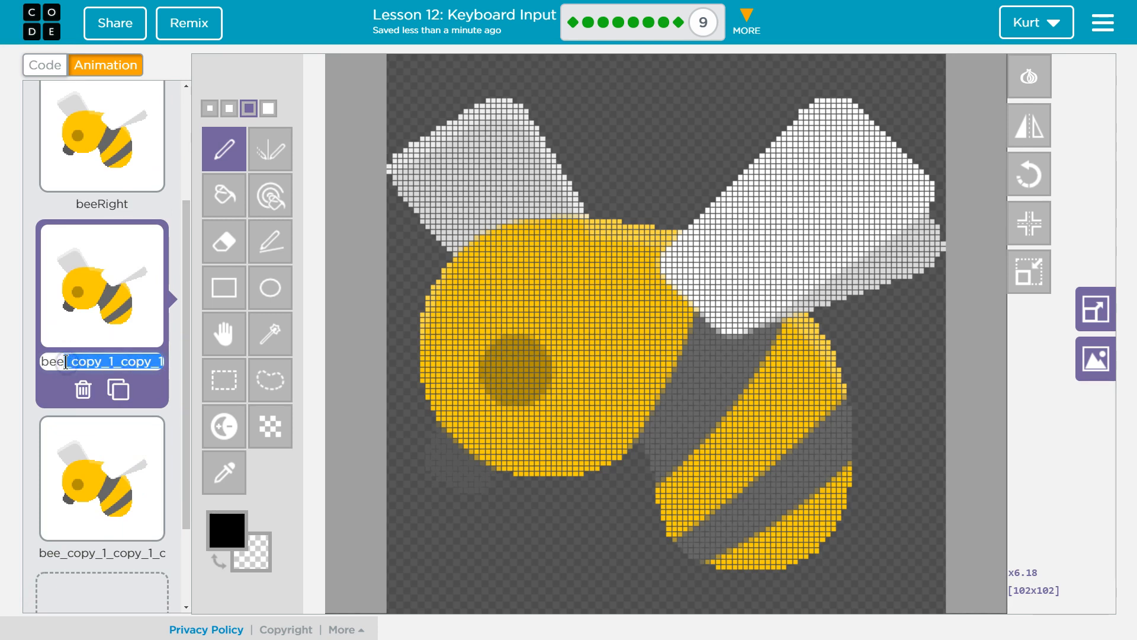
type("beeUp")
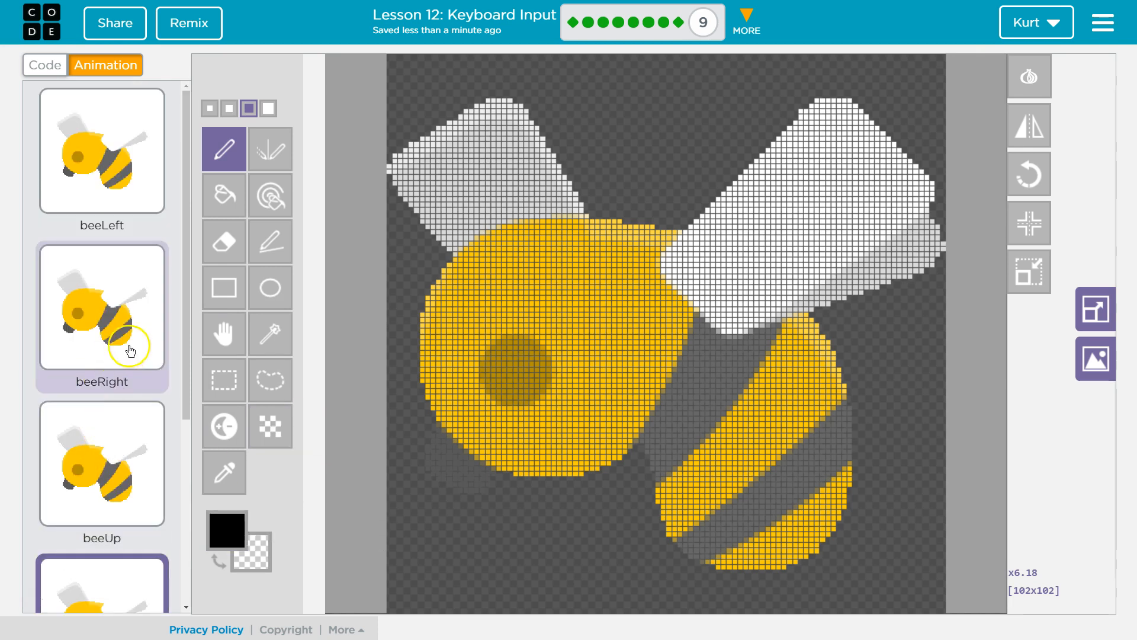
Step: Flip beeRight to face the other way and rotate beeUp a half turn
left_click(100, 305)
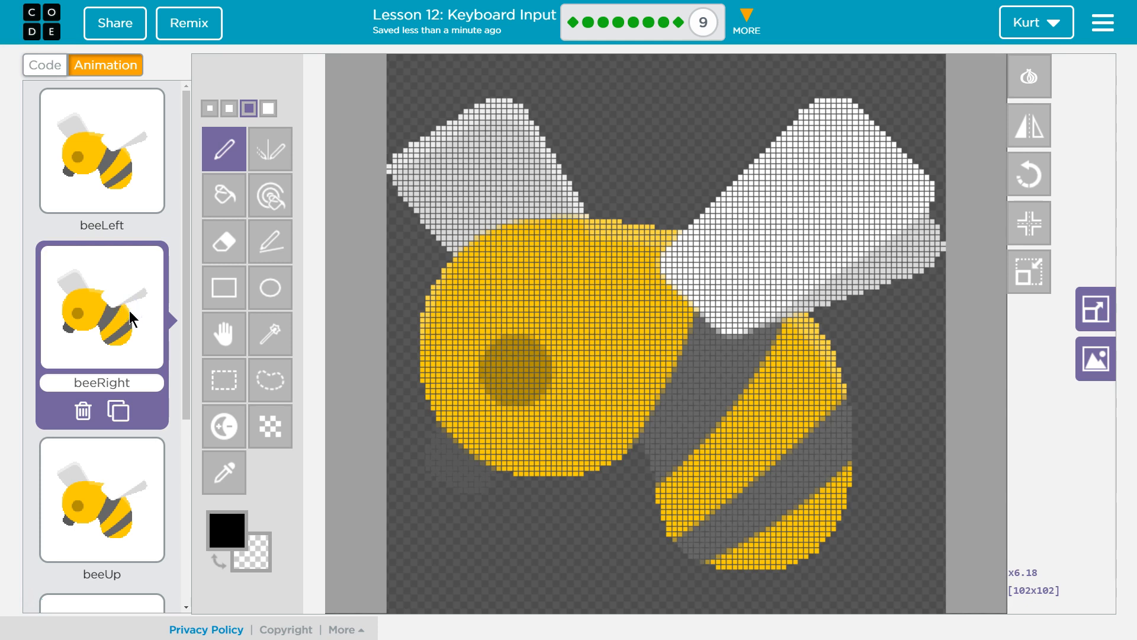
mouse_move(119, 291)
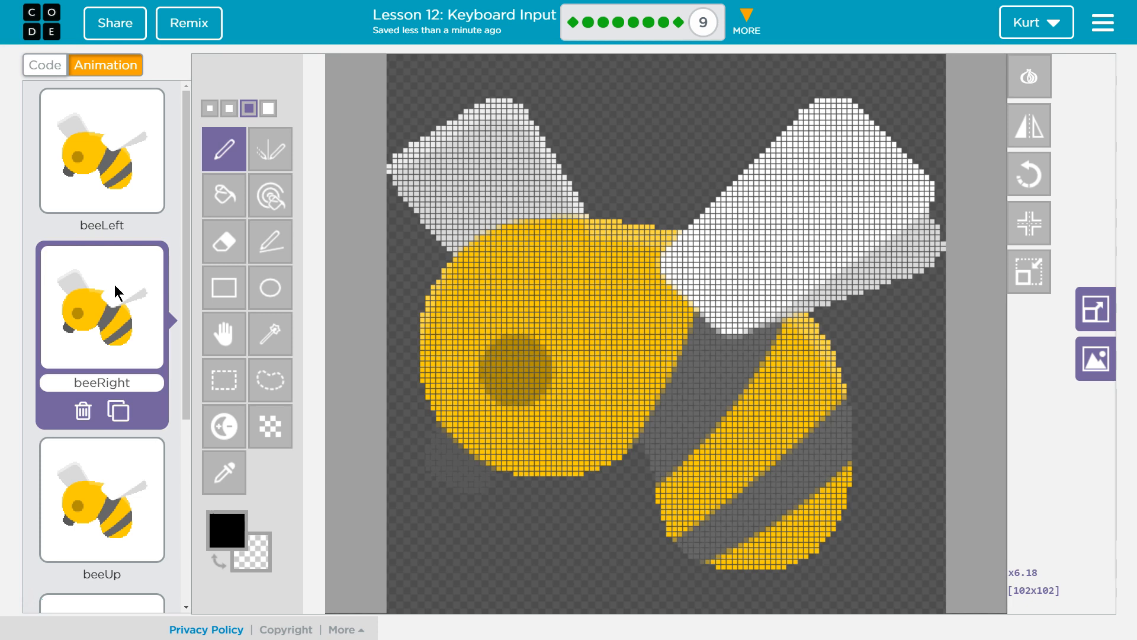
mouse_move(1028, 123)
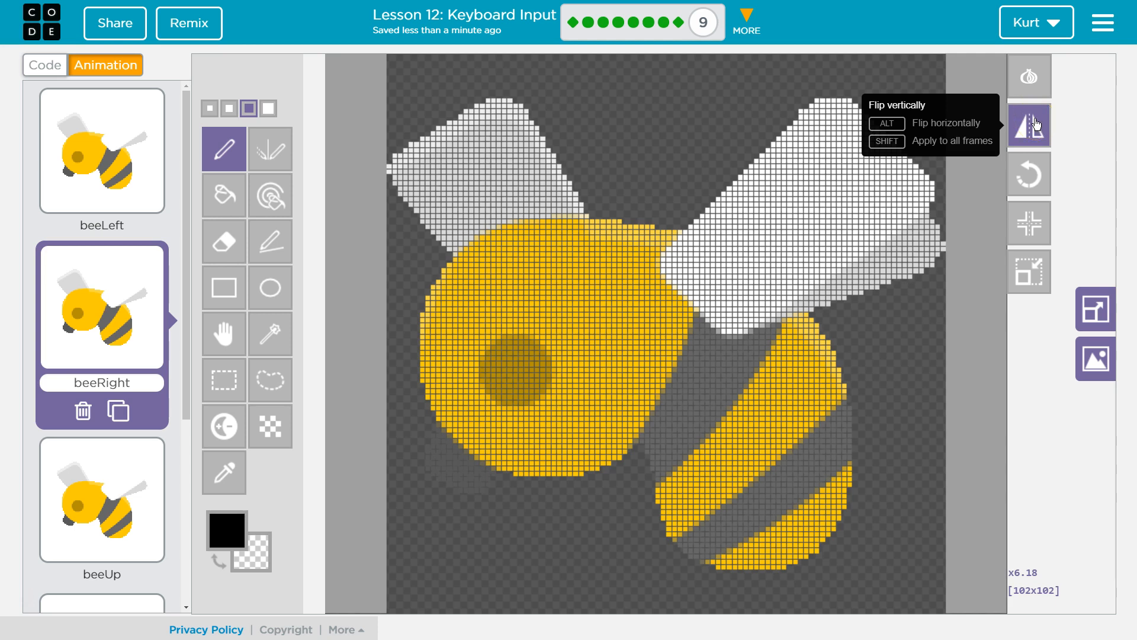
left_click(1027, 124)
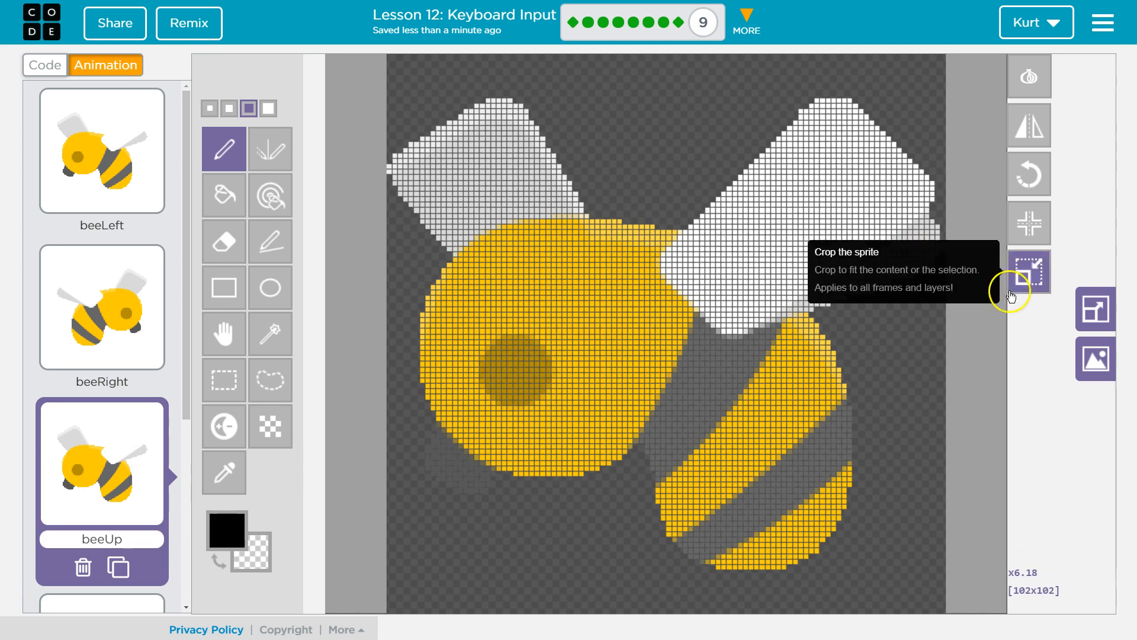
mouse_move(1028, 124)
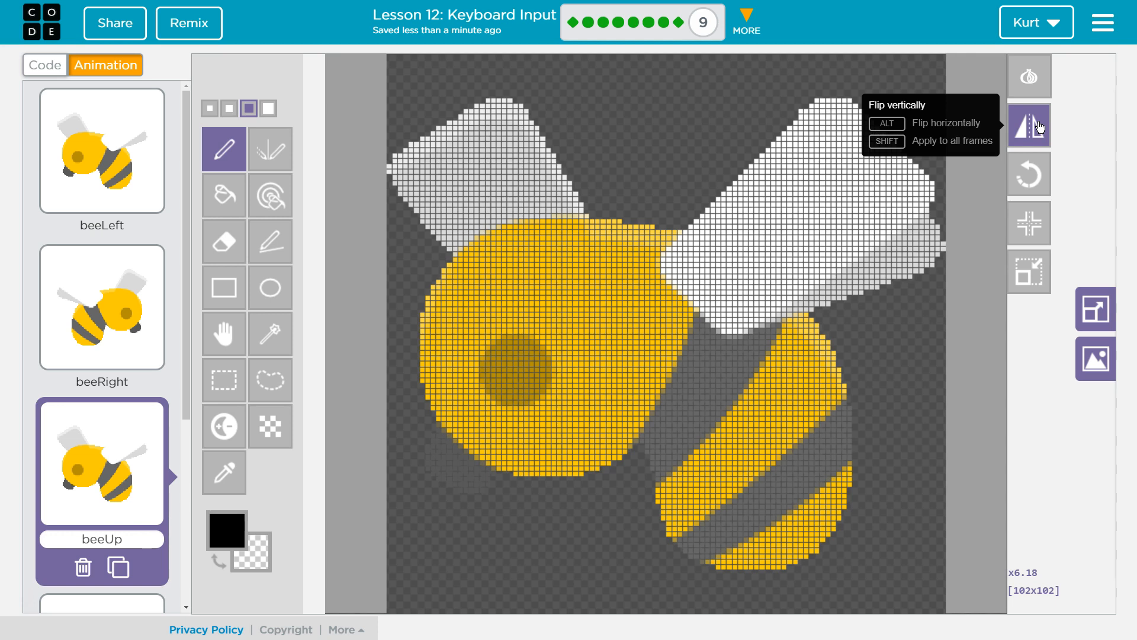
mouse_move(1027, 178)
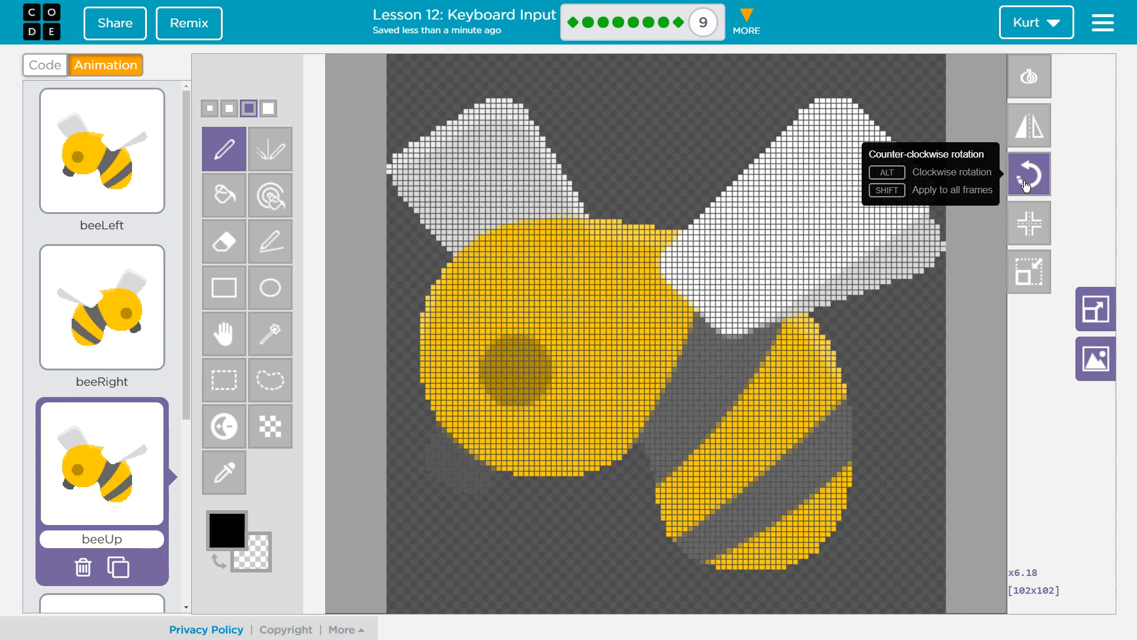
left_click(1027, 175)
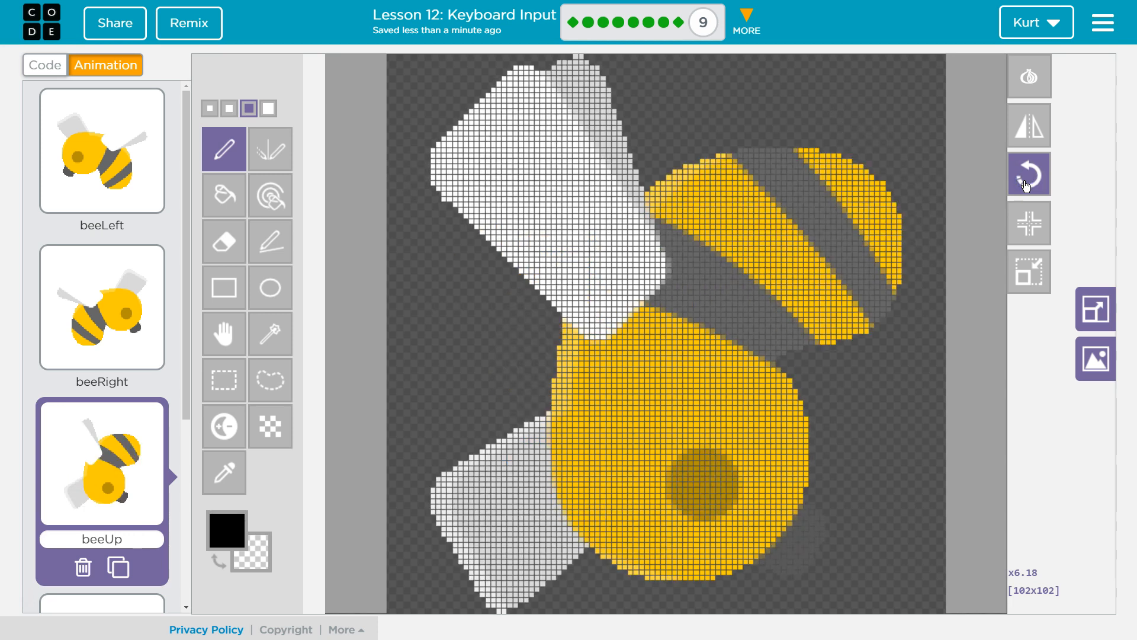
mouse_move(1028, 175)
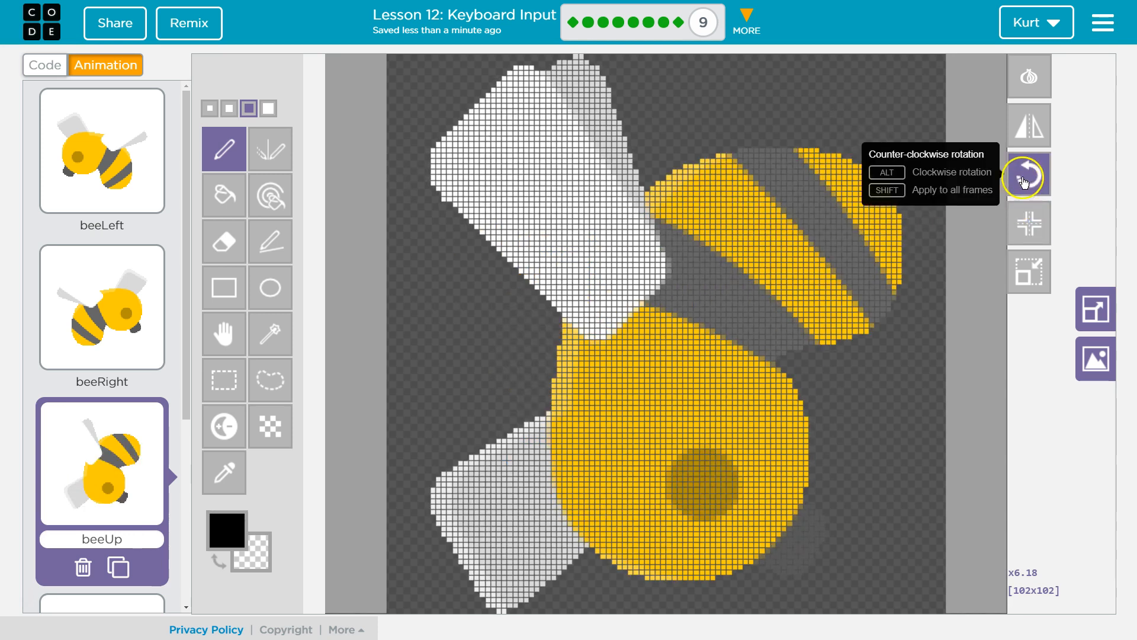
left_click(1028, 175)
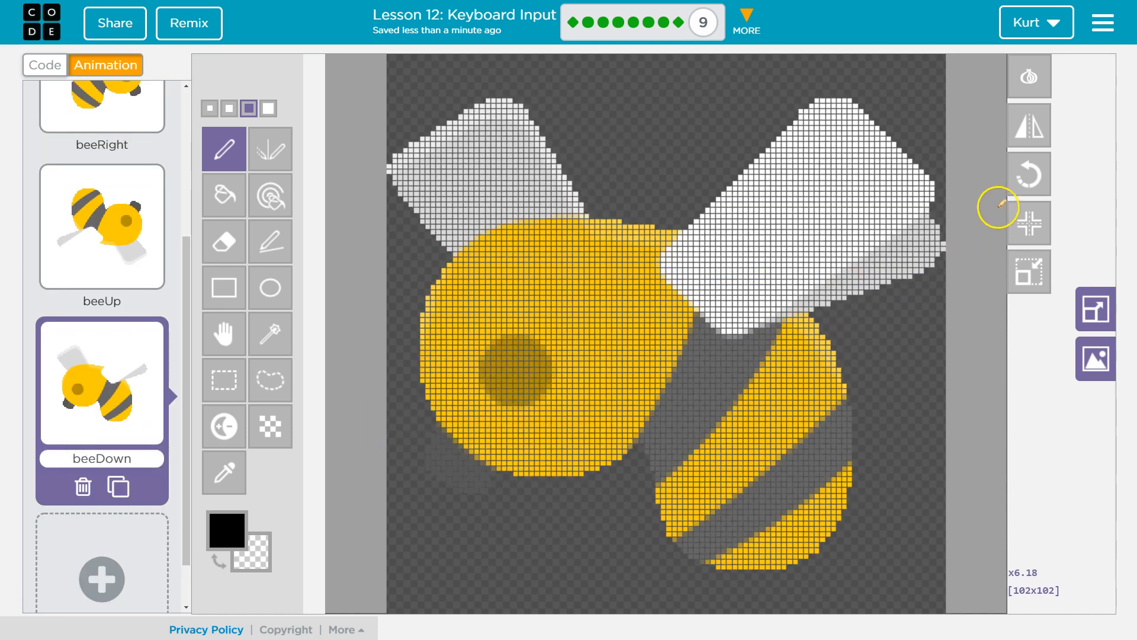
Step: Rotate the beeDown image in quarter turns until it faces downward
left_click(1027, 174)
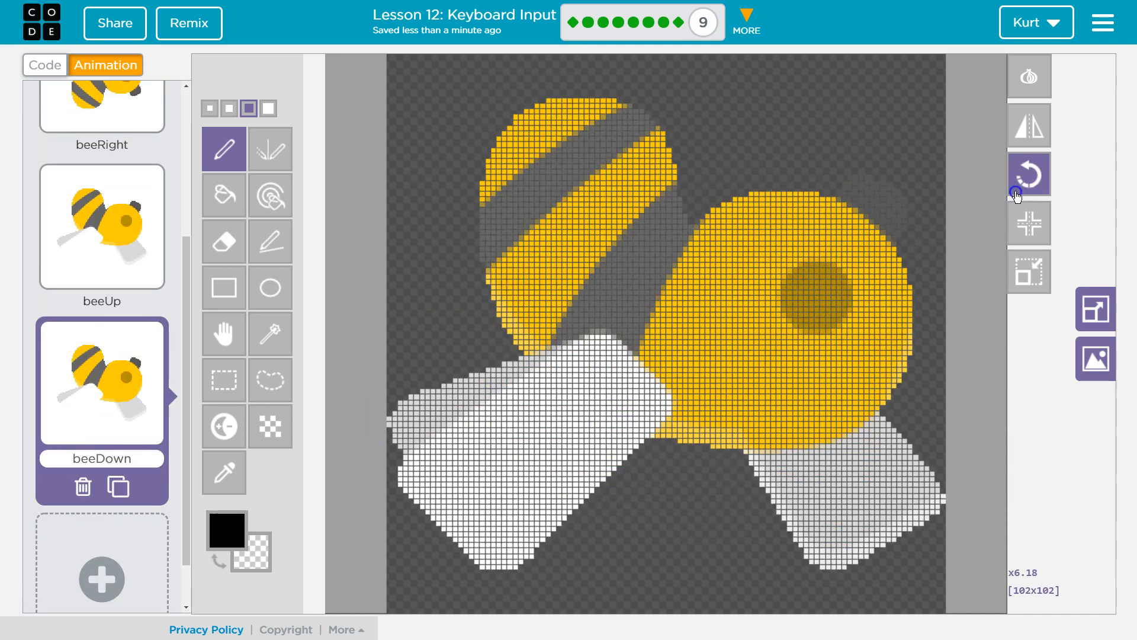
left_click(1027, 174)
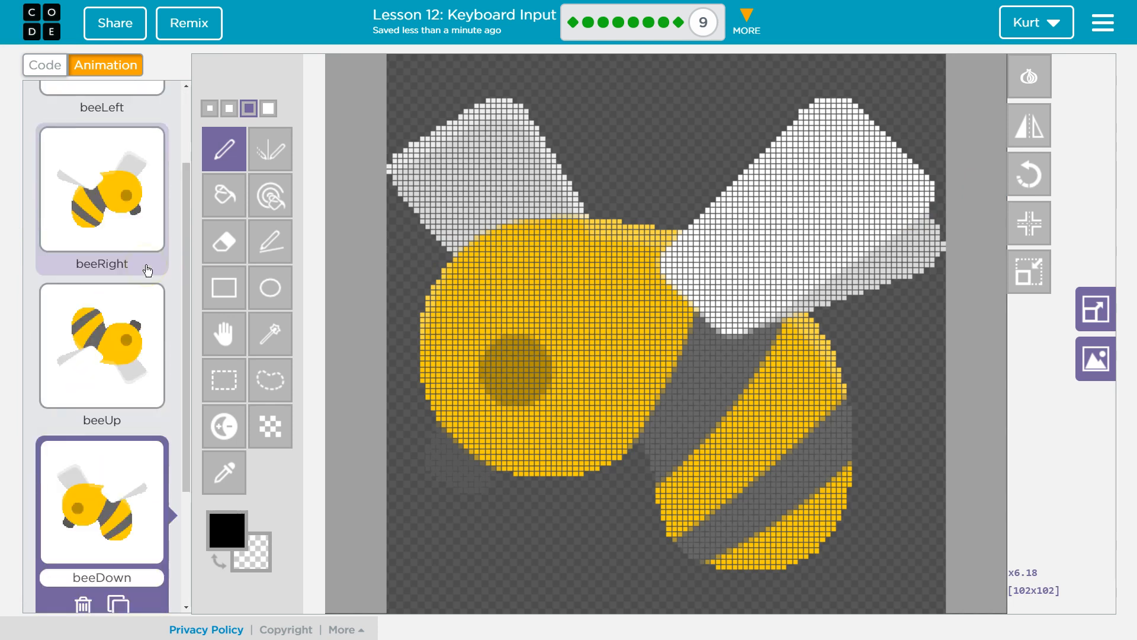
mouse_move(1030, 174)
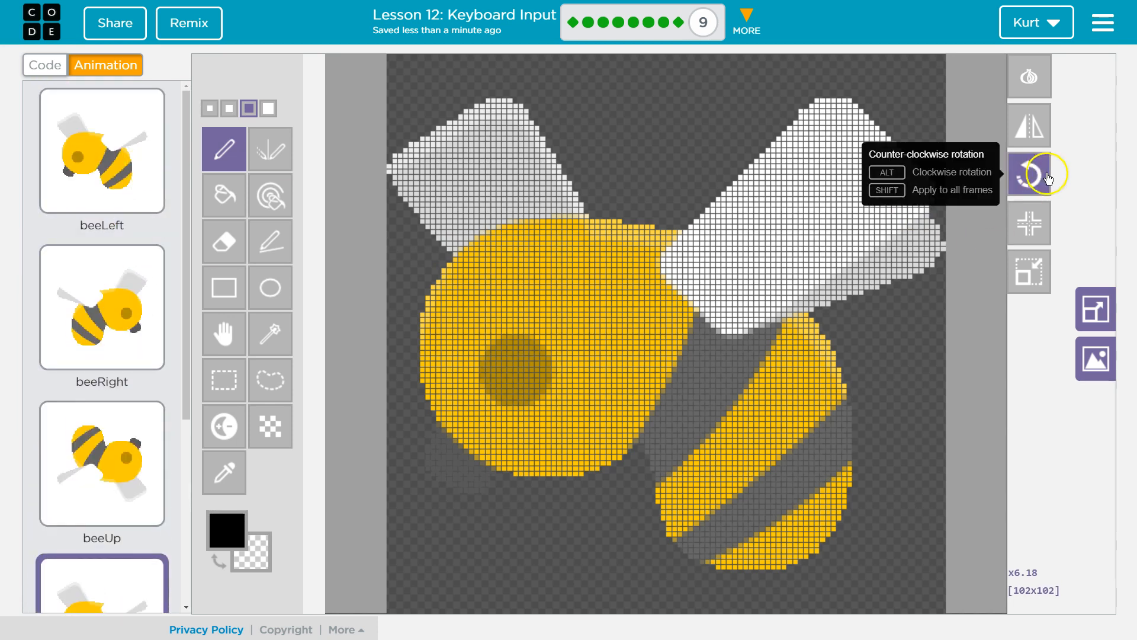
left_click(1027, 174)
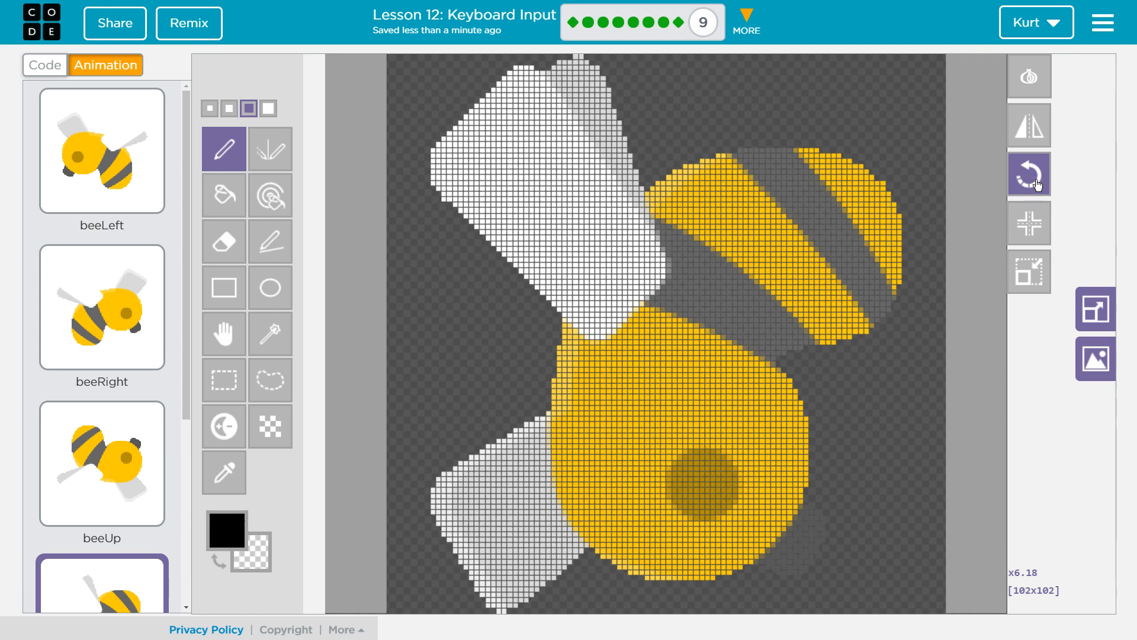
mouse_move(223, 426)
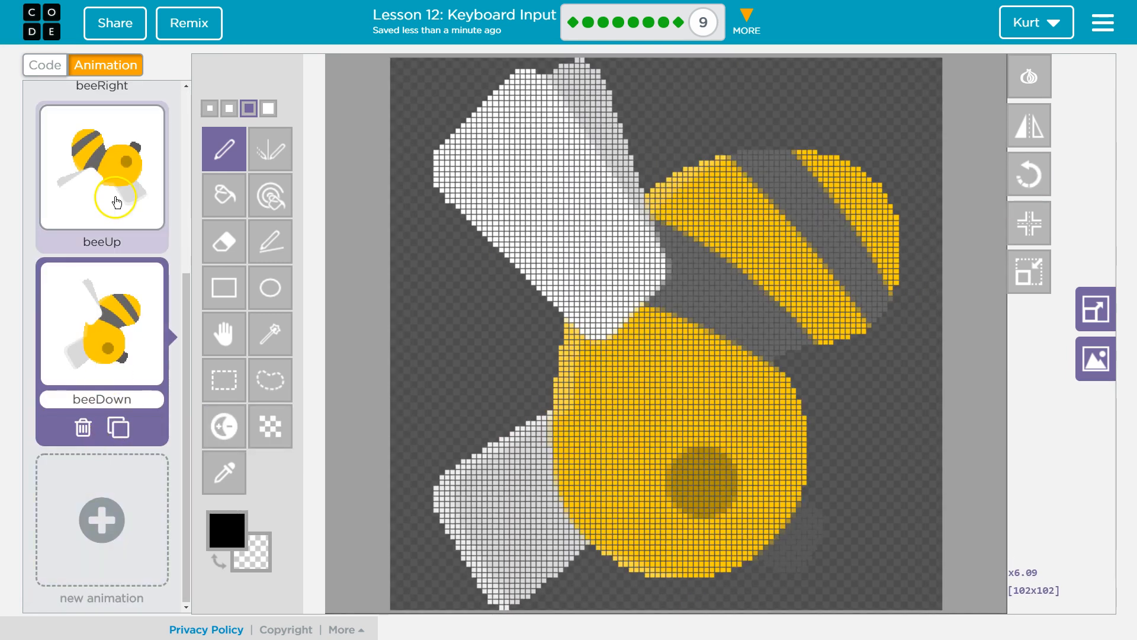
scroll("down", 3)
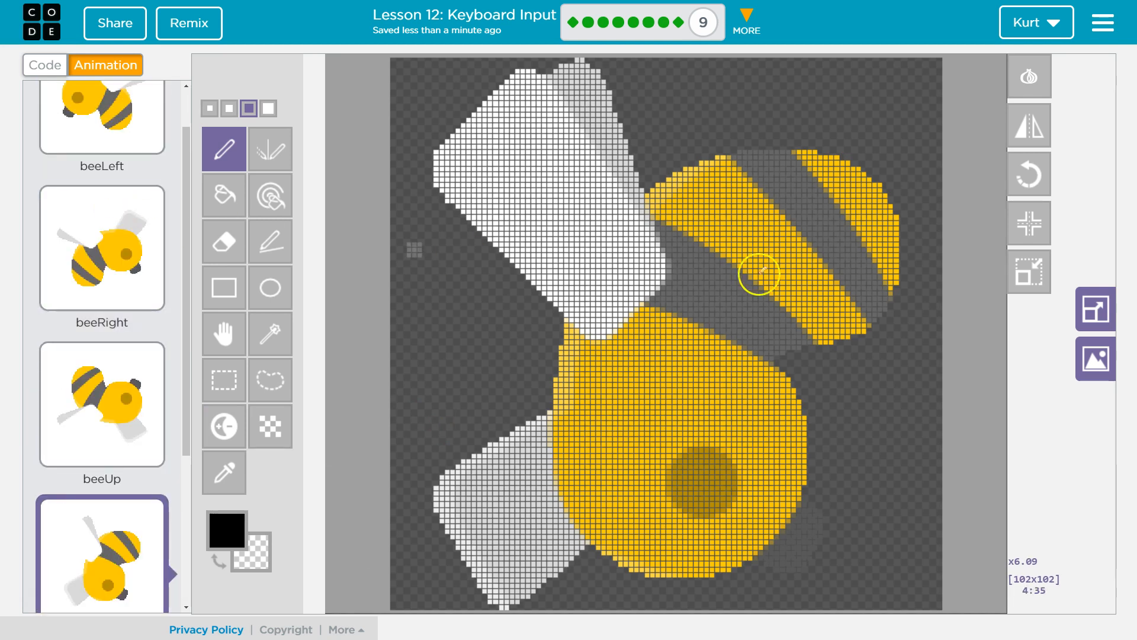
mouse_move(984, 263)
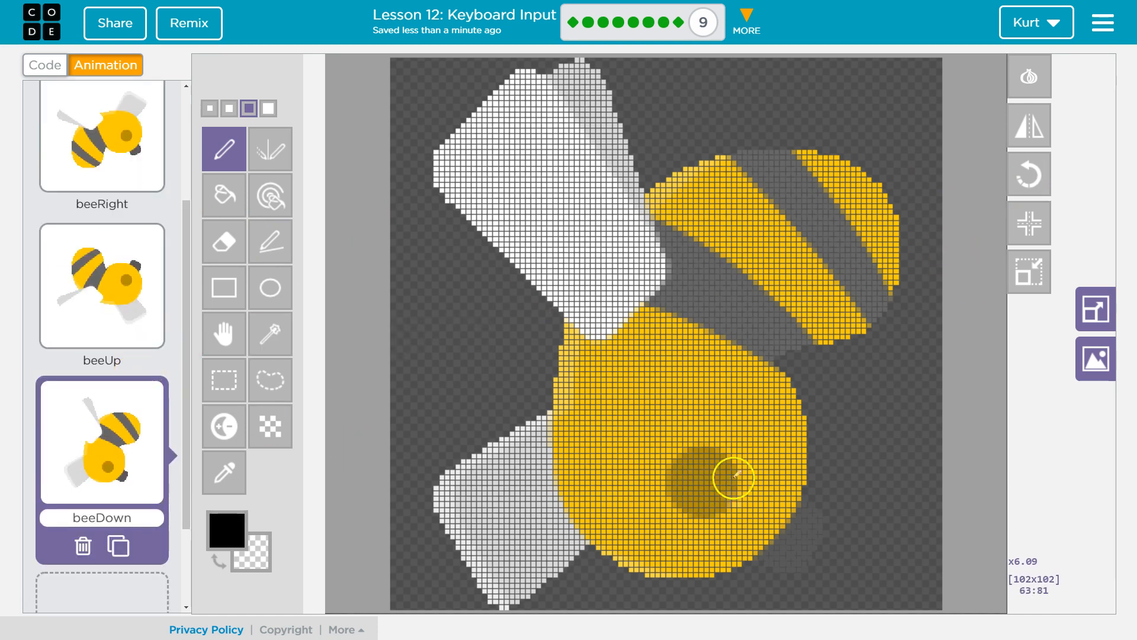
left_click(1028, 174)
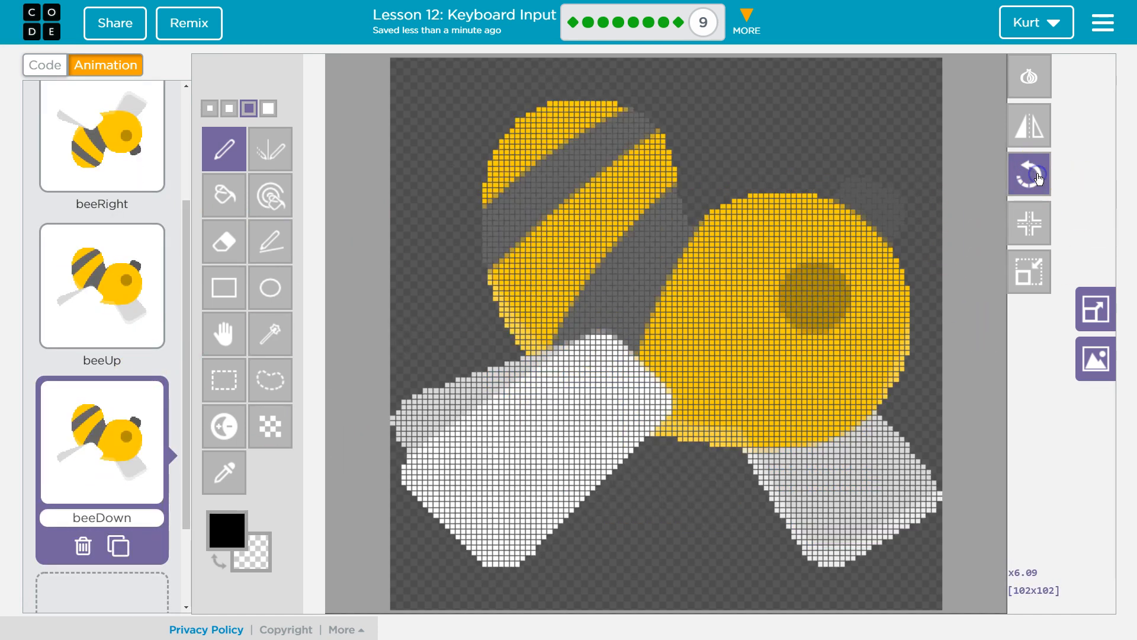
left_click(1028, 175)
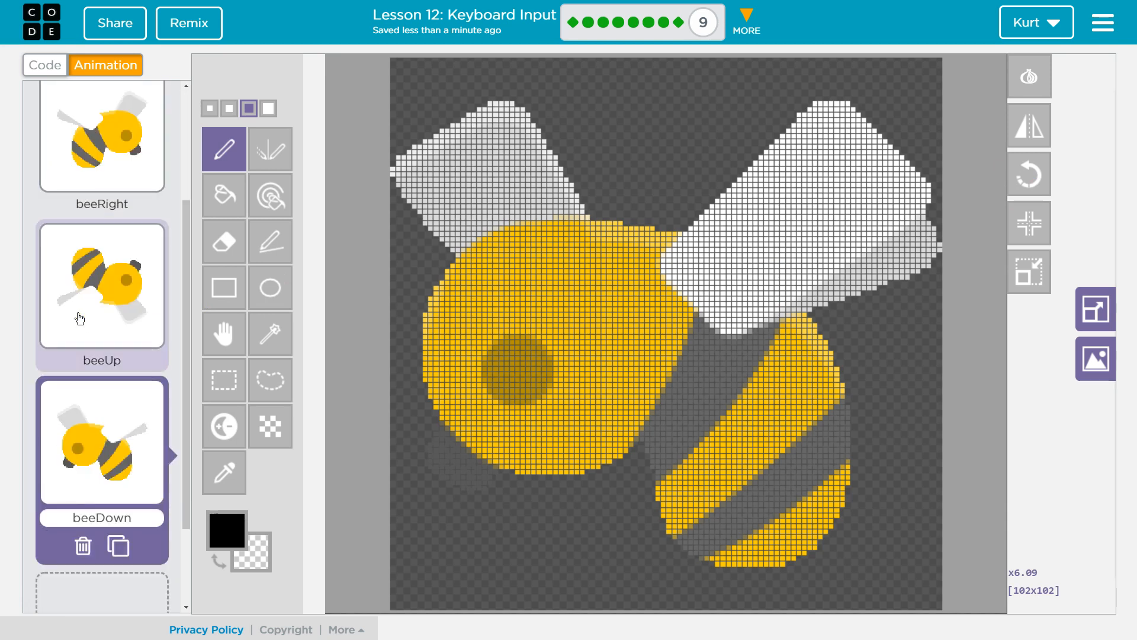
mouse_move(1028, 174)
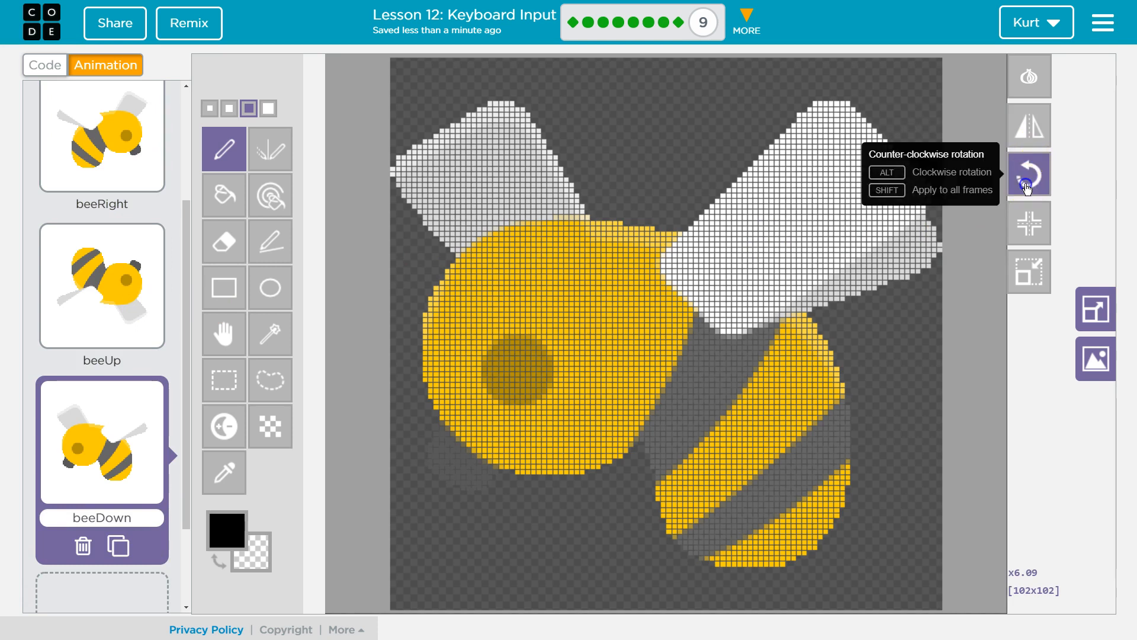
left_click(1028, 174)
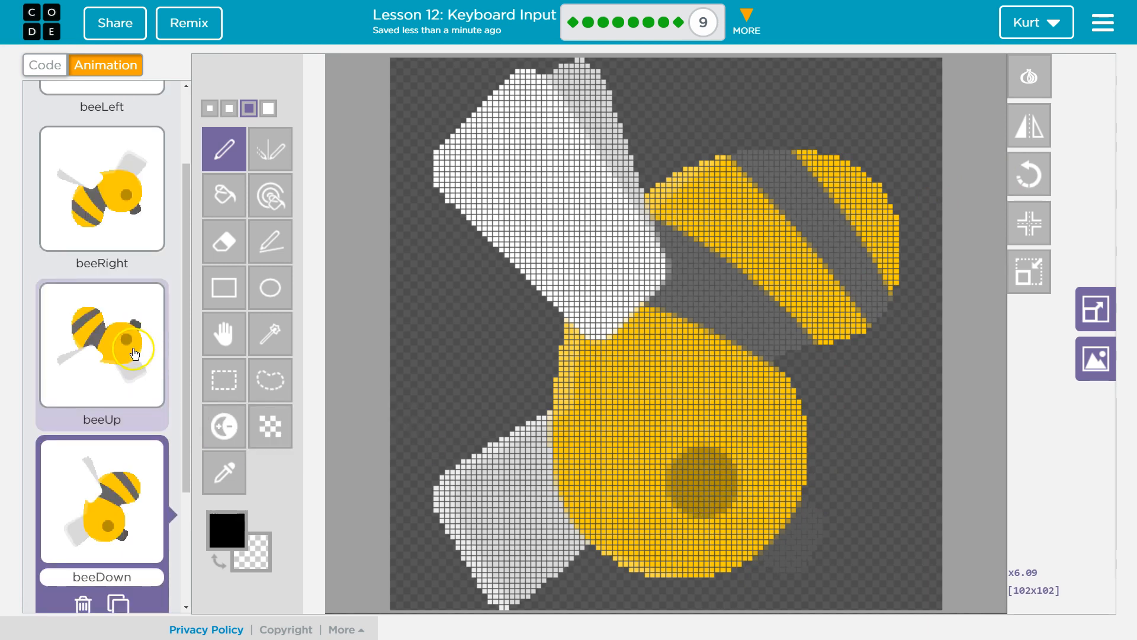
Step: Reselect beeUp and rotate its drawing another quarter turn to face up
left_click(1027, 174)
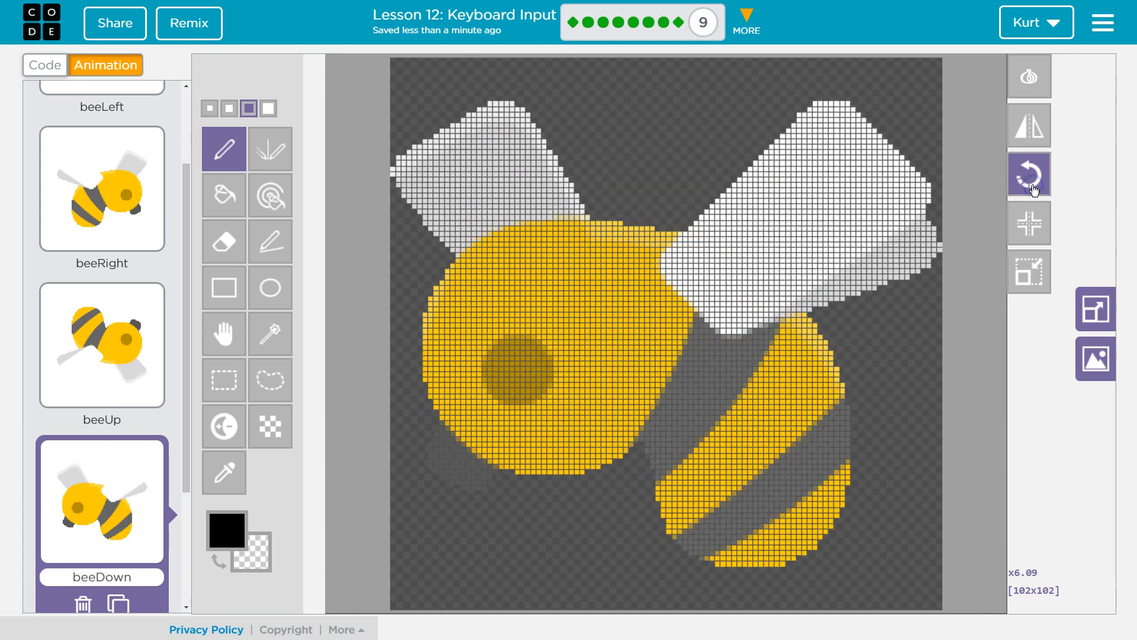
left_click(1027, 174)
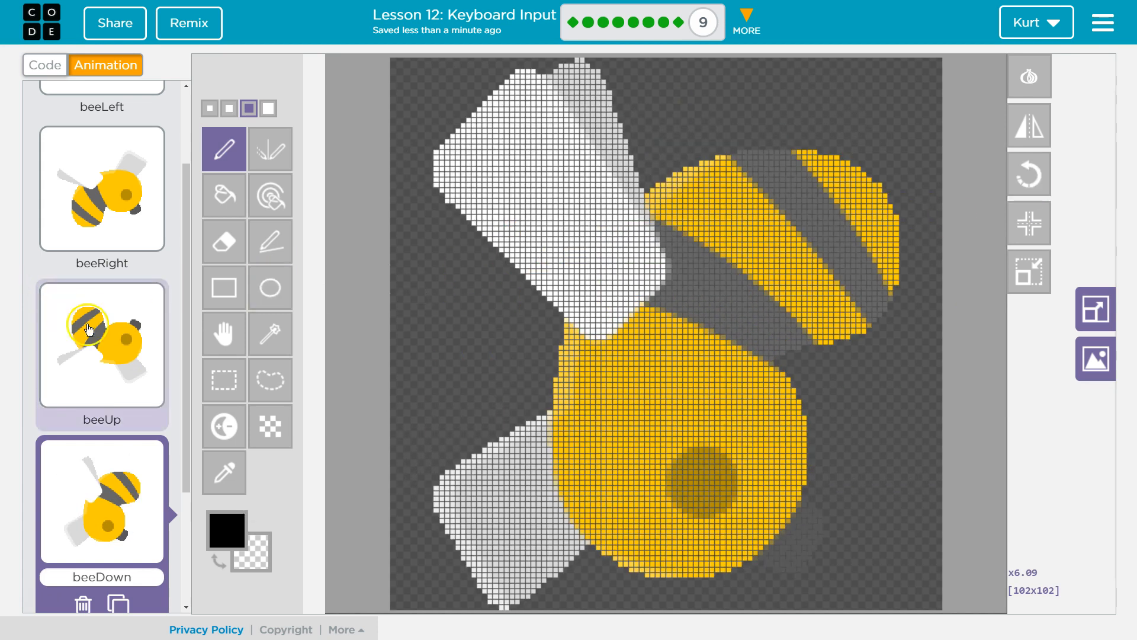
left_click(1027, 174)
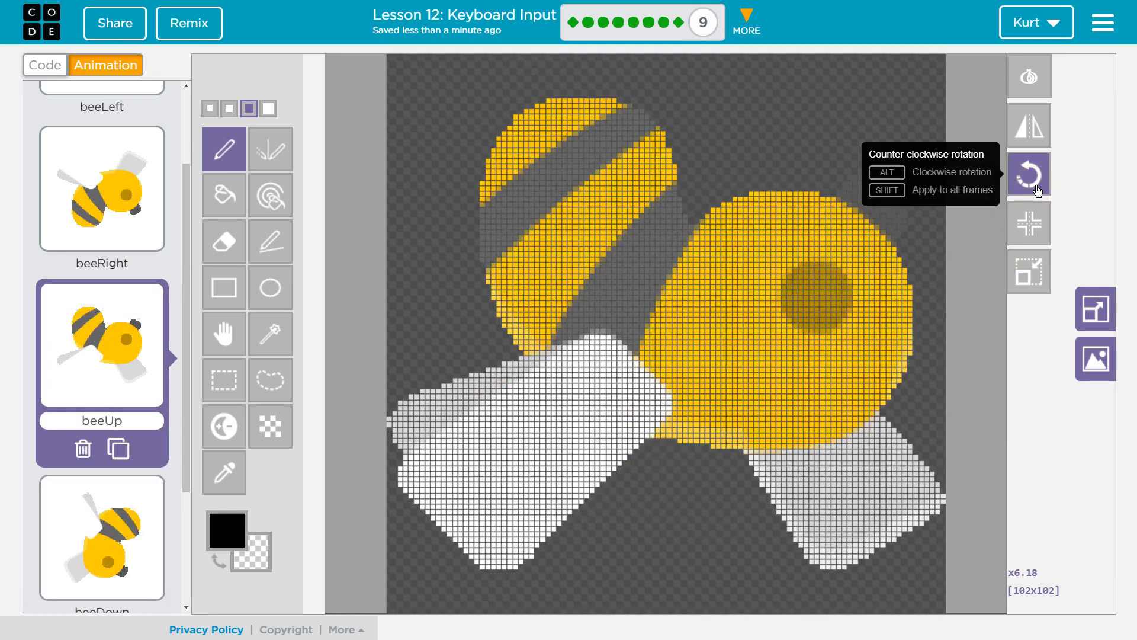
left_click(1028, 175)
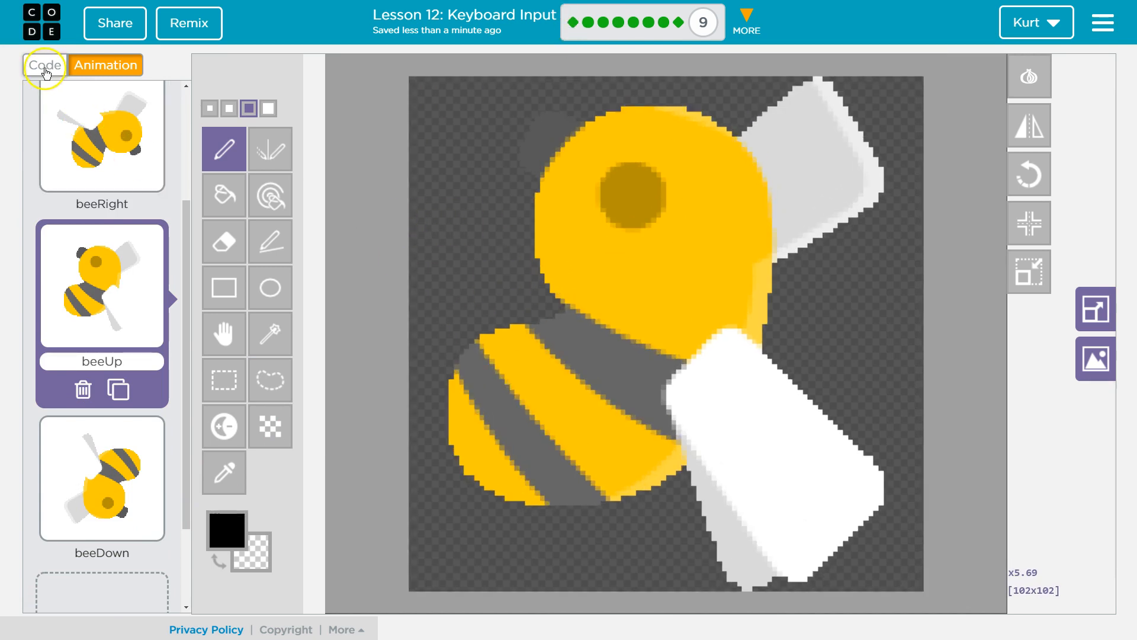
Step: Back in the code, change line 2's starting animation from ladybug to beeLeft
left_click(45, 65)
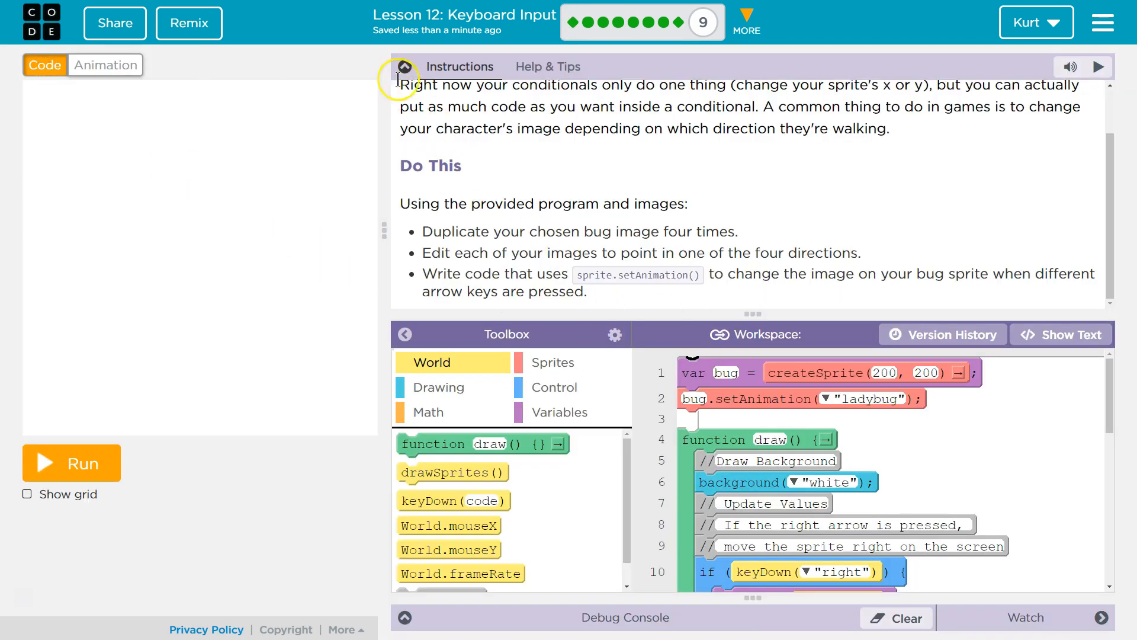
left_click(404, 67)
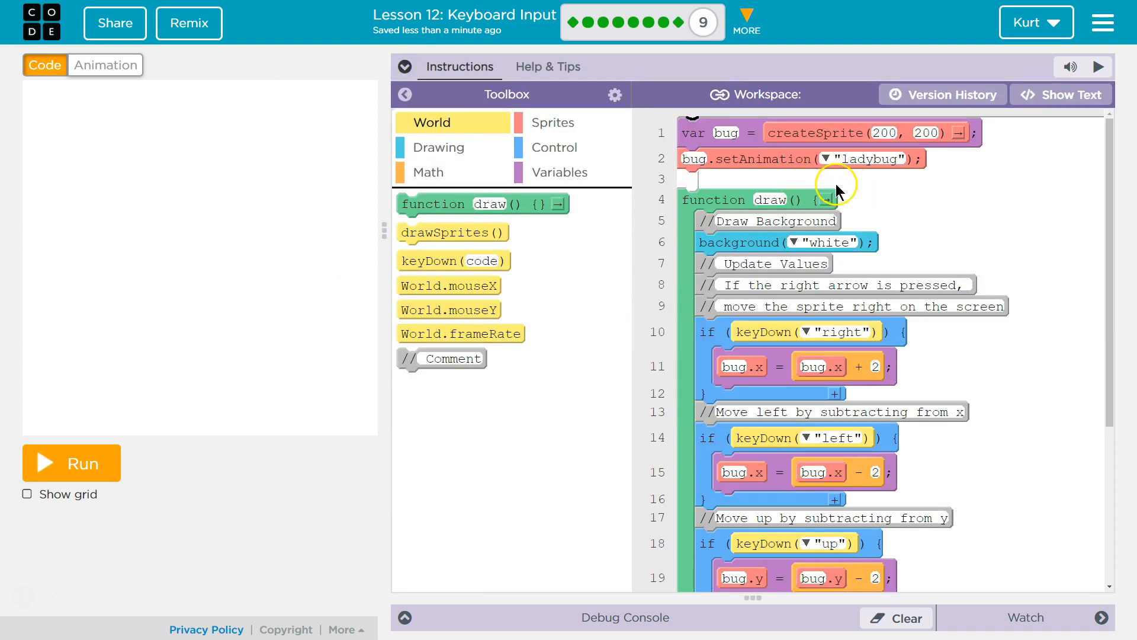
left_click(808, 158)
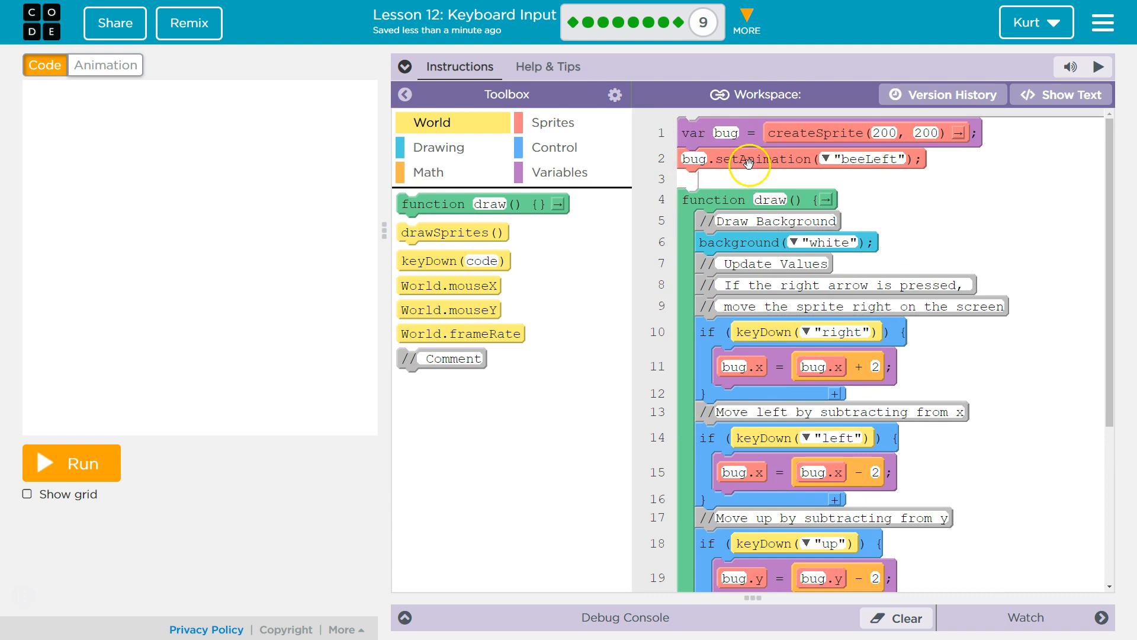
mouse_move(538, 122)
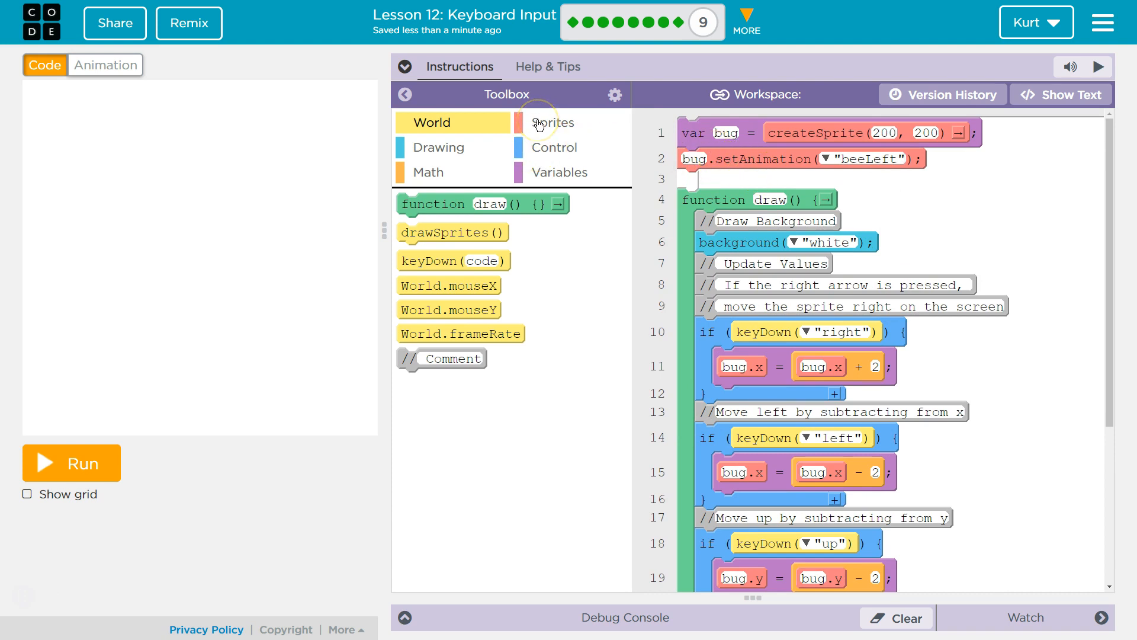
Step: Add a setAnimation block to the right-arrow check using beeRight on the bug sprite
left_click(551, 122)
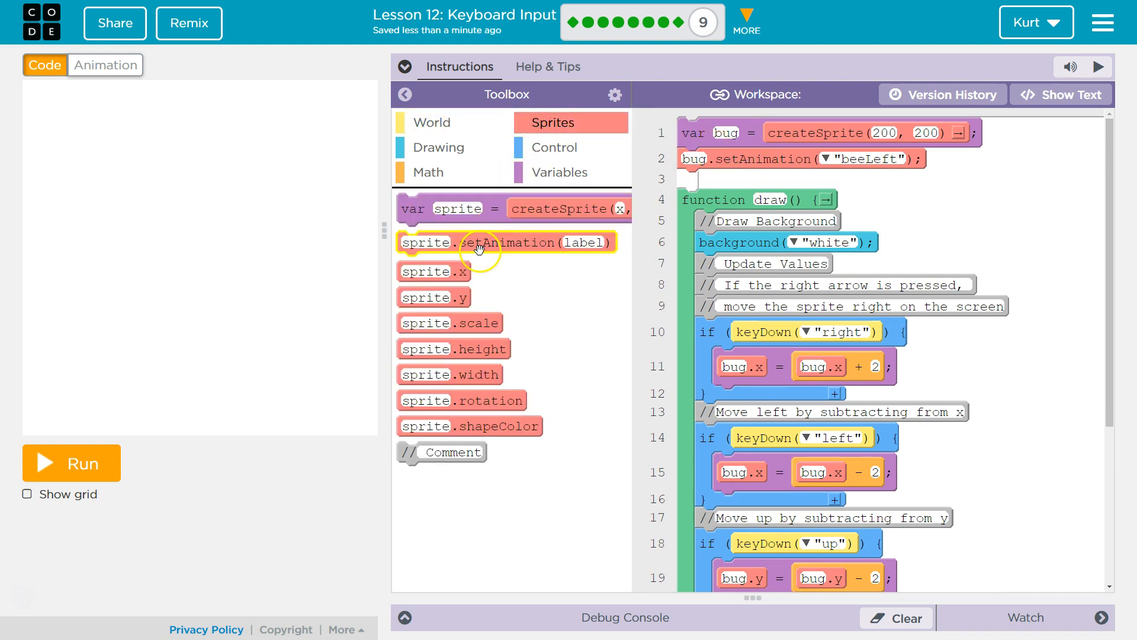
left_click_drag(479, 242, 613, 295)
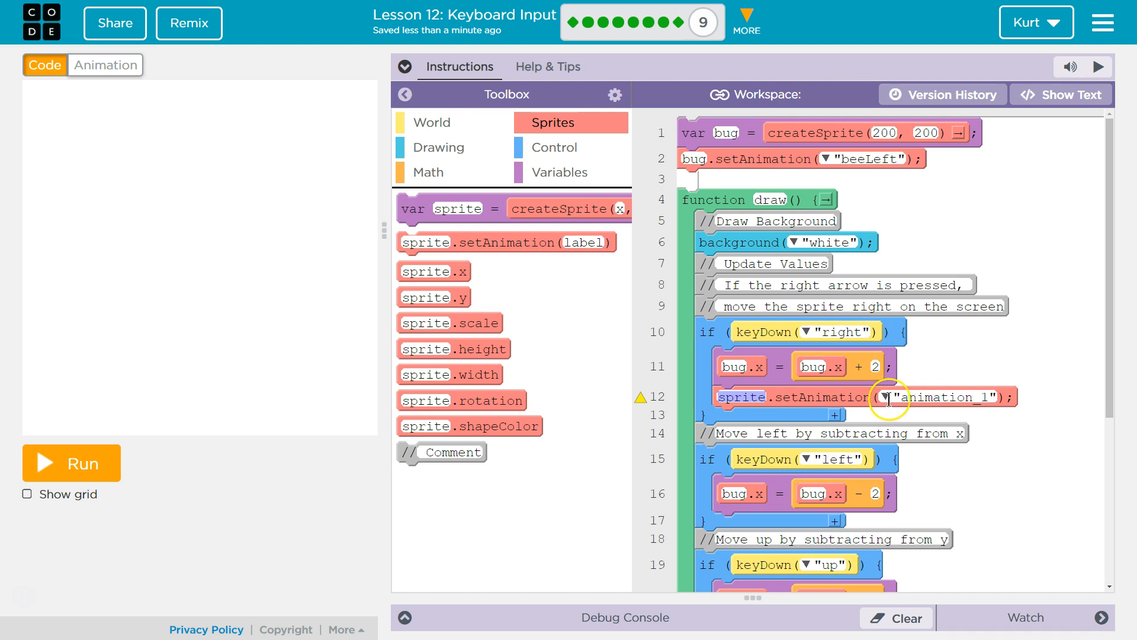
left_click(879, 397)
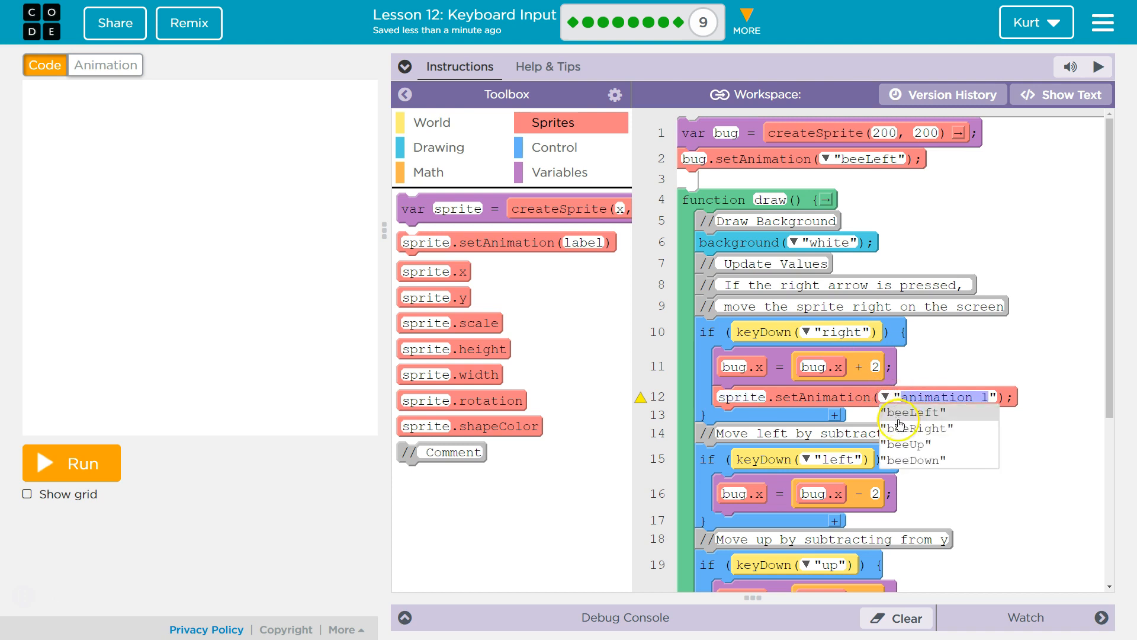
left_click(911, 428)
type("bu")
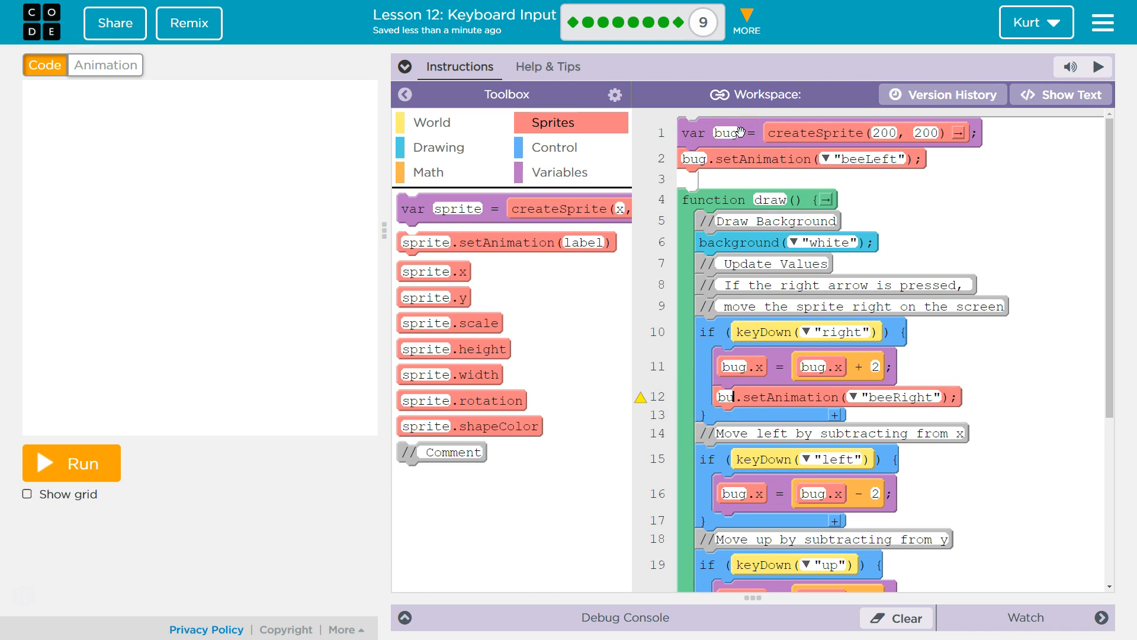
left_click(728, 133)
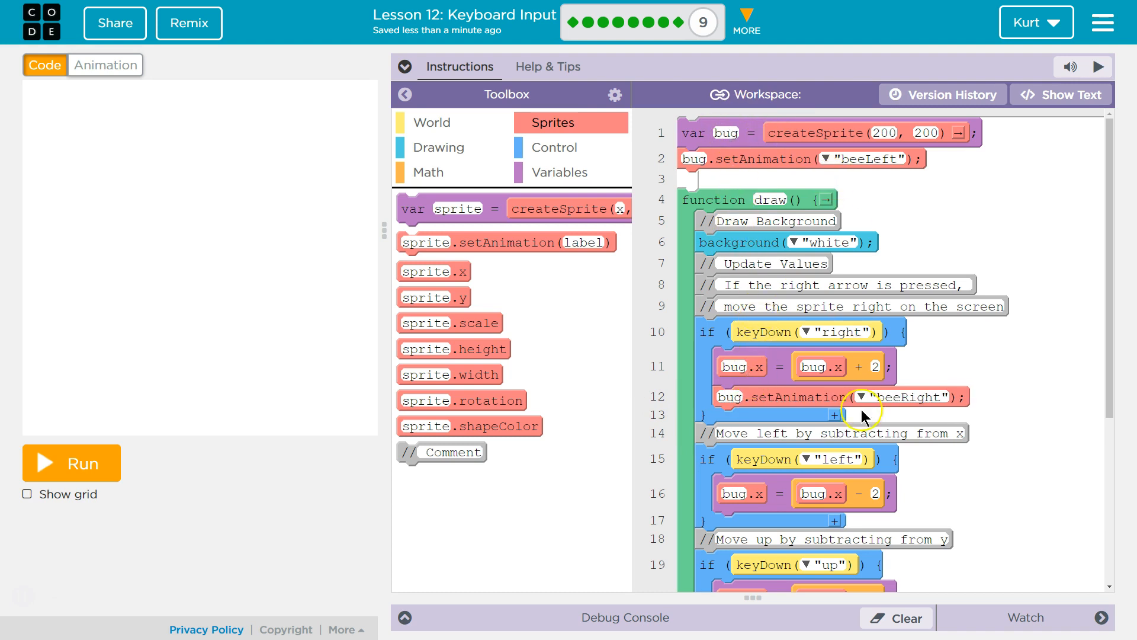
mouse_move(943, 385)
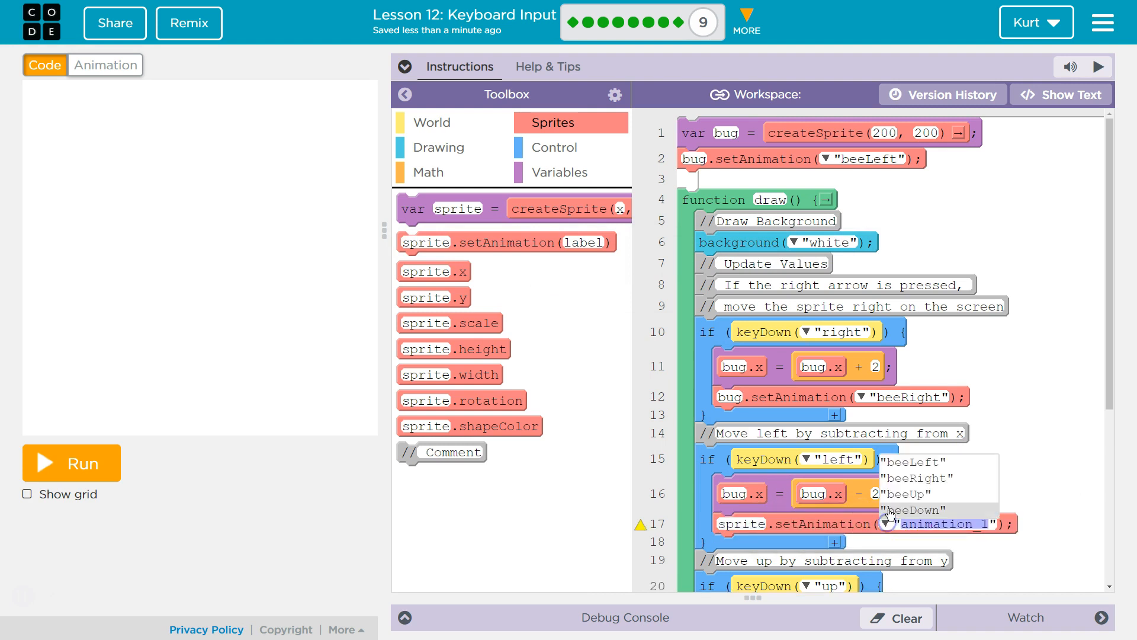
mouse_move(912, 478)
type("\"beeLeft")
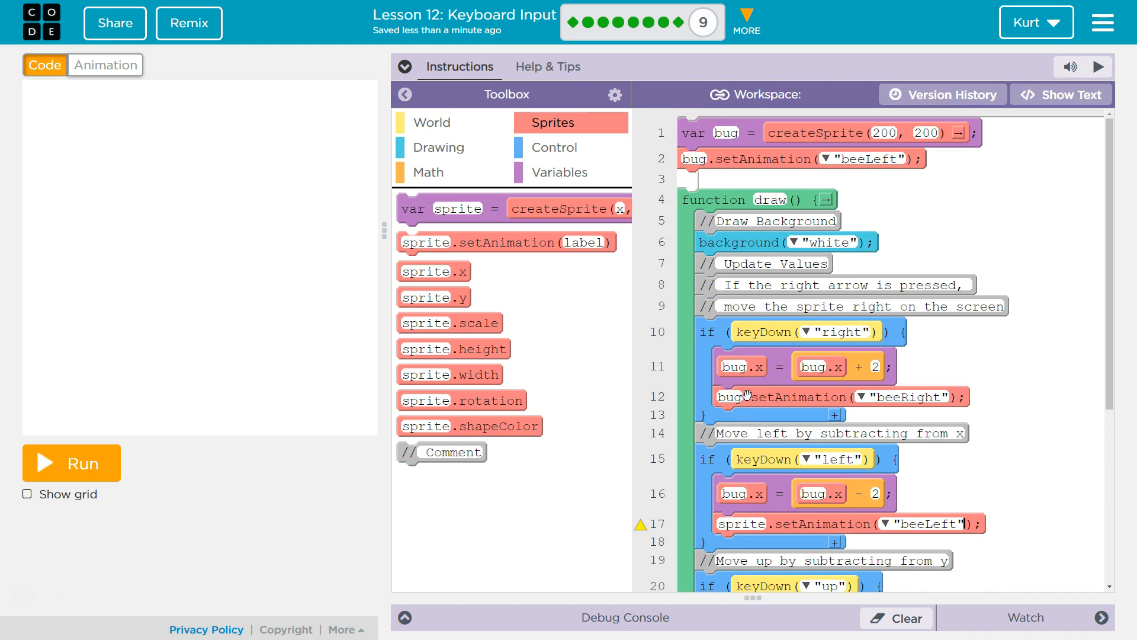
mouse_move(801, 398)
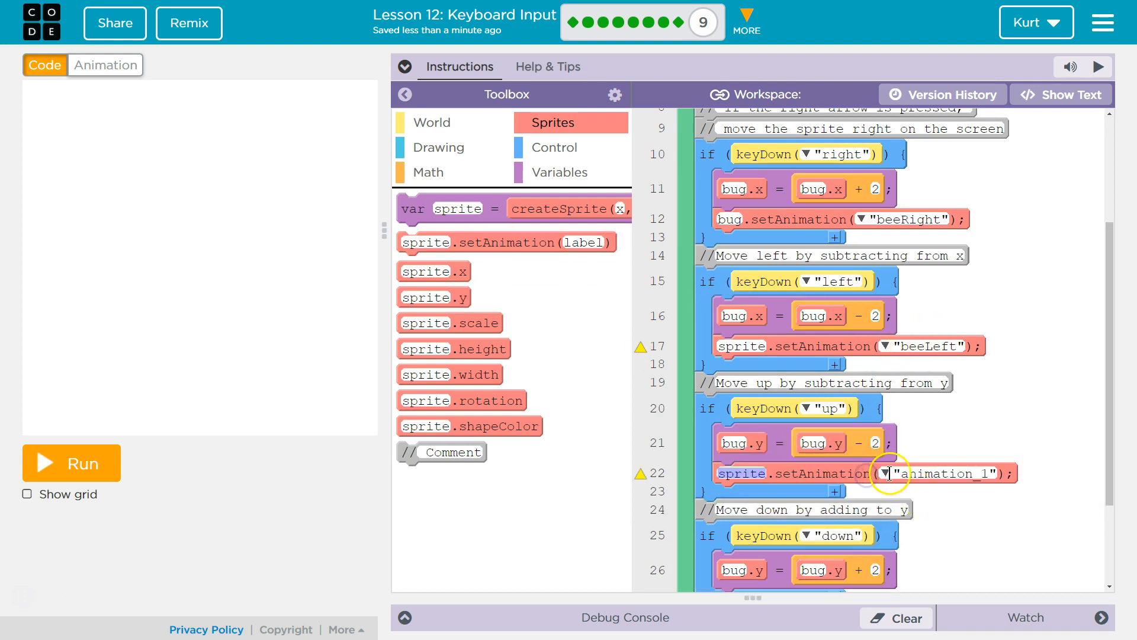
Step: Set the up-arrow animation to beeUp and place an animation block in the down-arrow check
left_click(887, 473)
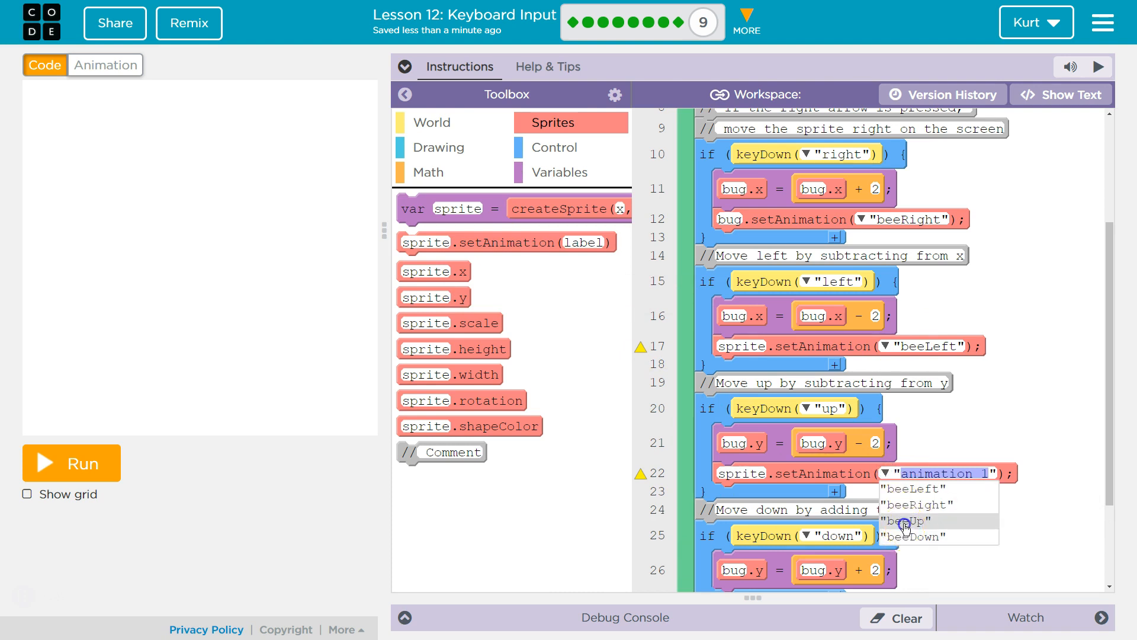
left_click(901, 521)
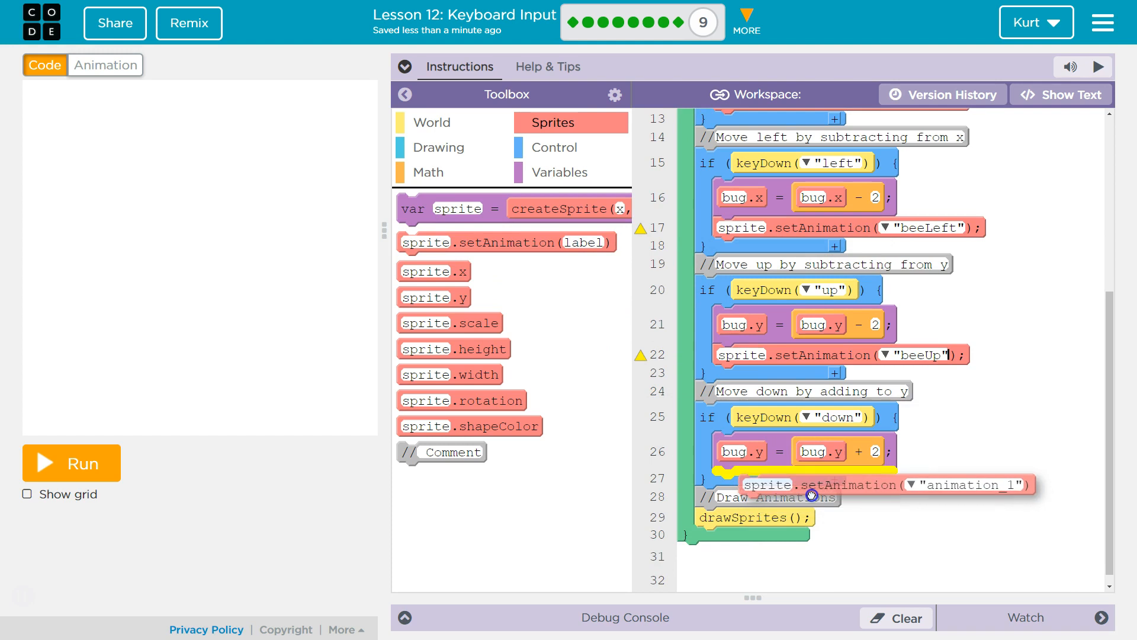
left_click(879, 482)
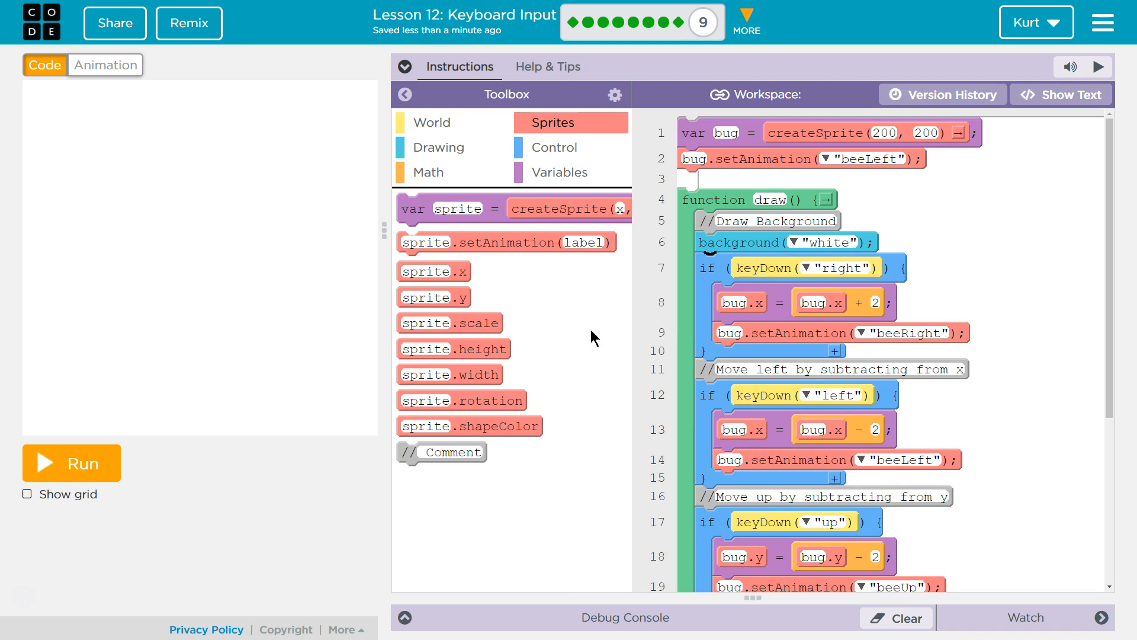
Step: Run the bee program to show the bee on the game canvas
scroll("down", 3)
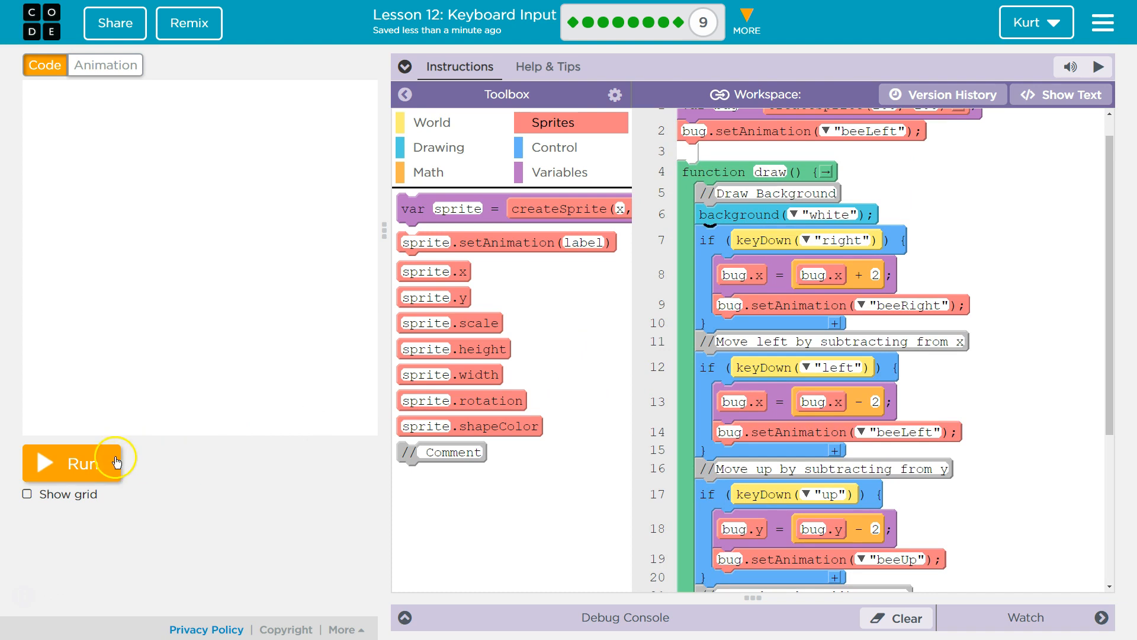
left_click(78, 462)
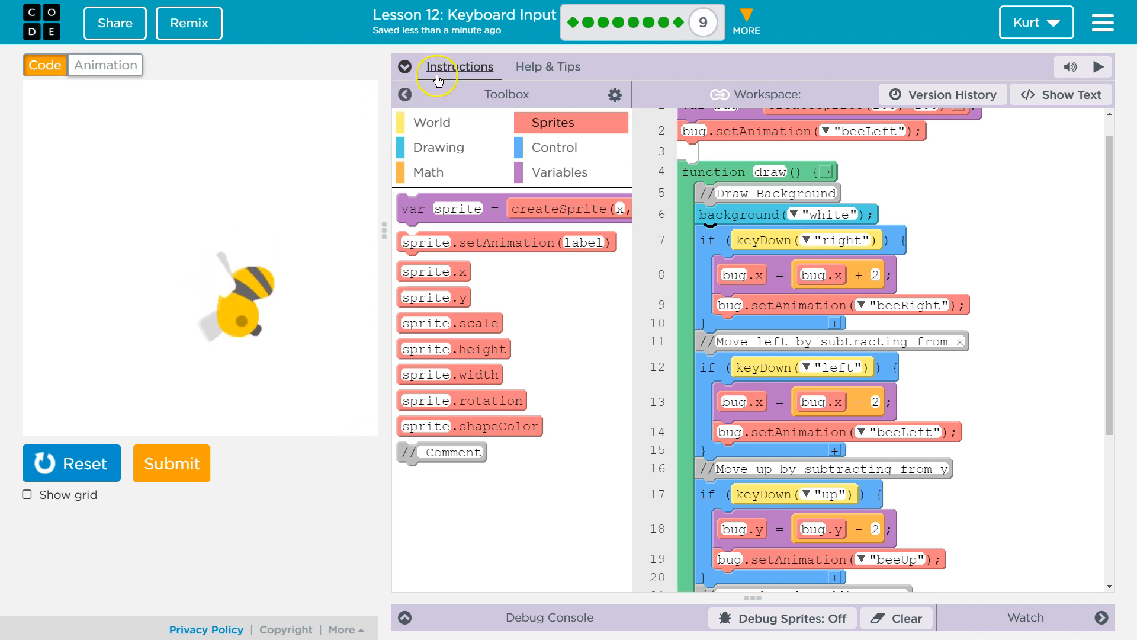
Step: Review the lesson instructions and code, then submit the bee project
left_click(405, 66)
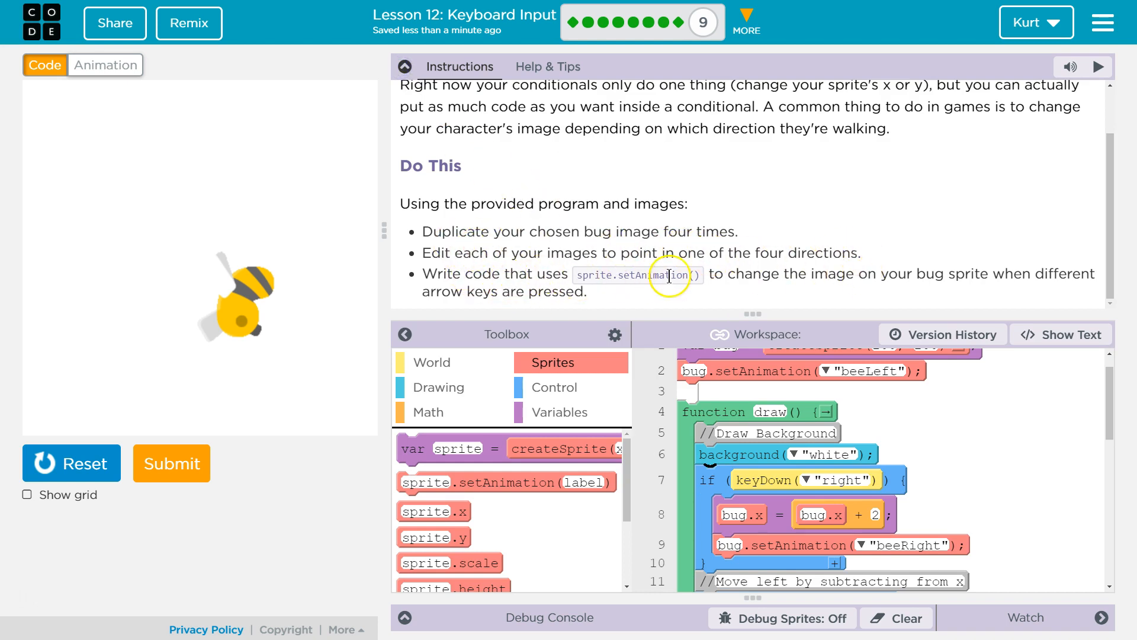
mouse_move(1036, 282)
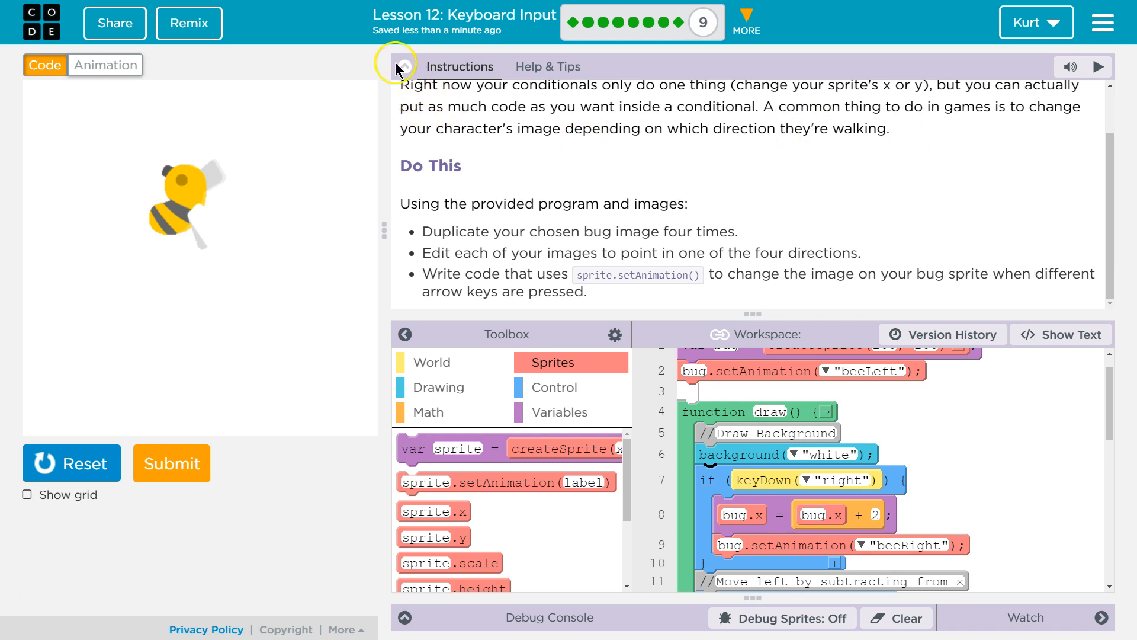
left_click(396, 66)
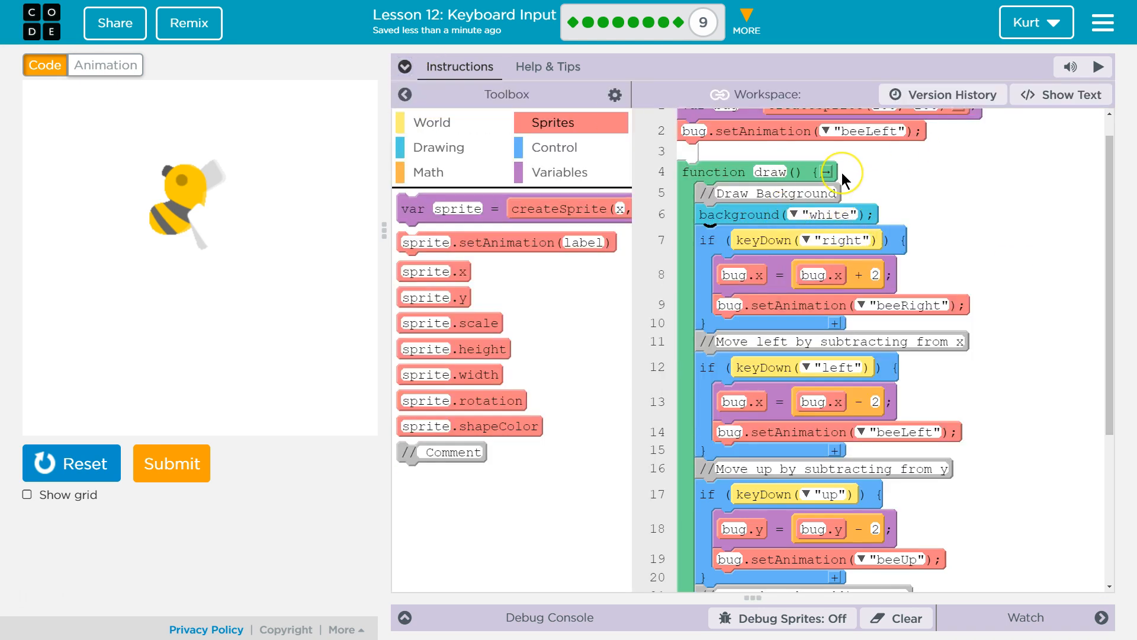
scroll("down", 3)
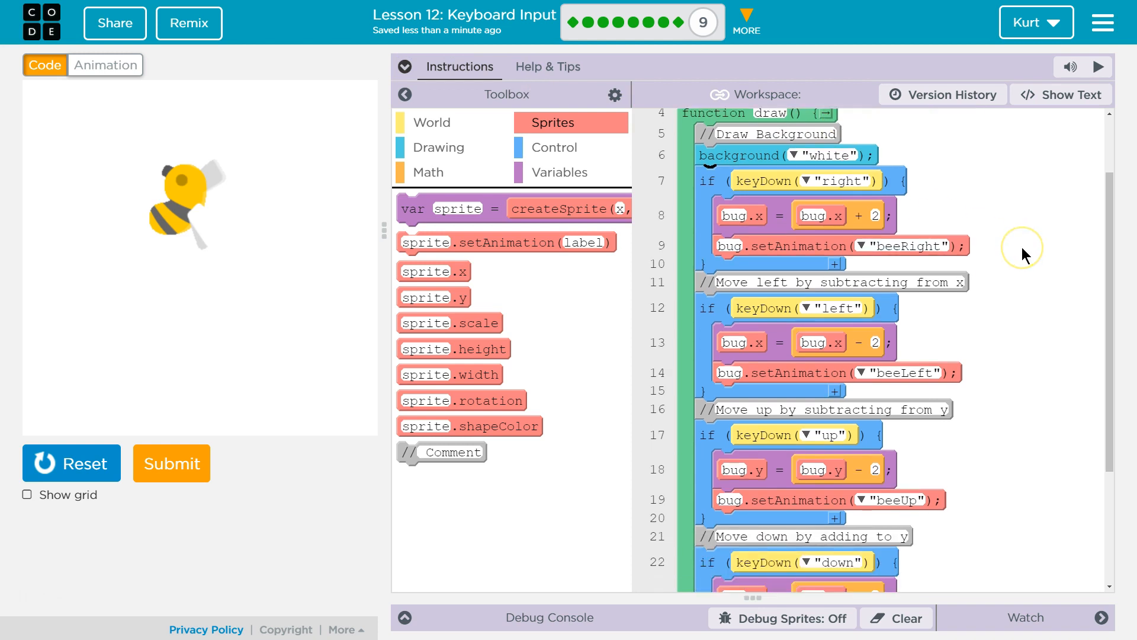
scroll("down", 3)
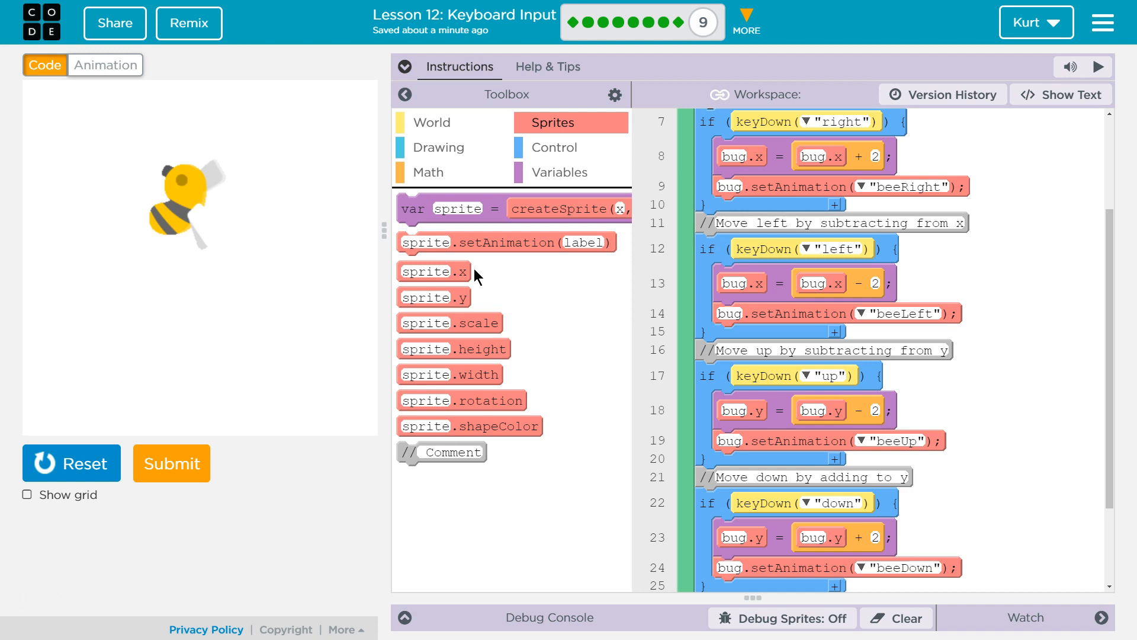
left_click(171, 463)
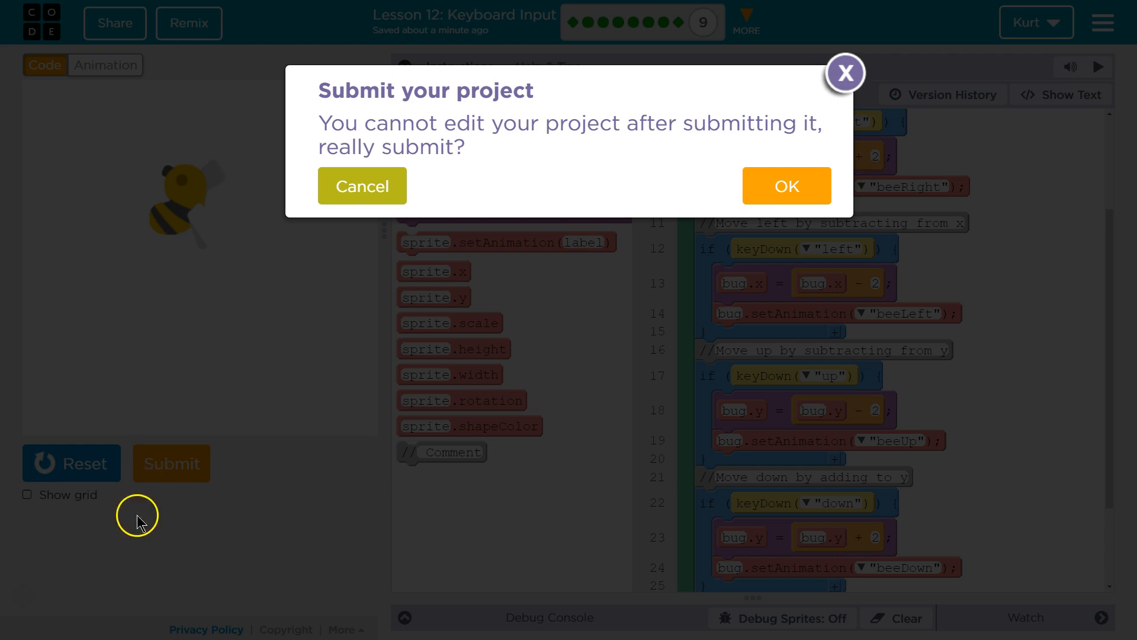
mouse_move(369, 392)
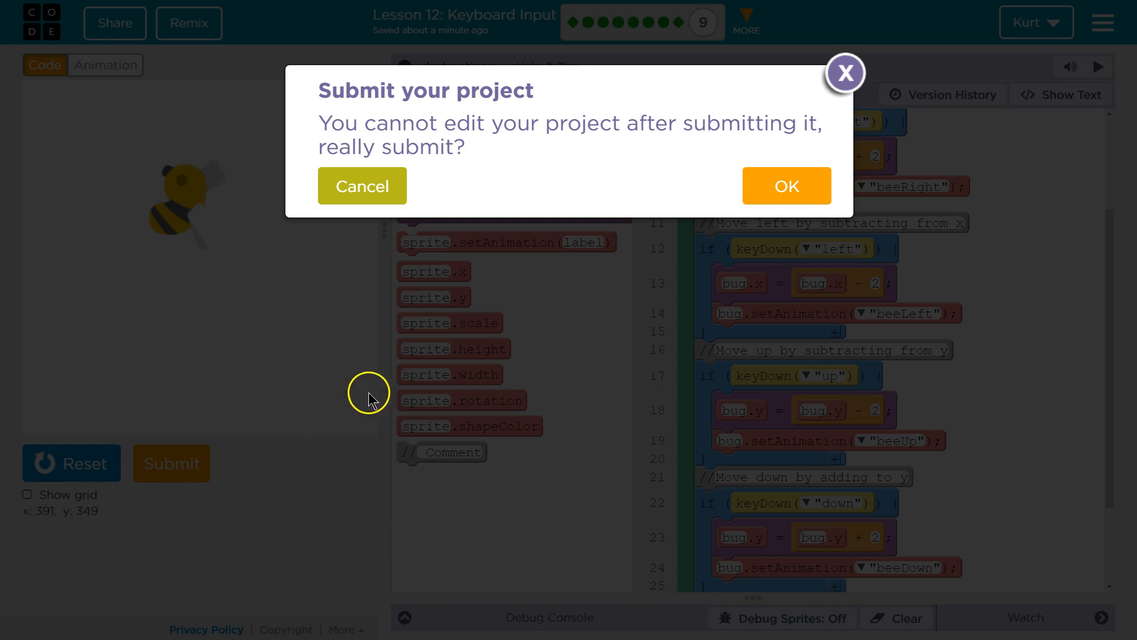
mouse_move(575, 214)
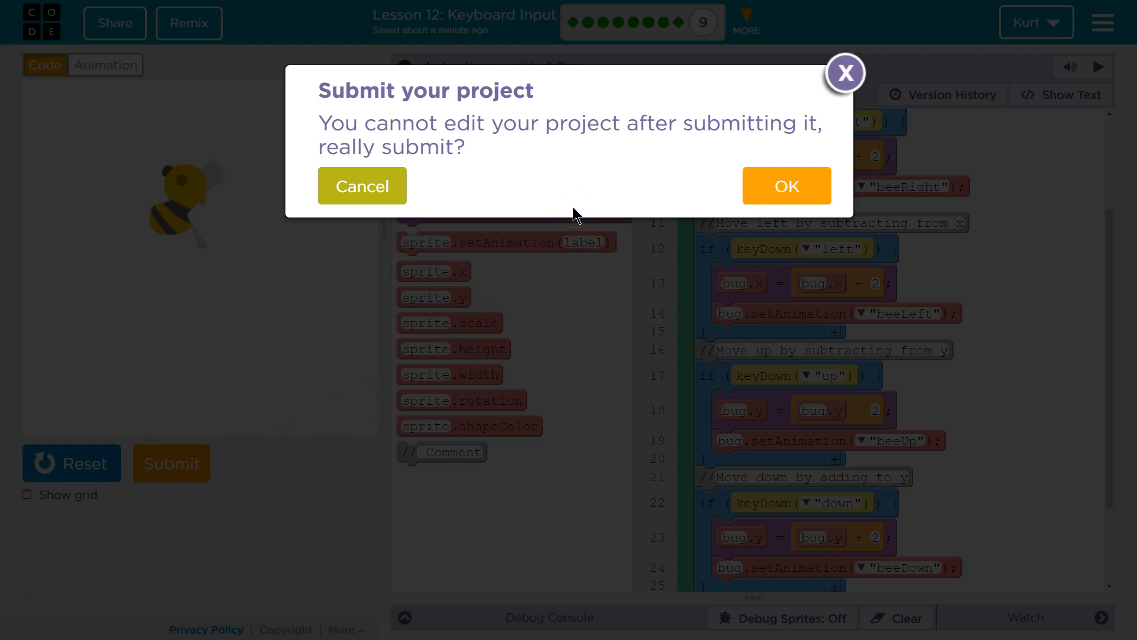